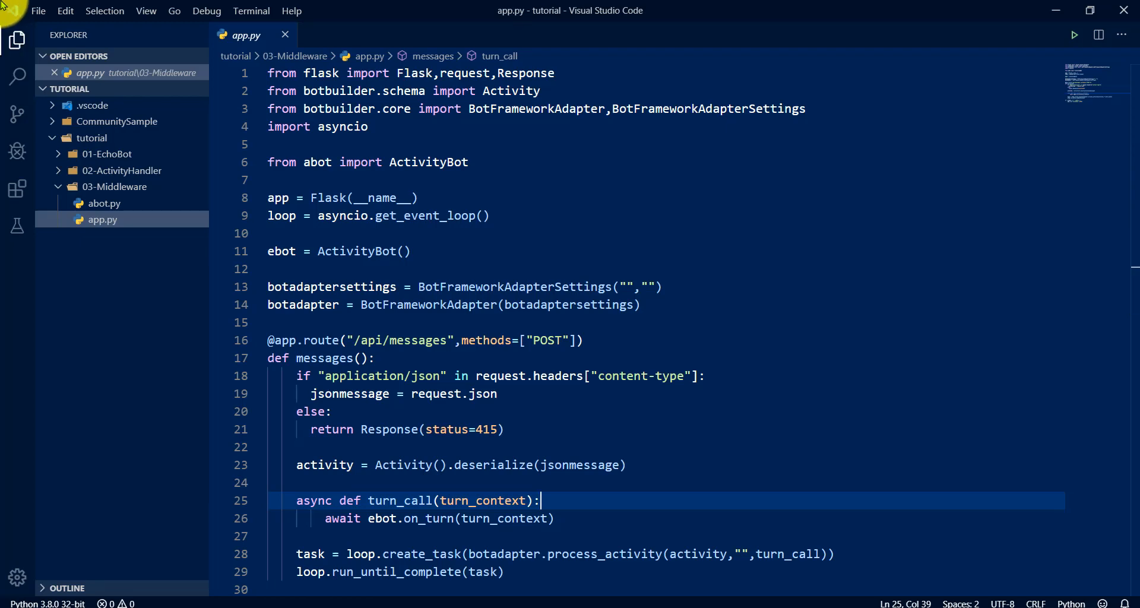
Review abot.py and app.py, then start a new file in the 03-Middleware folder
click(104, 203)
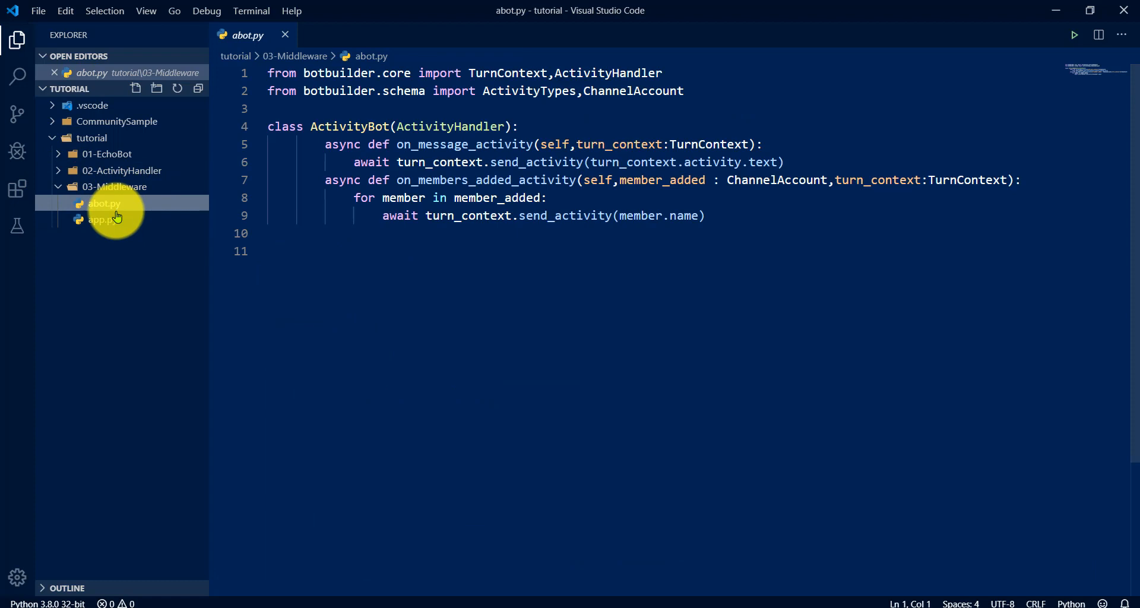
click(100, 218)
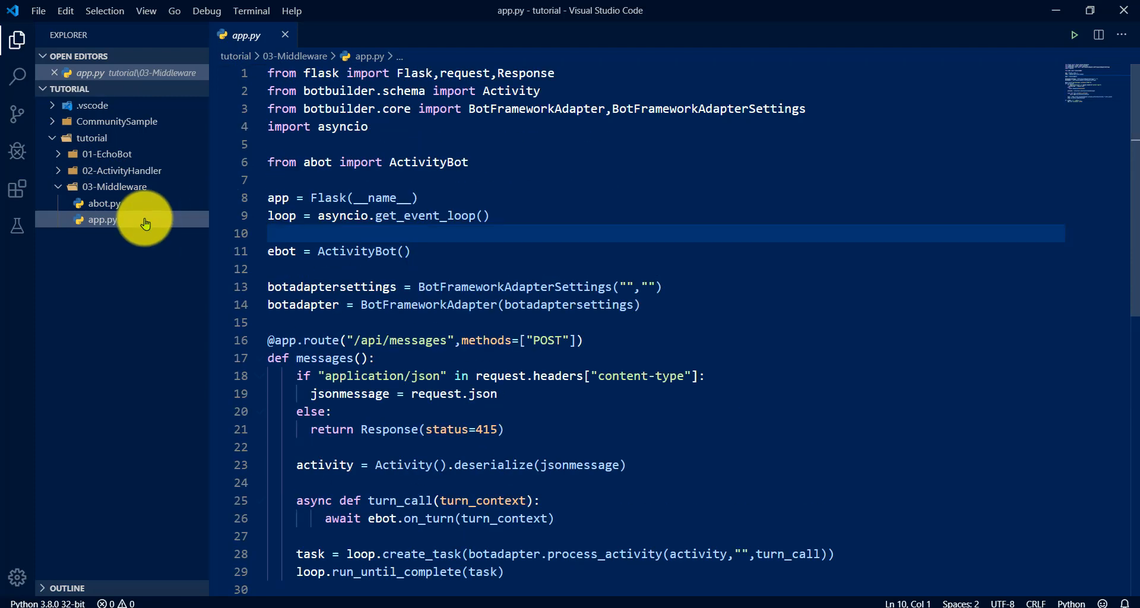
click(104, 203)
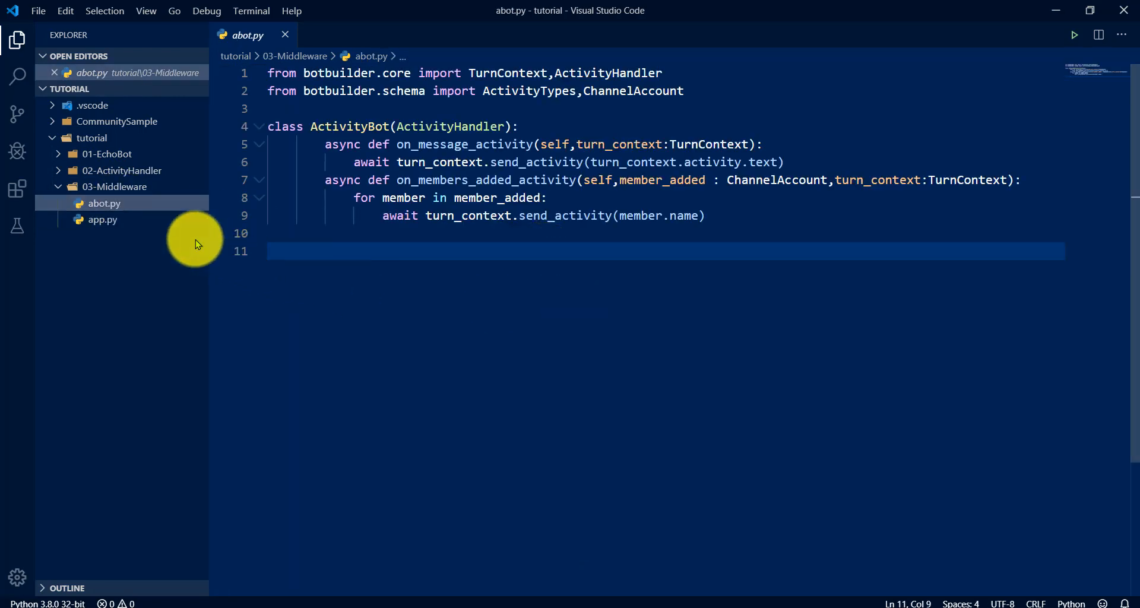
click(102, 220)
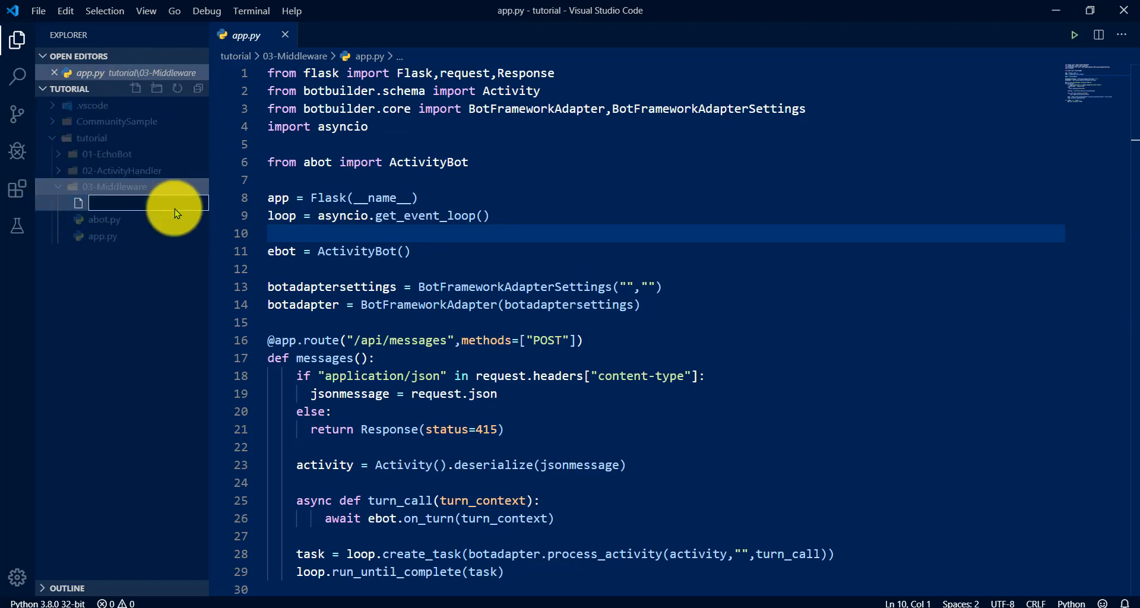
Name the new file middleware1.py
text(middleware1.)
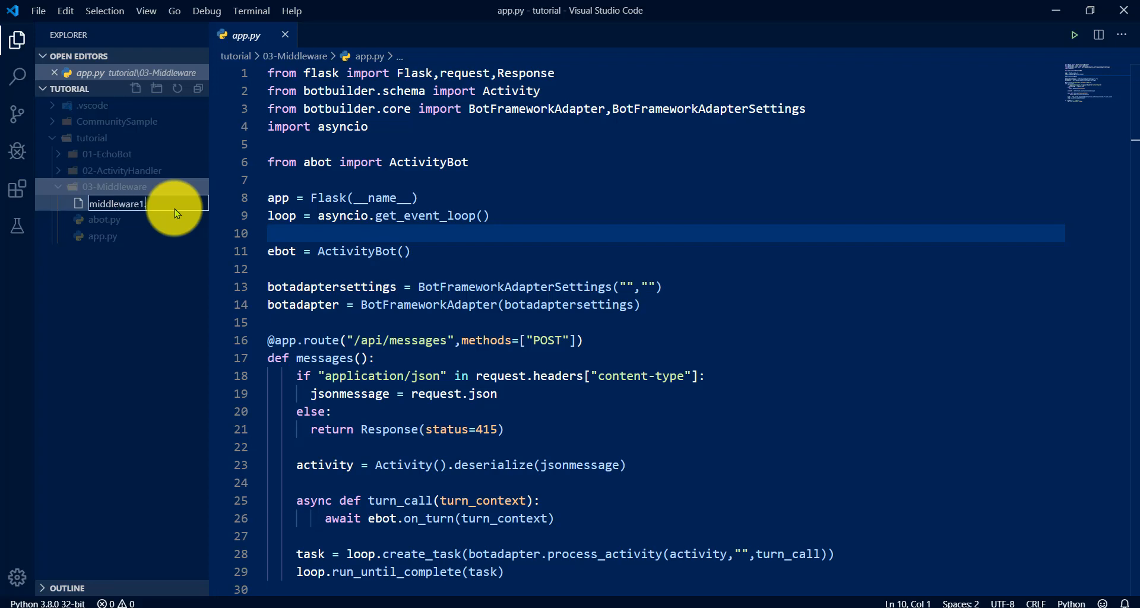
key(Enter)
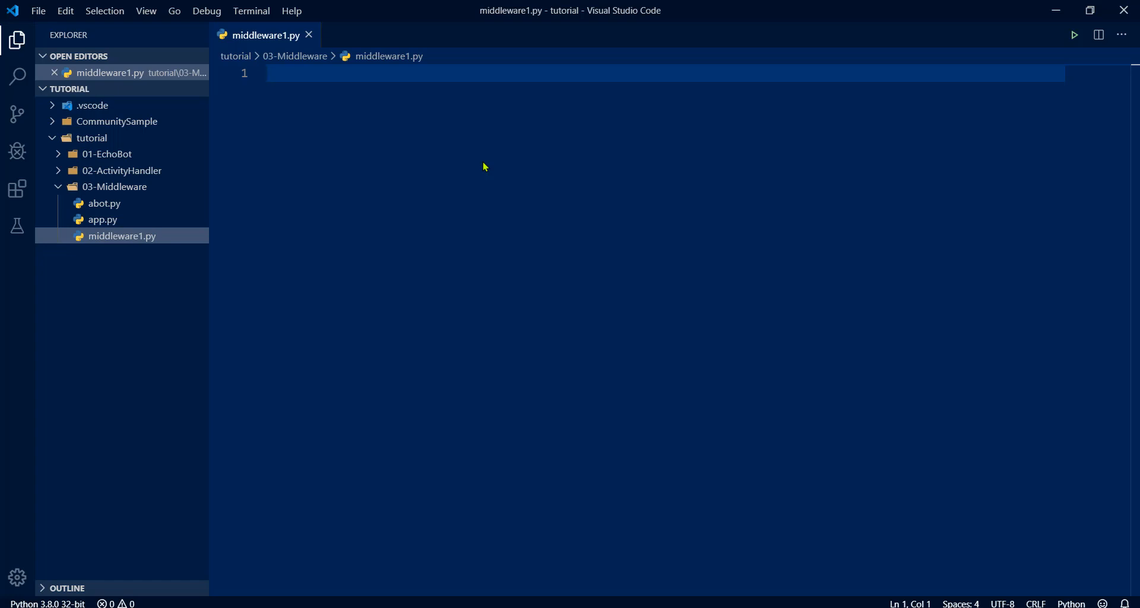
Write 'from botbuilder.core import Middleware,TurnContext' and begin a class definition
text(from botbuilder.core)
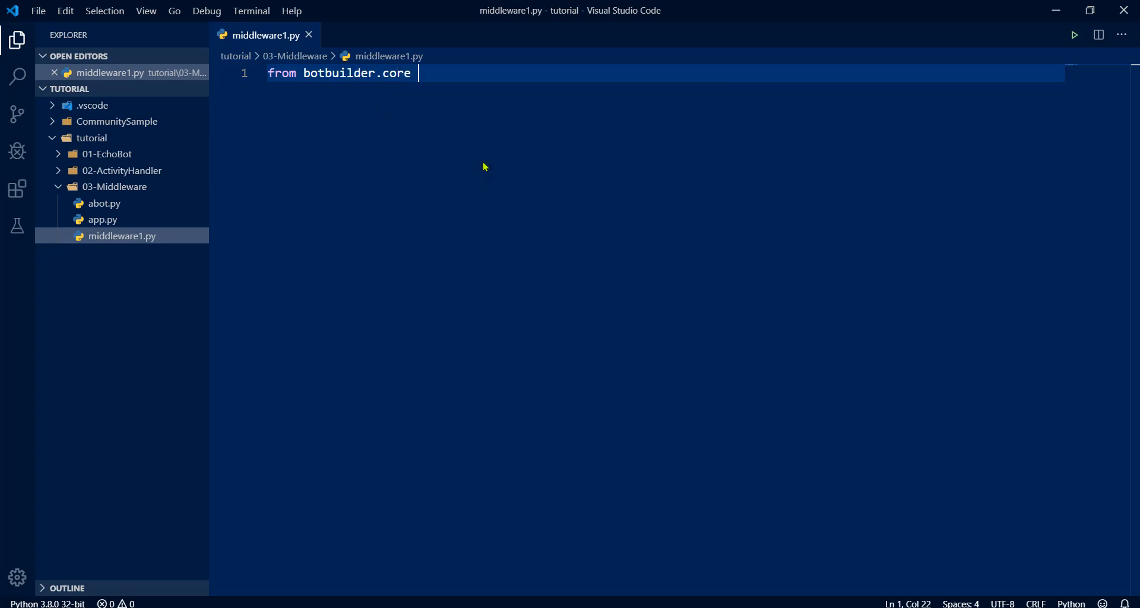
text(import Middleware,)
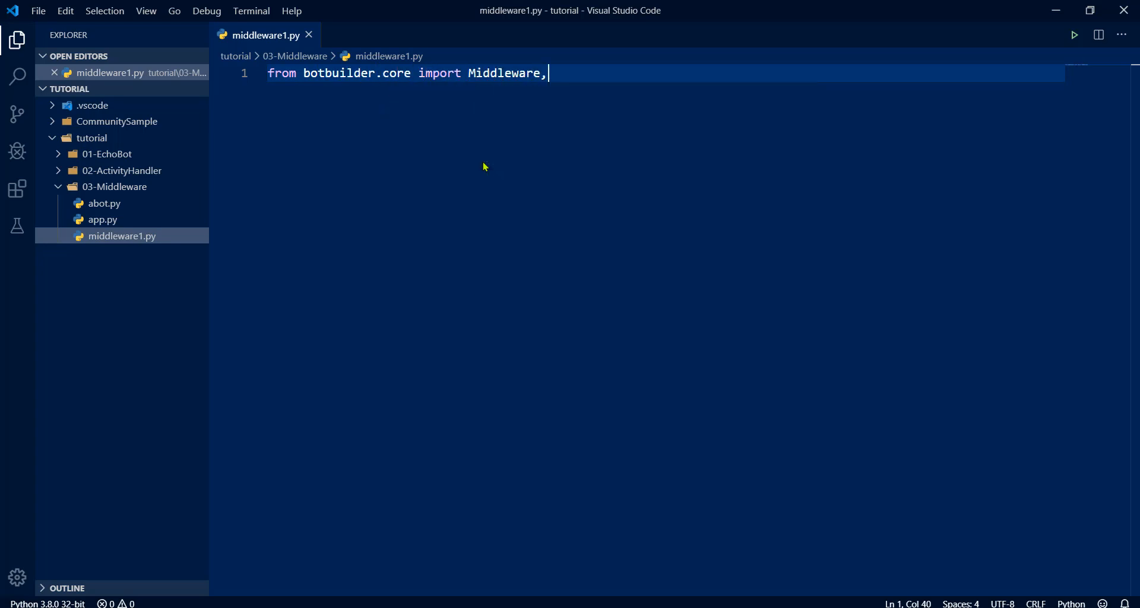
text(TurnContext)
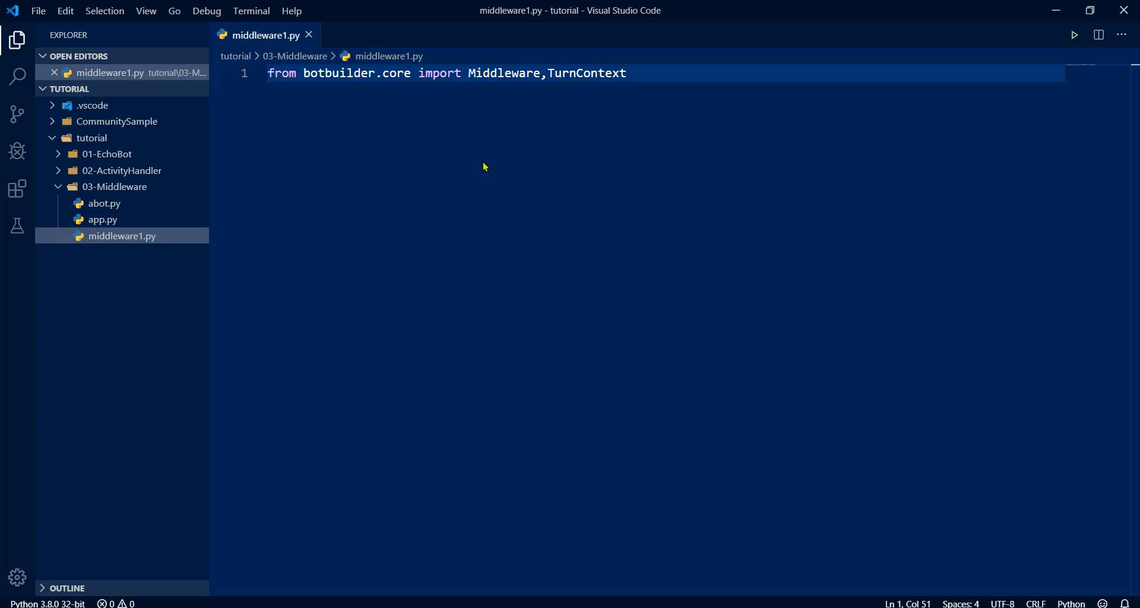
text(class)
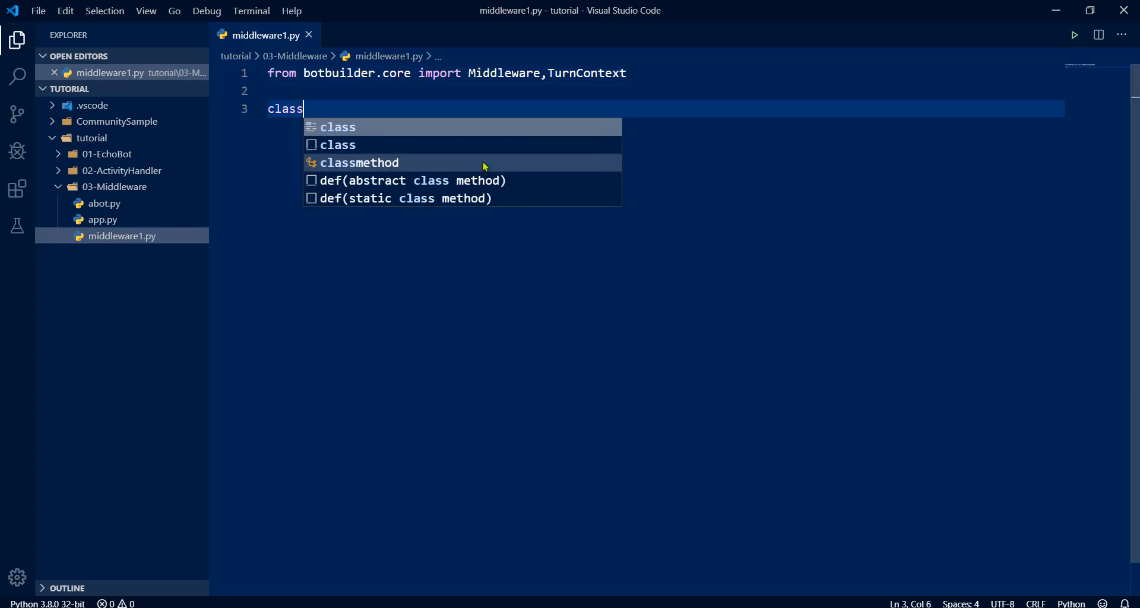
Declare class Middleware1(Middleware) with an 'async def on_' method start
text(Middleware1(Middleware):)
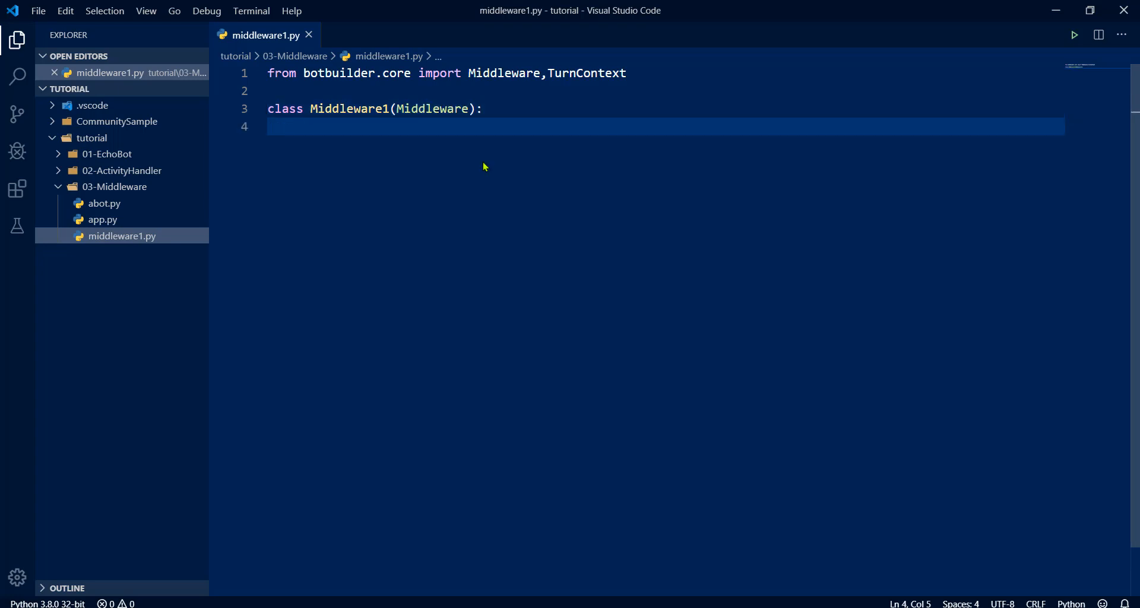
text(asyn de)
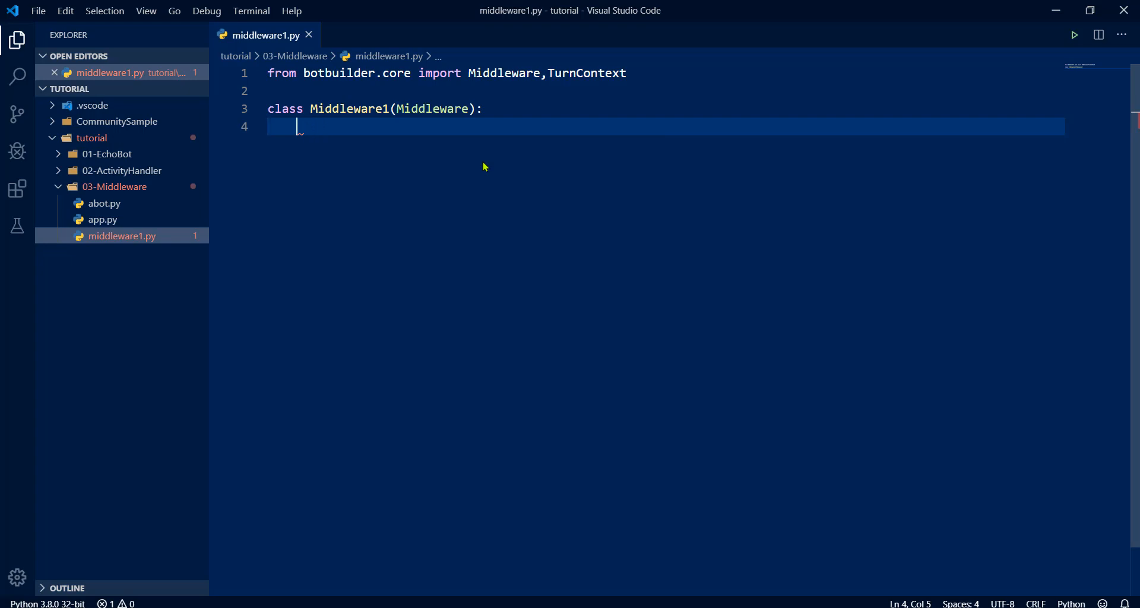
text(async)
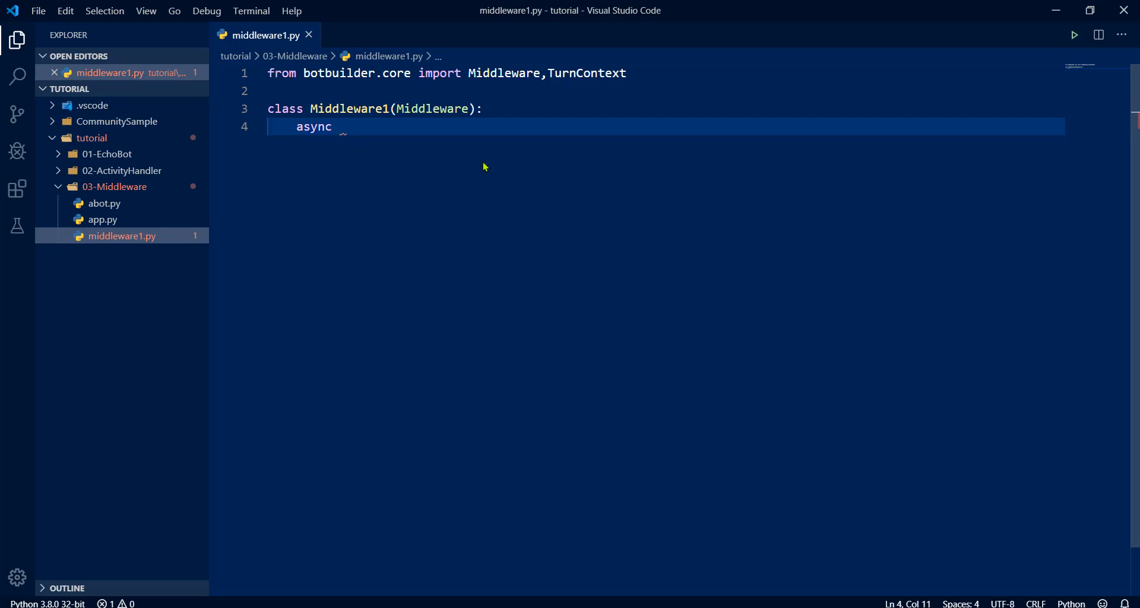
text(def on_turn()
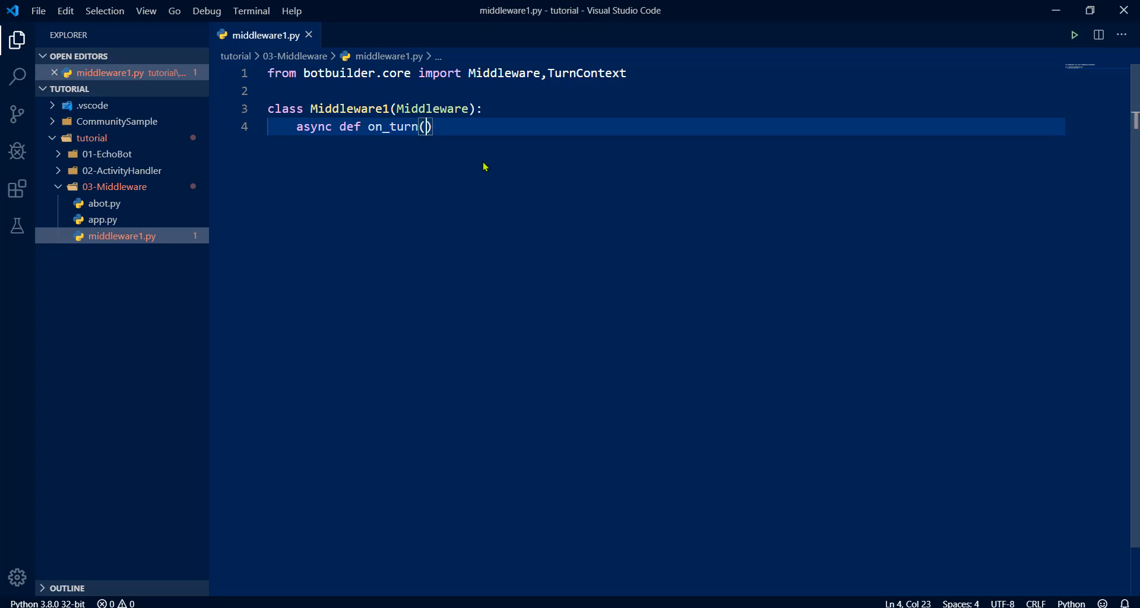
Give on_turn the parameters self, turn_context: TurnContext and next
text(self,turn_ci)
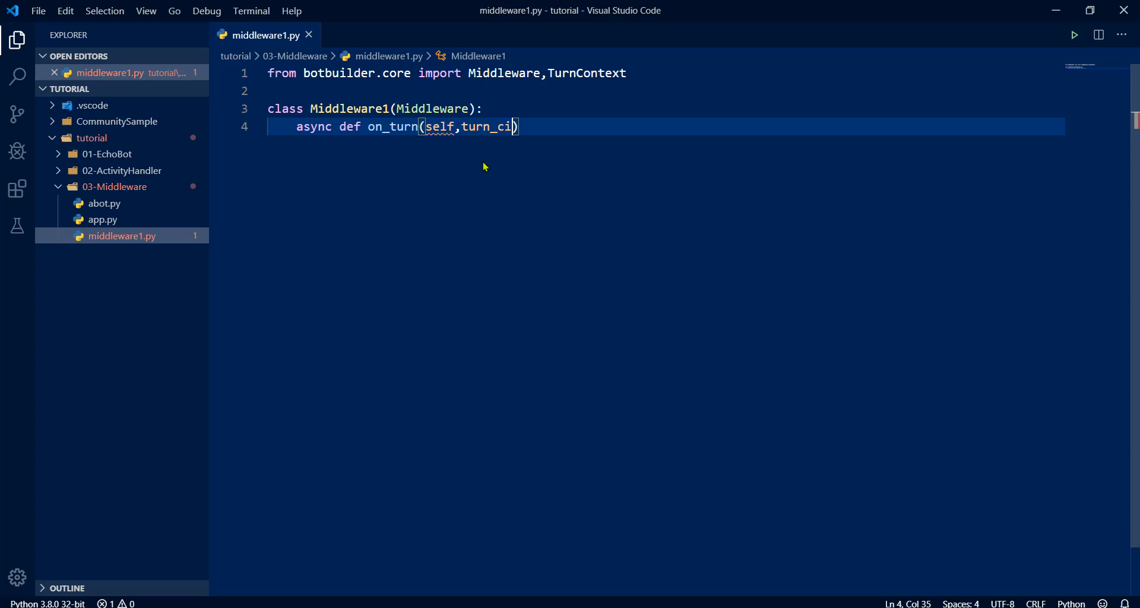
key(Backspace)
text(onext)
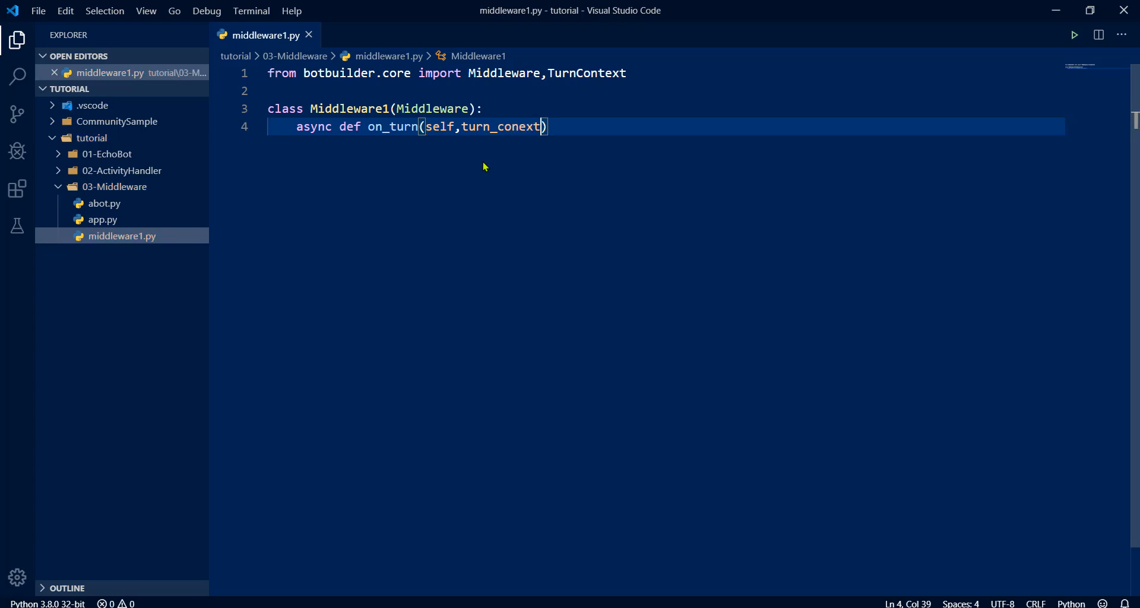
key(Backspace)
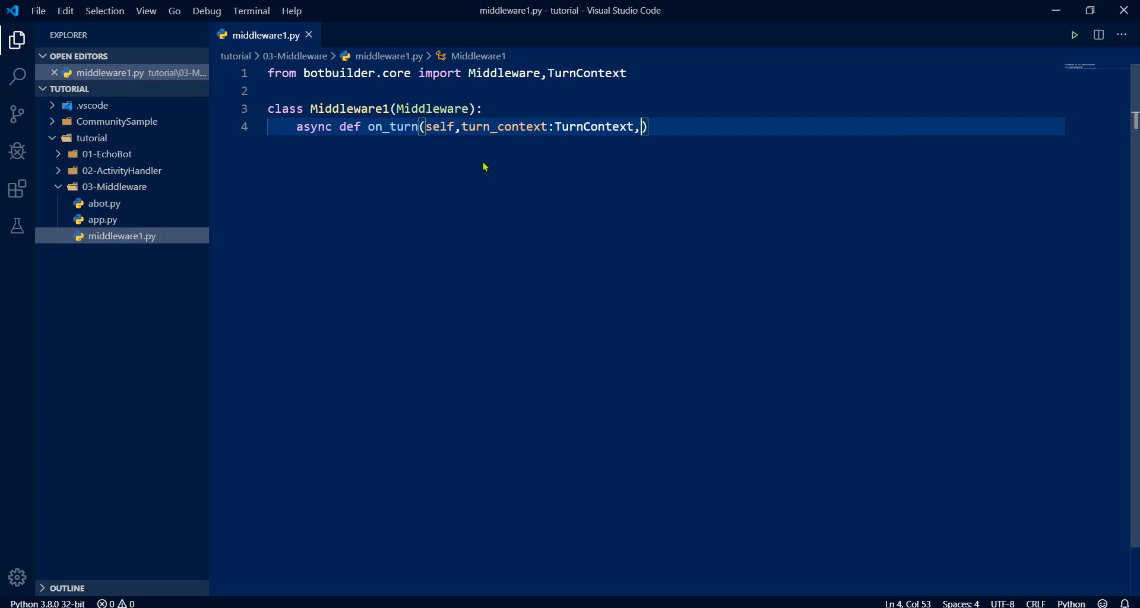
text(next)
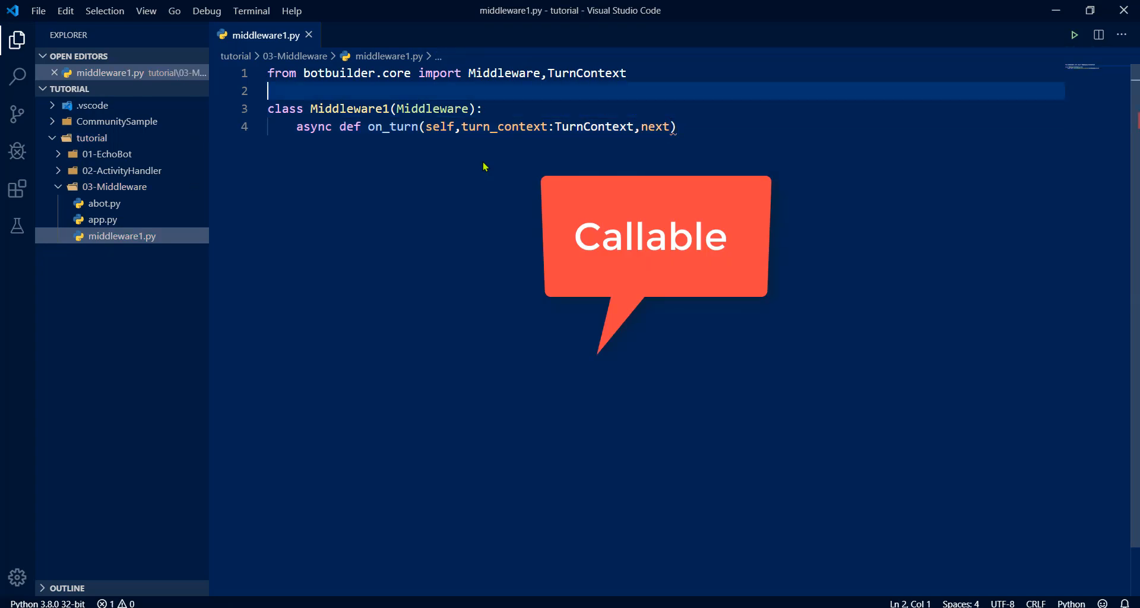
Add 'from typing import Callable, Awaitable' to middleware1.py
text(')
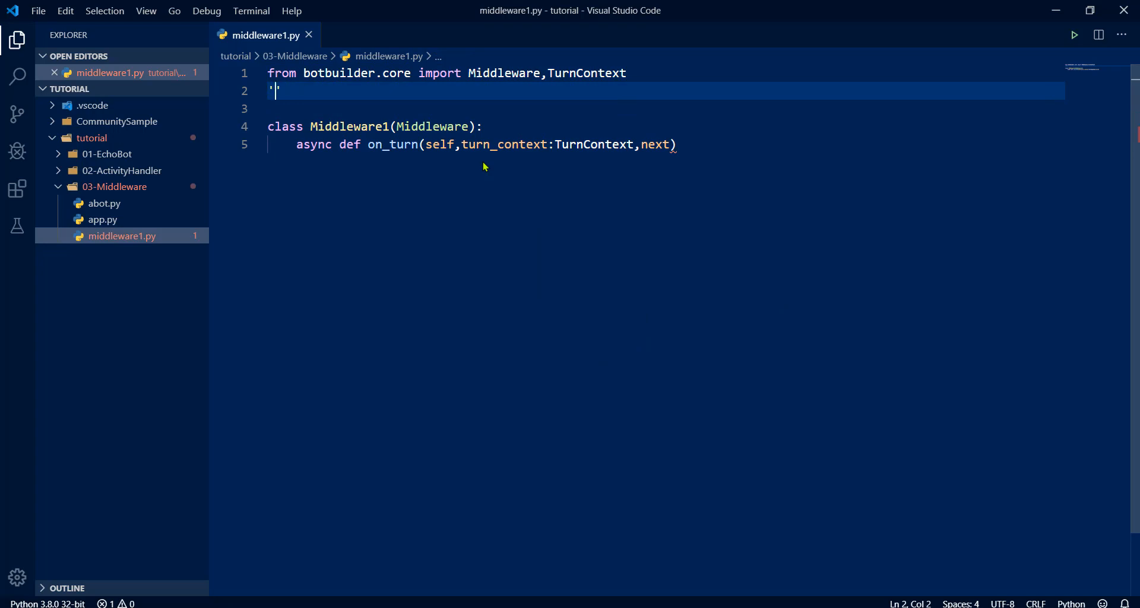
text(from)
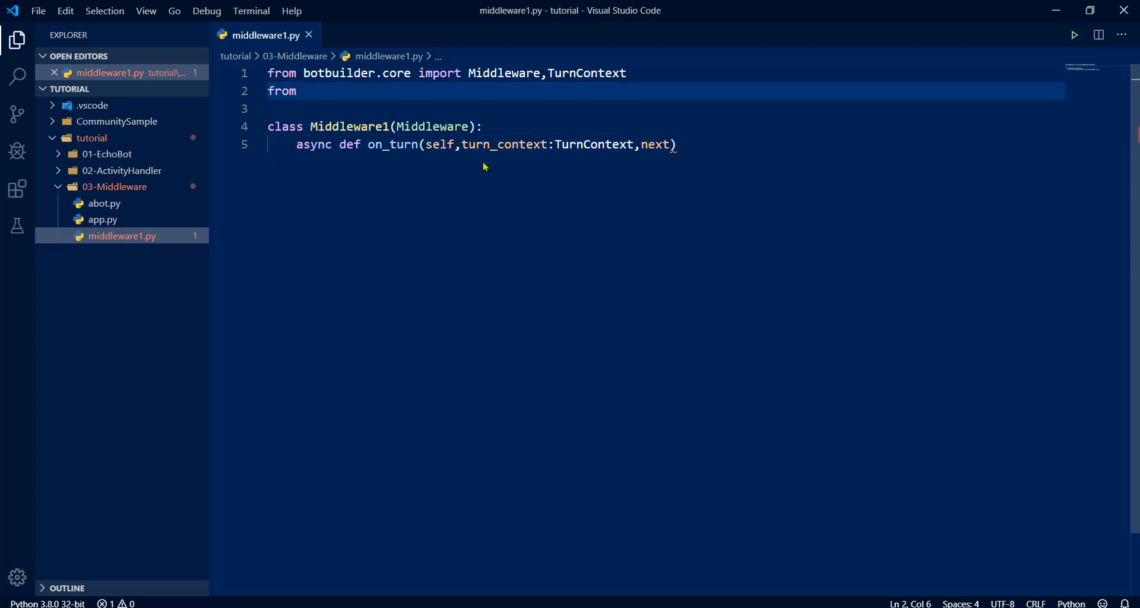
text(ty)
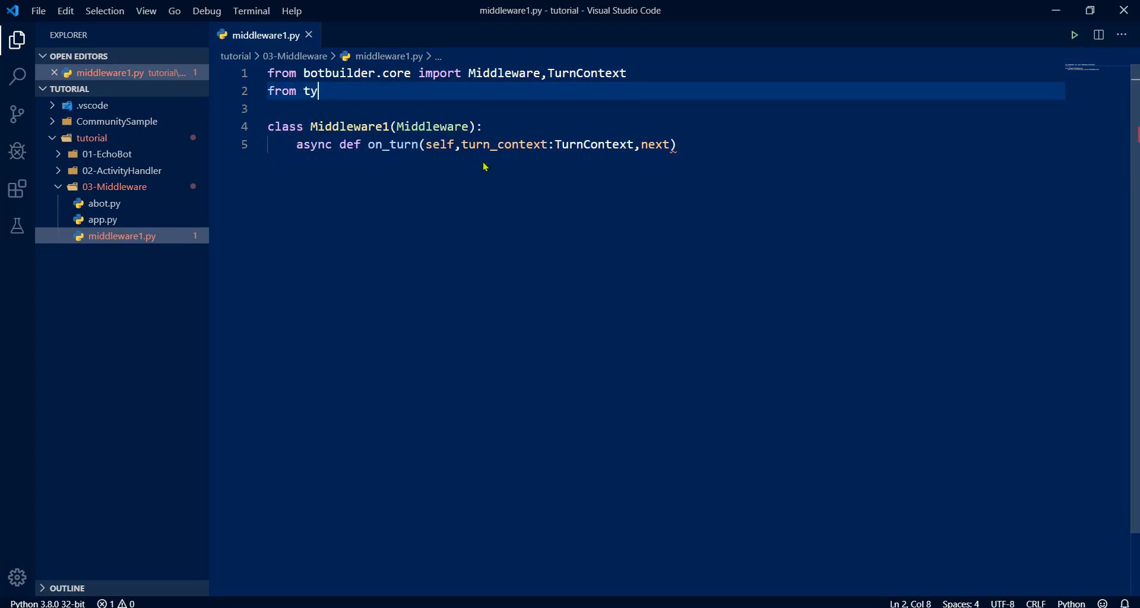
text(ping import)
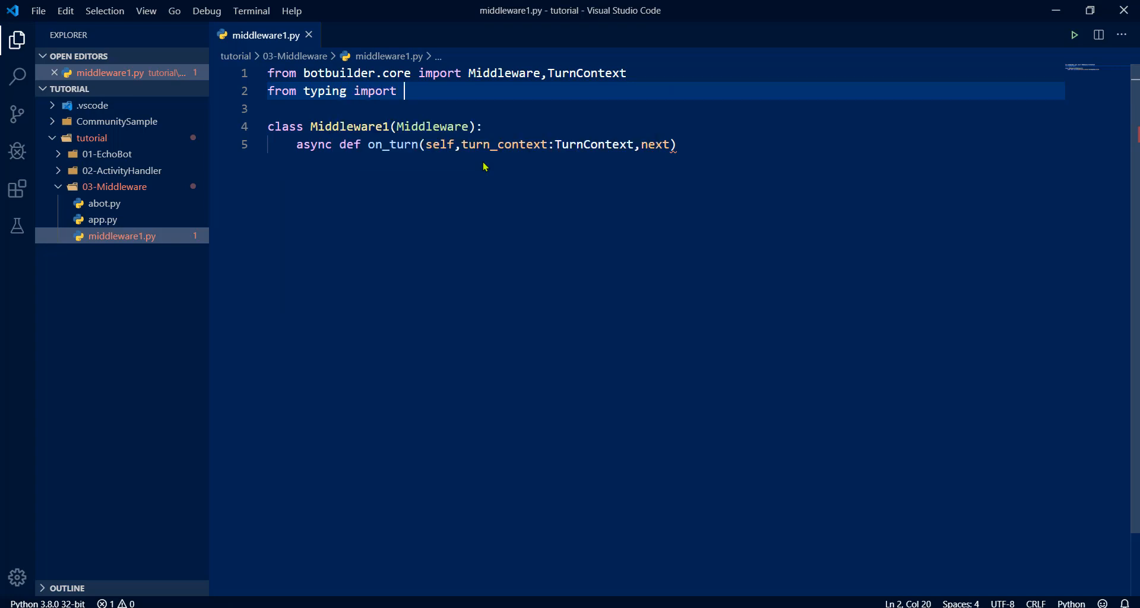
text(Callable,)
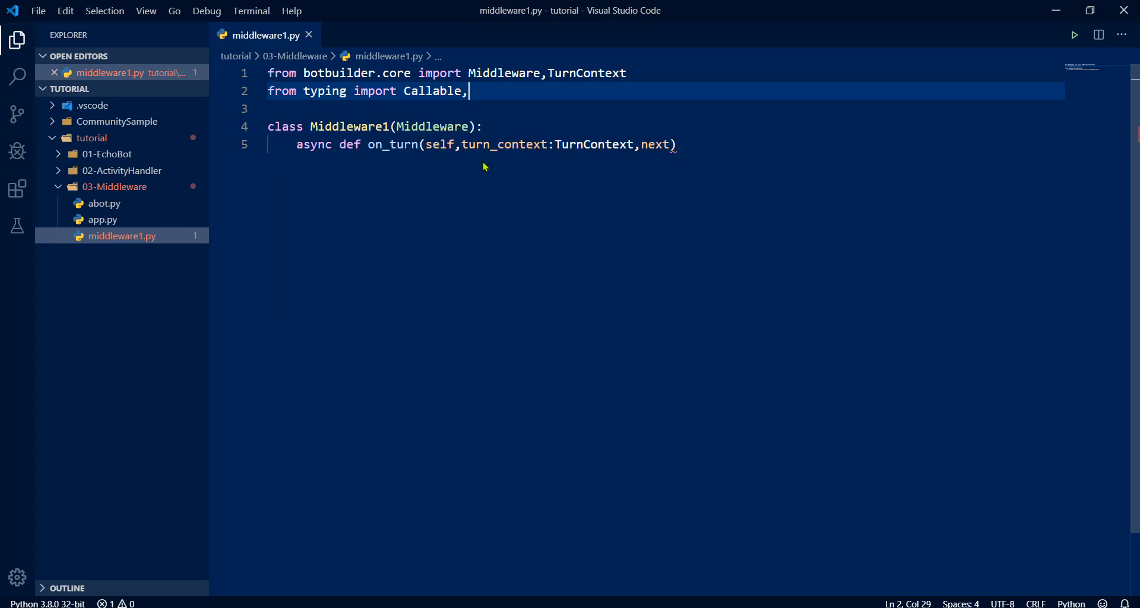
text(Aqw)
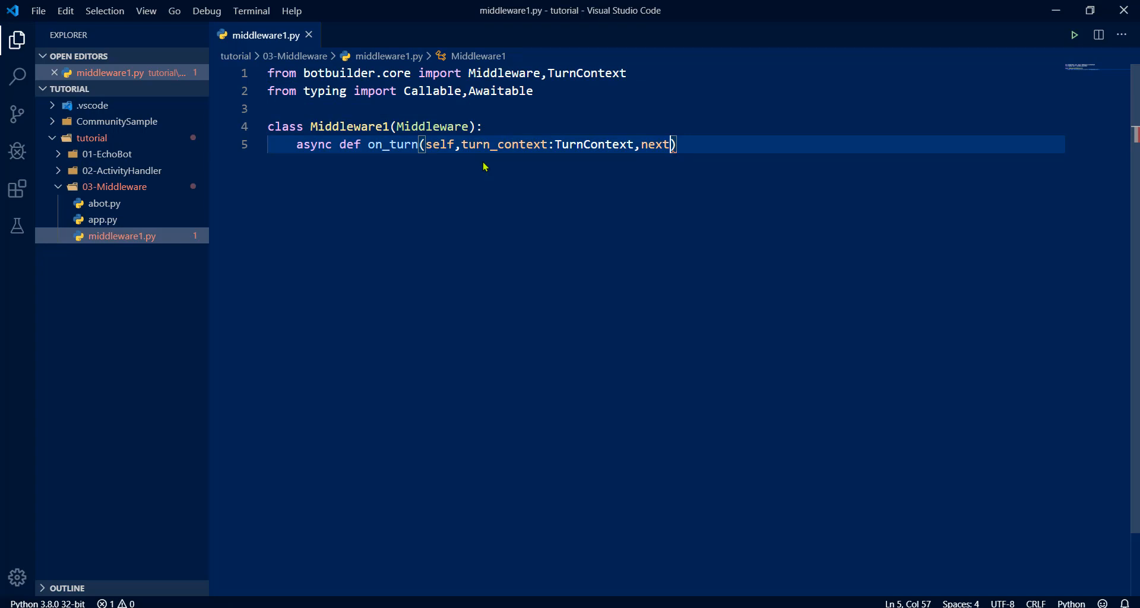
Annotate next as Callable[[TurnContext], Awaitable]
text(:Callable[[]])
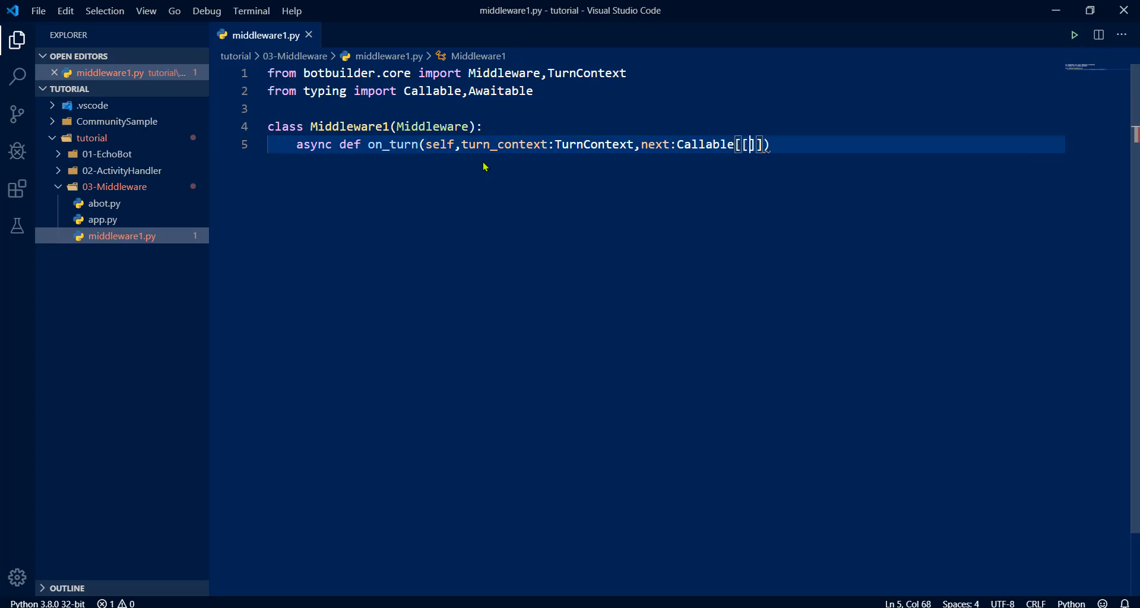
text(TurnContext)
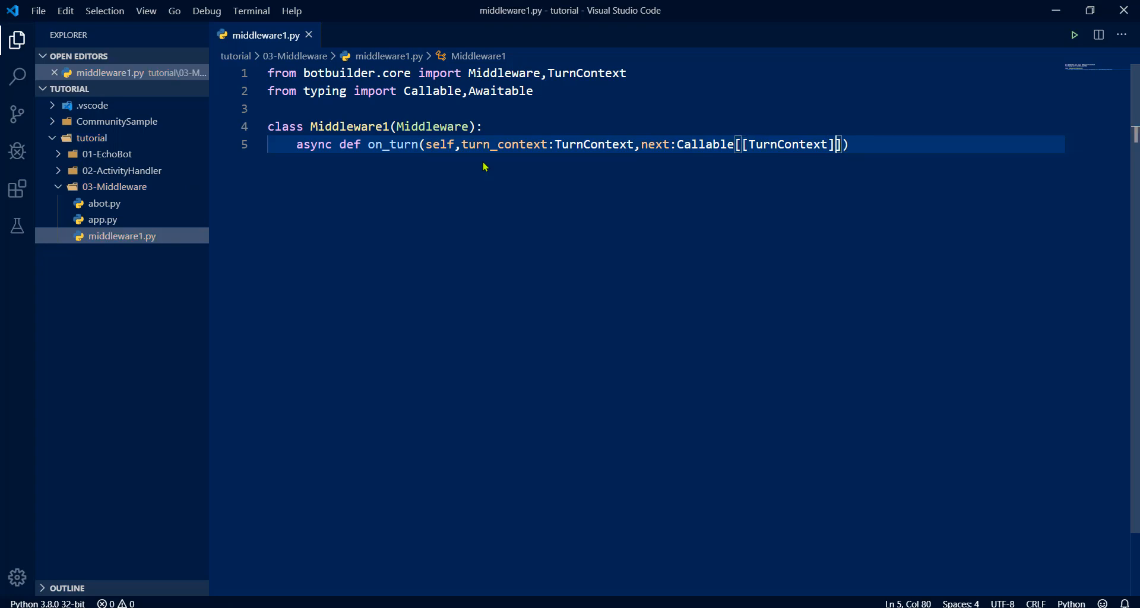
text(,Awaitable)
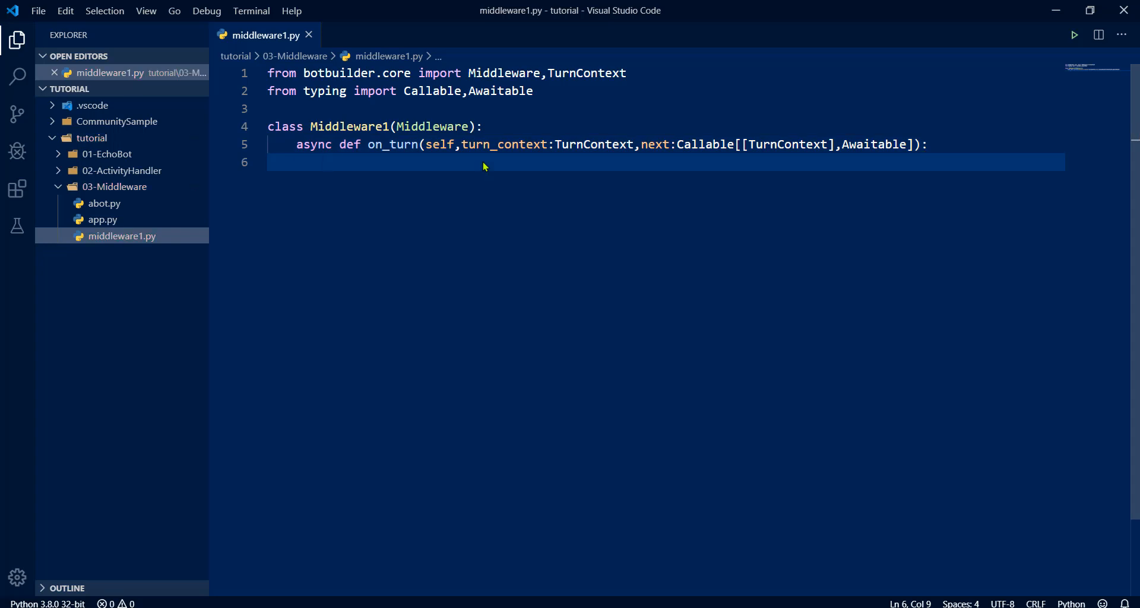
Write await turn_context.send_activity("Hey am Middleware1") inside on_turn
text(awa)
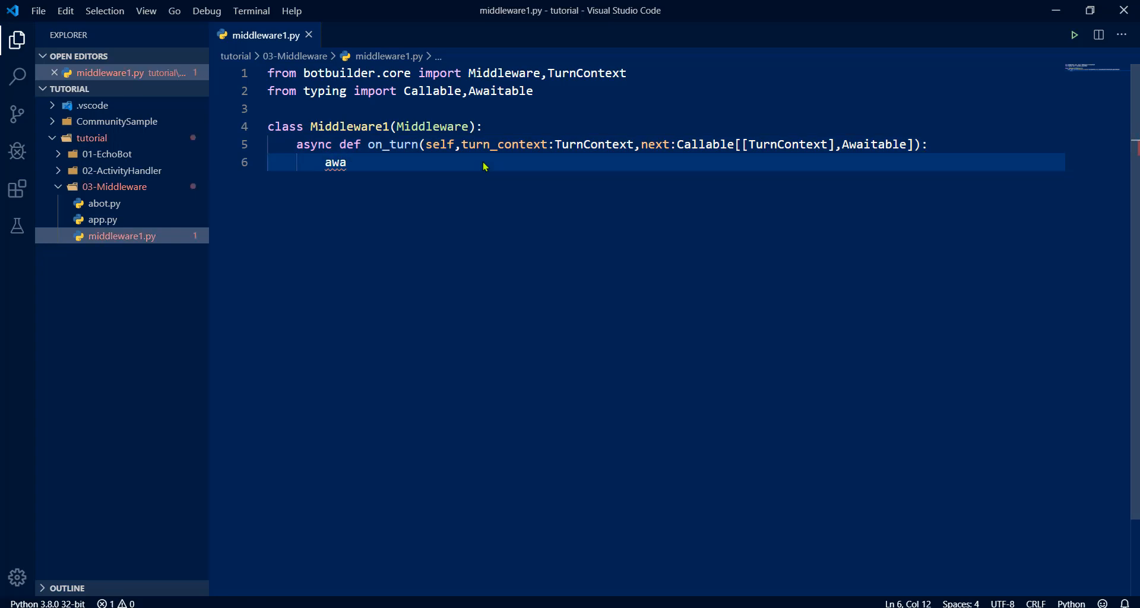
text(it)
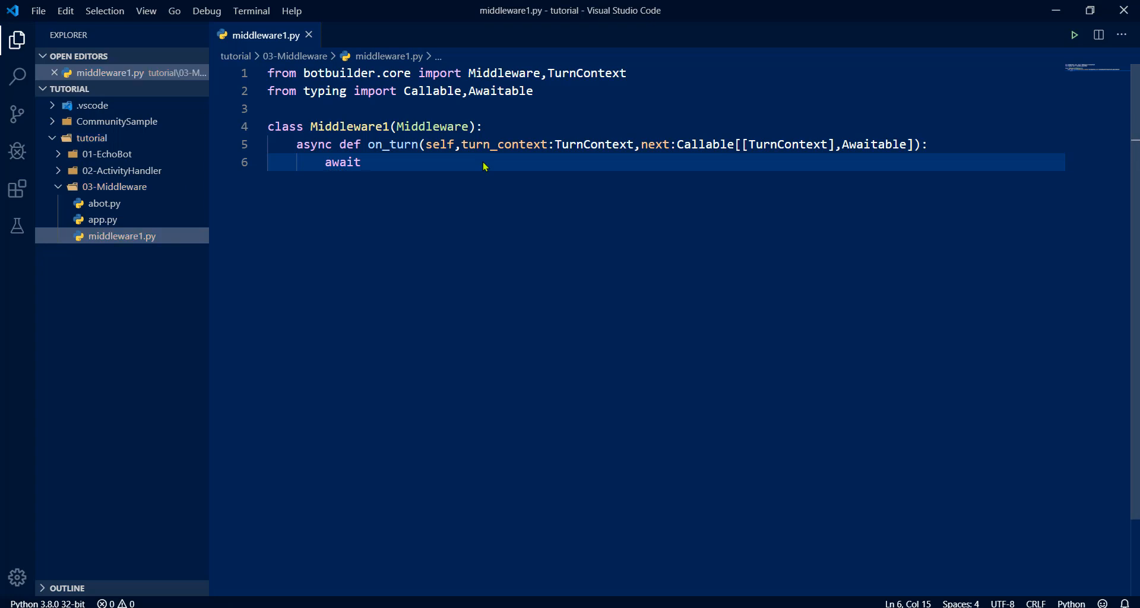
text(sel)
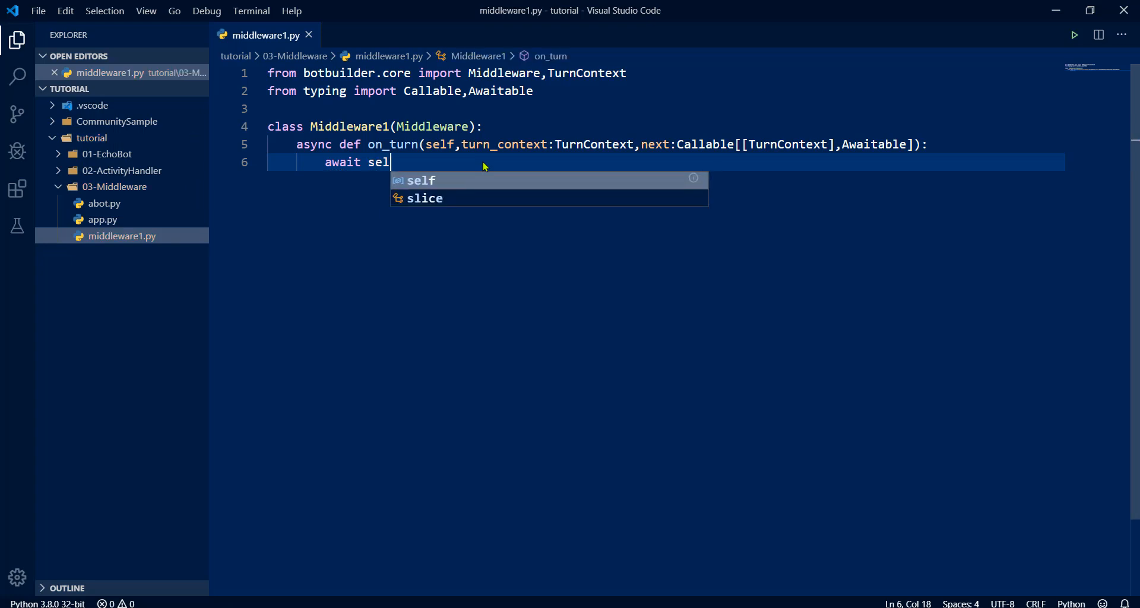
text(turn_context)
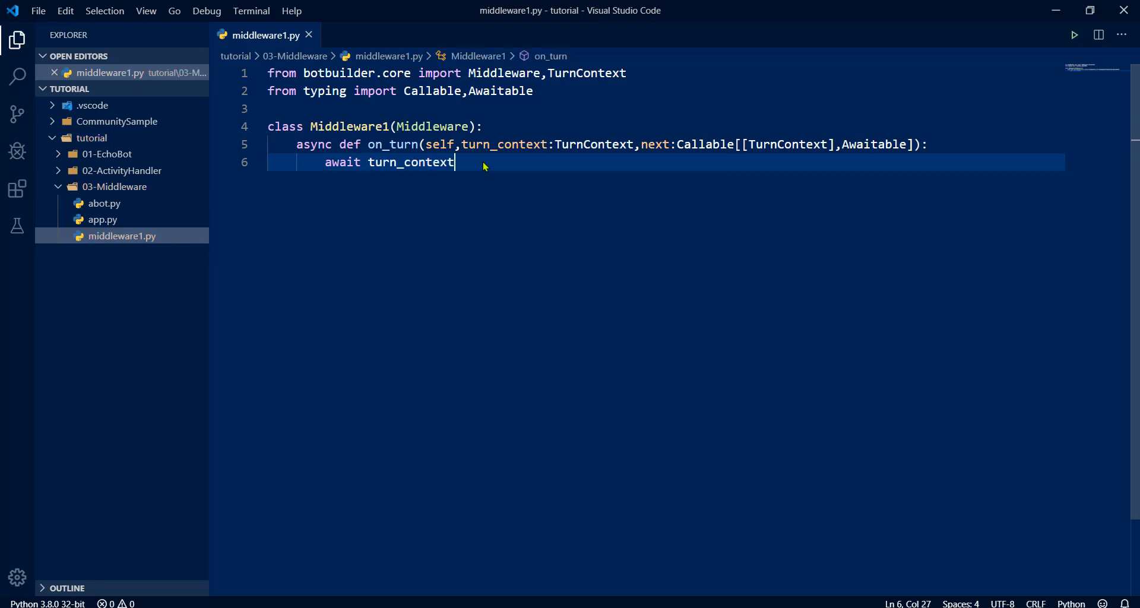
text(.send_activity(""))
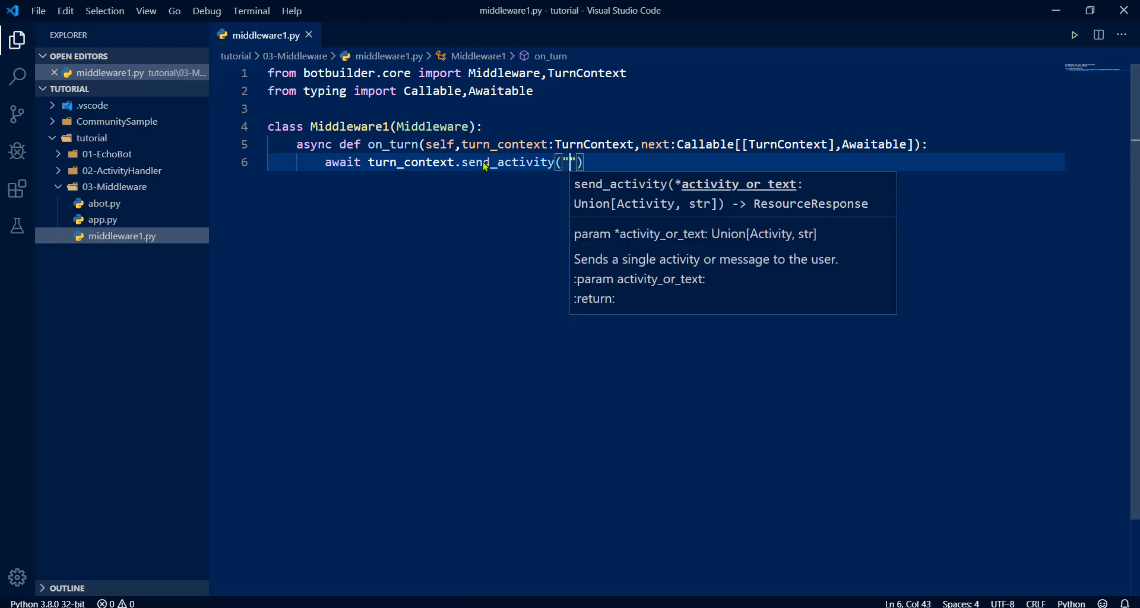
text(H)
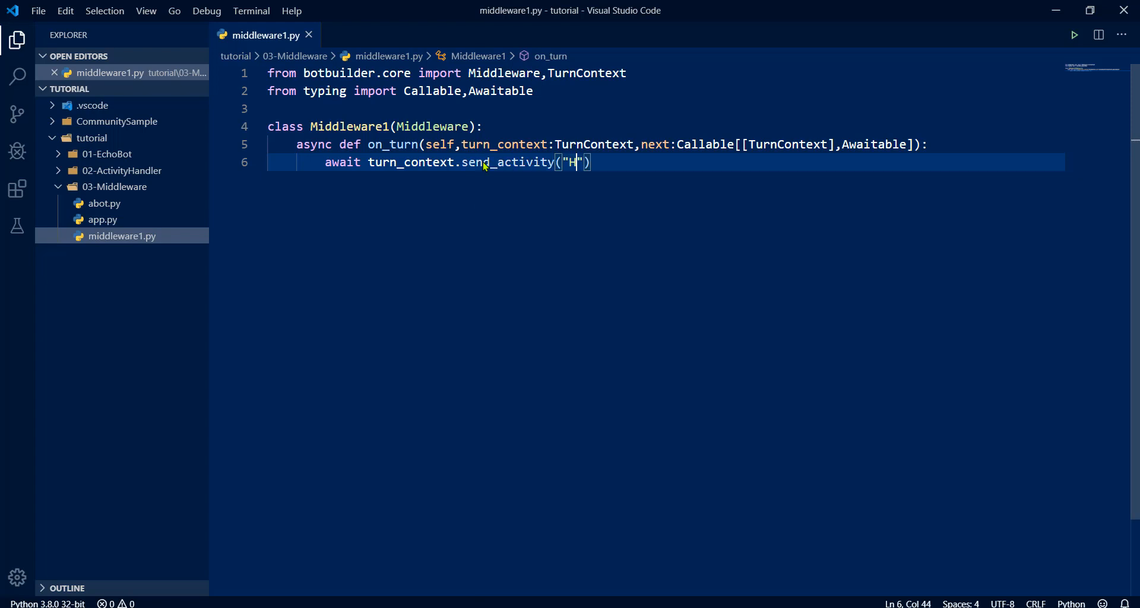
text(ey am Middlew)
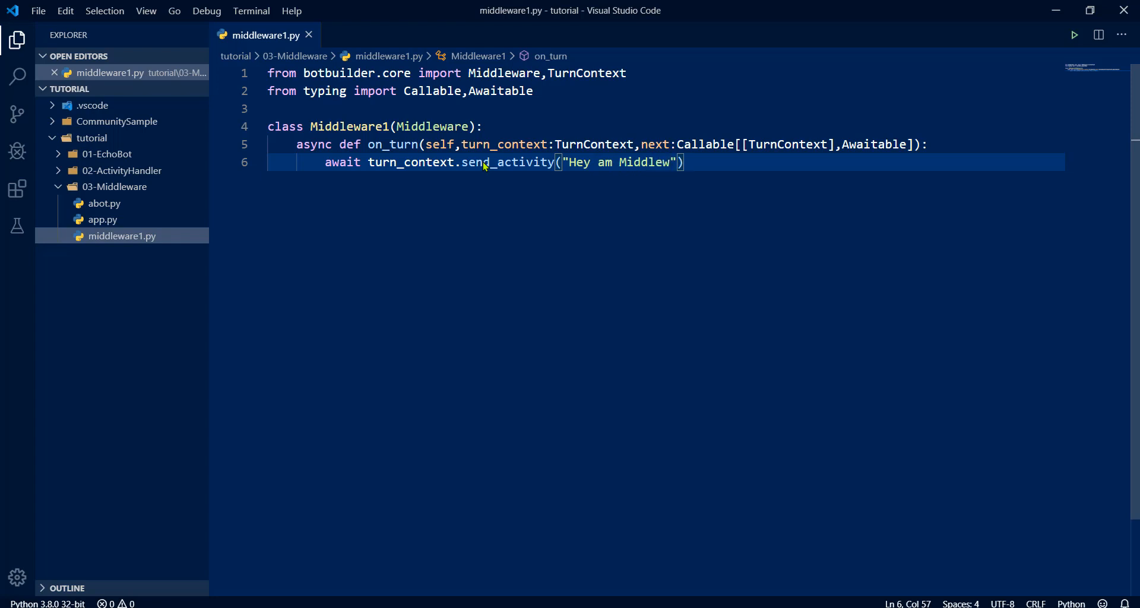
text(are1)
key(enter)
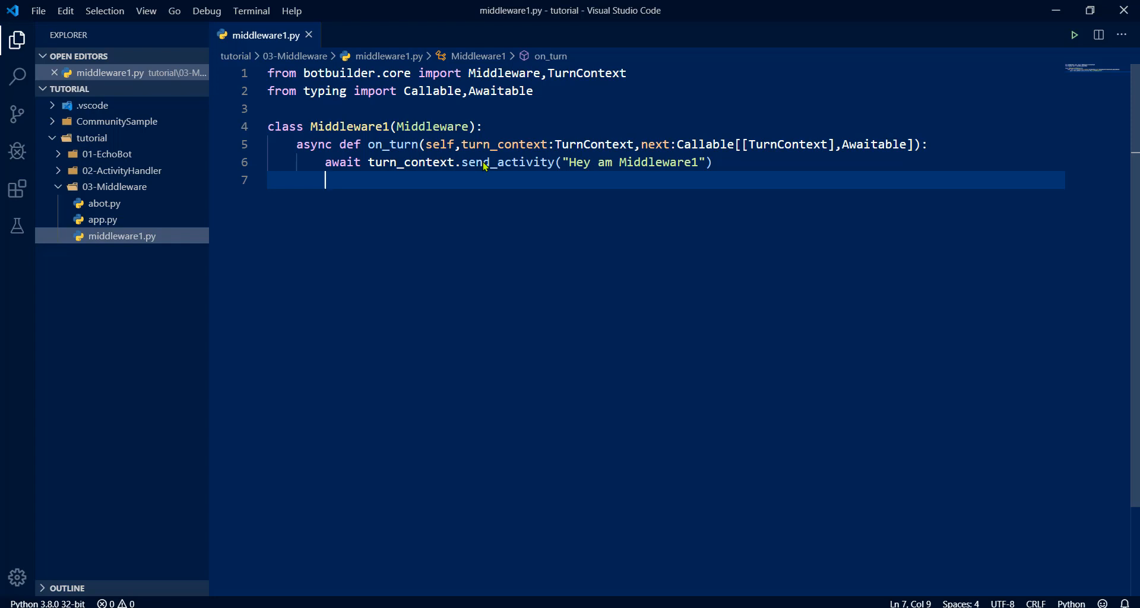
Add 'await next()' after the greeting and return to app.py via abot.py
text(await next()
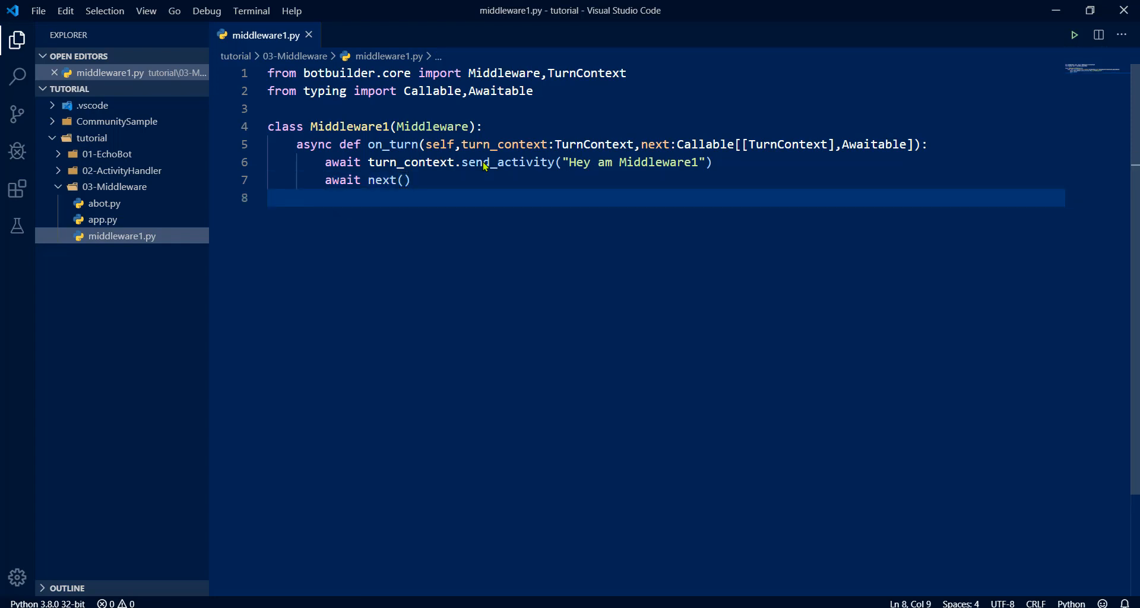
mouse_move(147, 241)
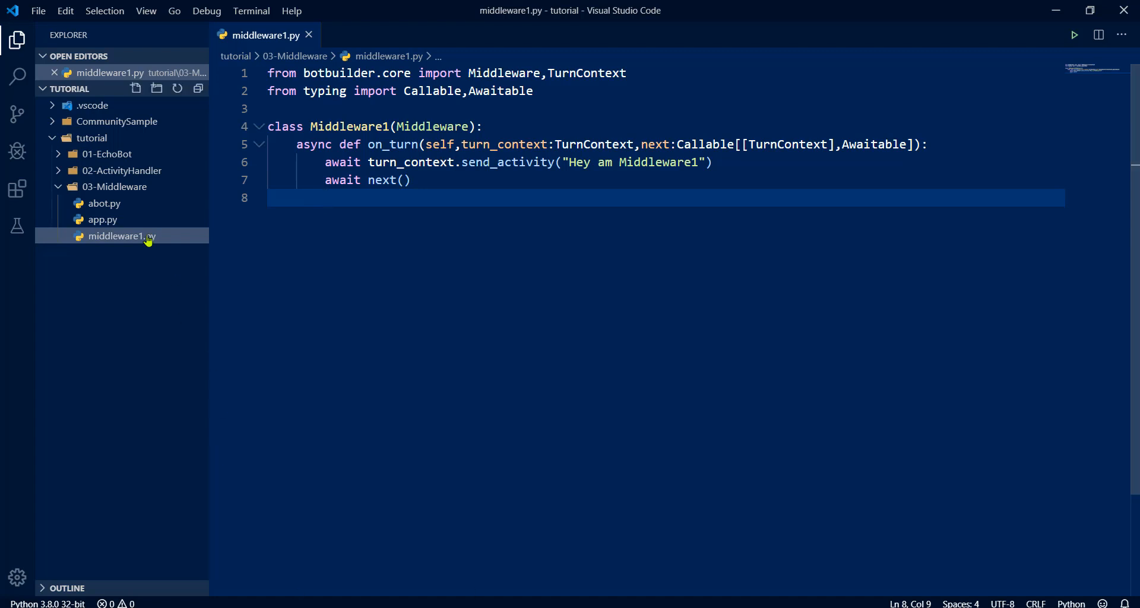
click(104, 203)
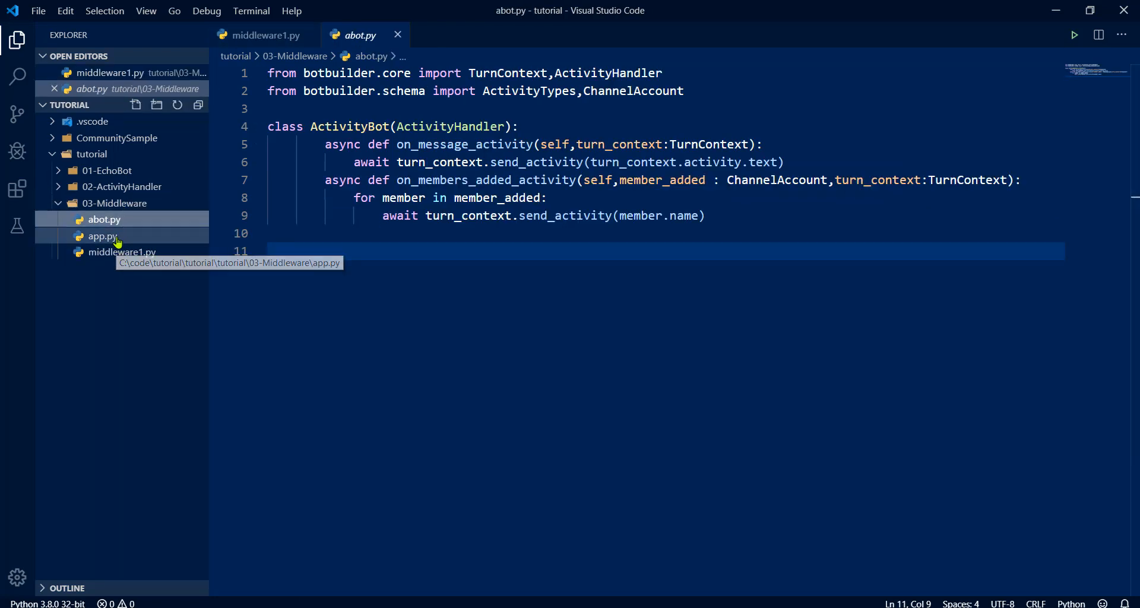
click(102, 235)
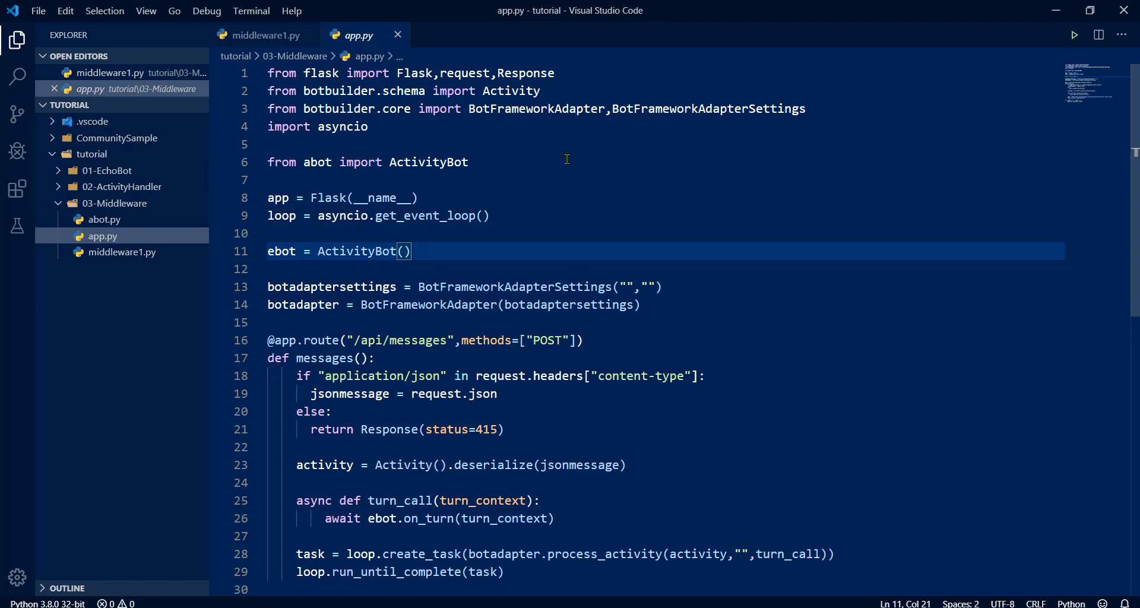
Add 'from middleware1 import Middleware1' to app.py
text(from)
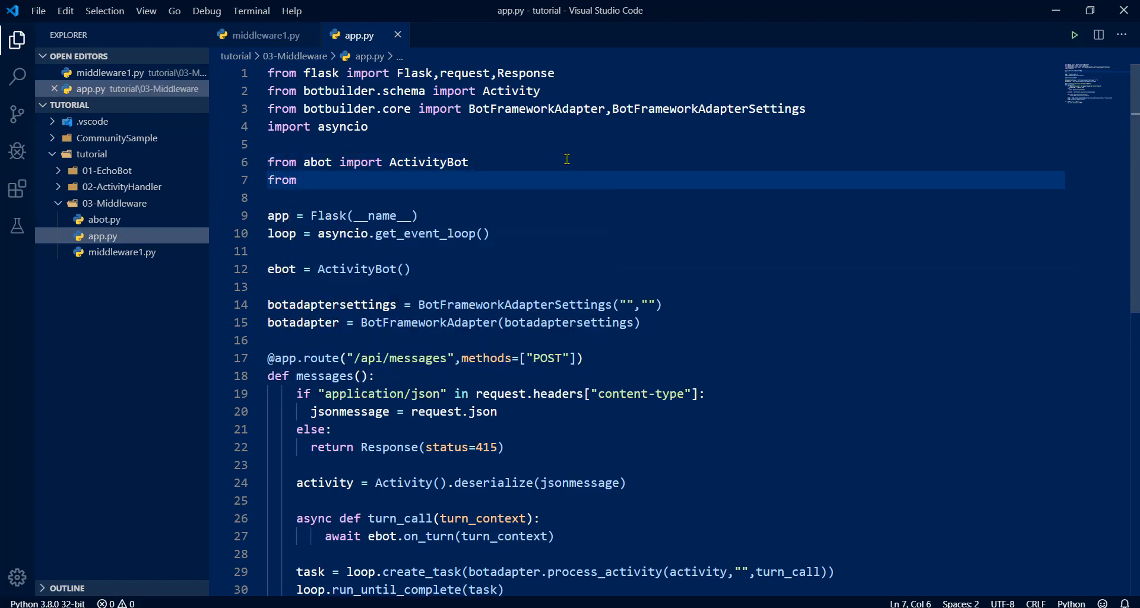
text(middleware1)
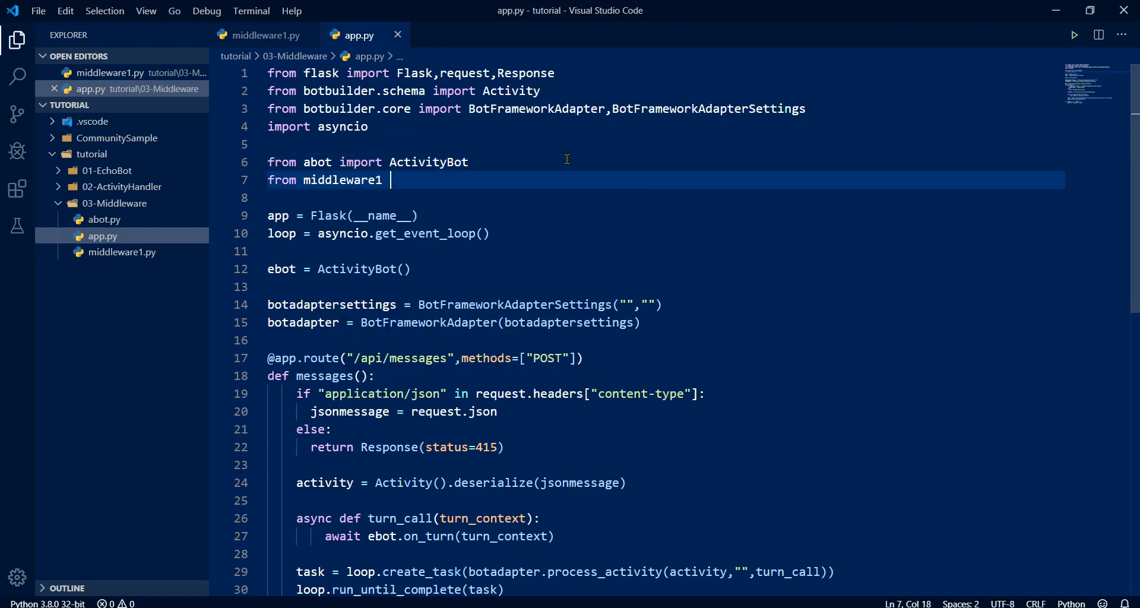
text(import Middleware1)
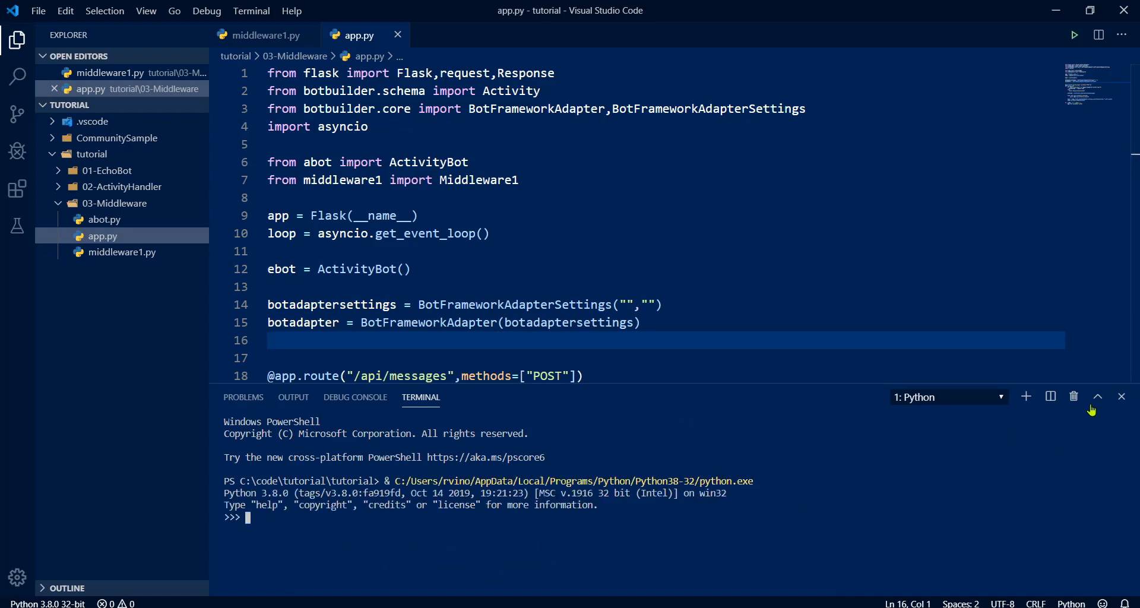
click(1123, 397)
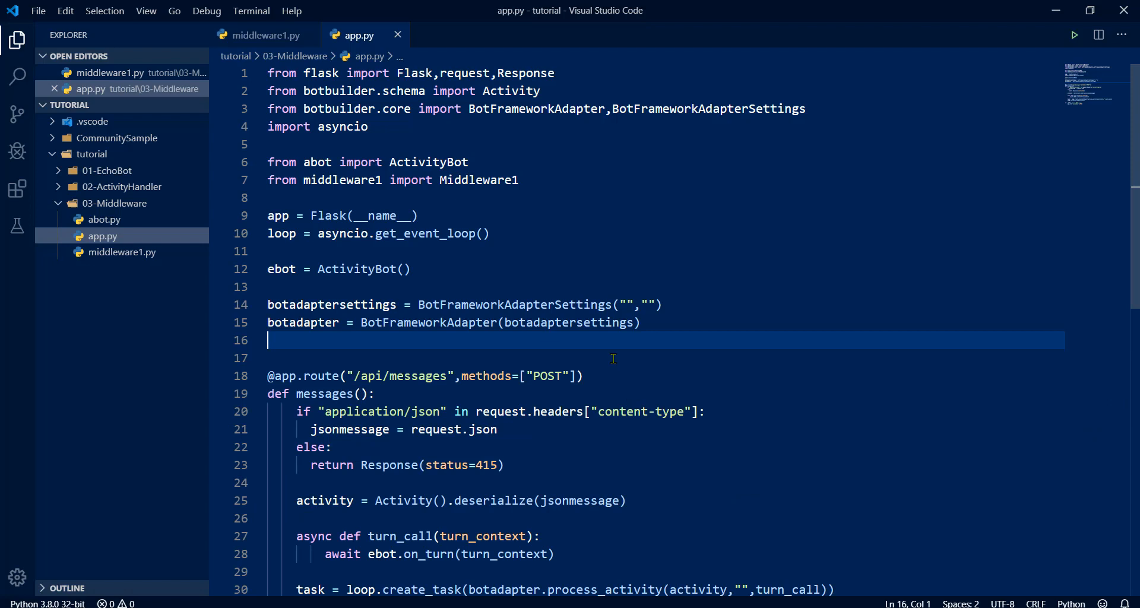
Register the middleware with botadapter.use(Middleware1()) and run app.py
text(botadapter.us)
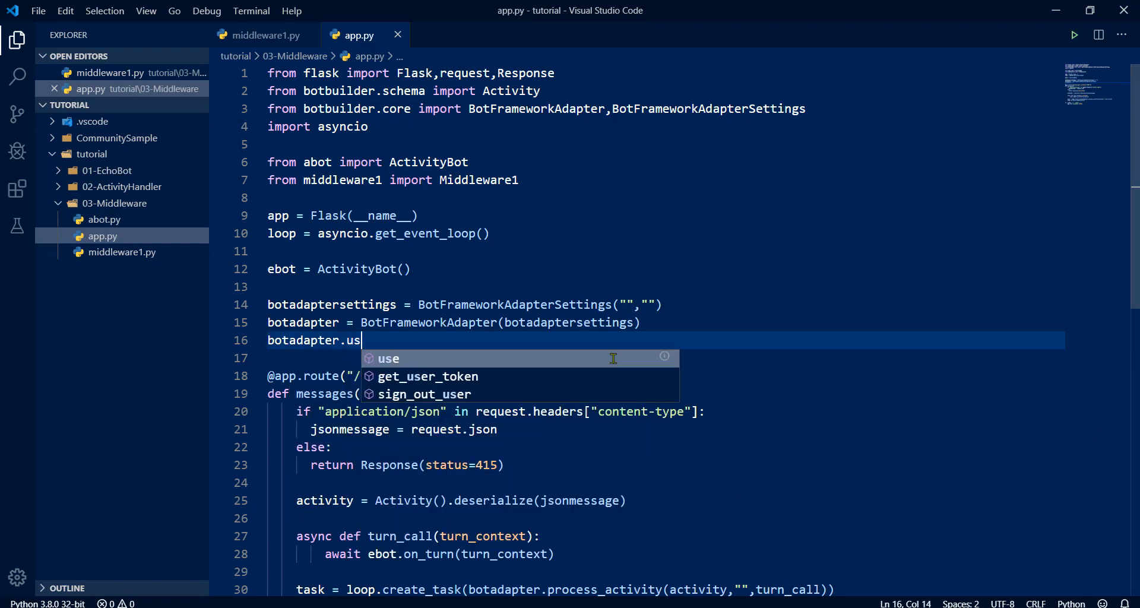
text(get_)
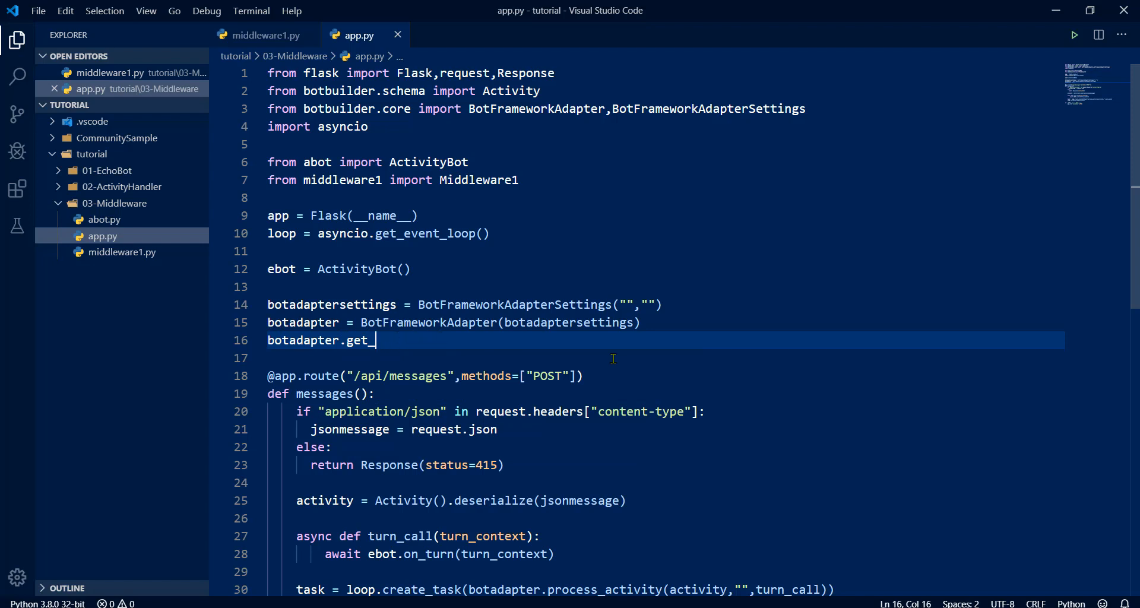
text(Us)
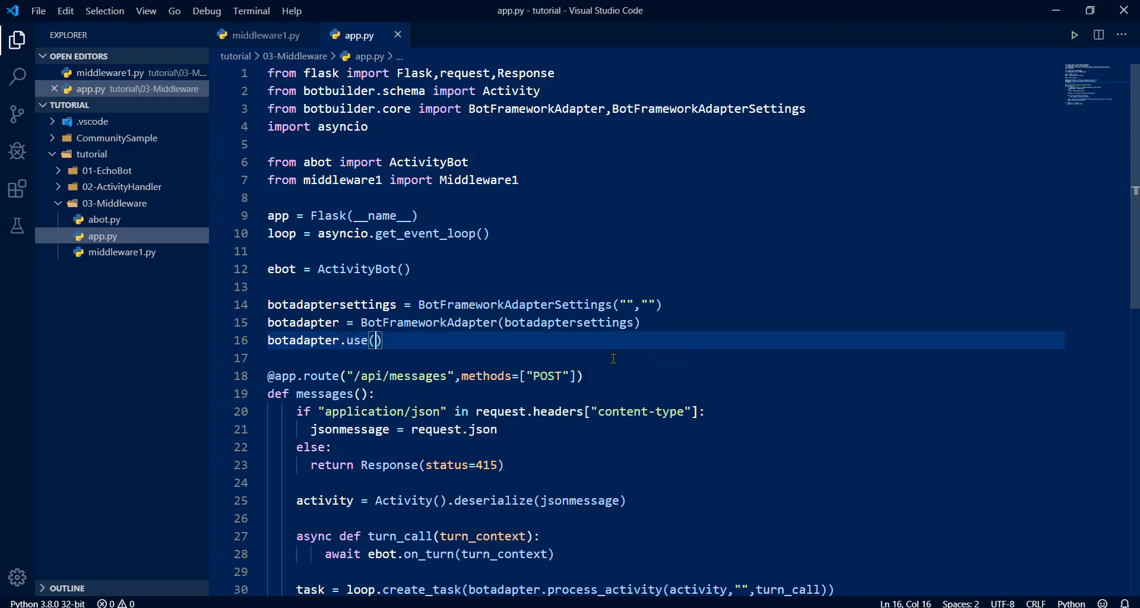
text(Middleware1())
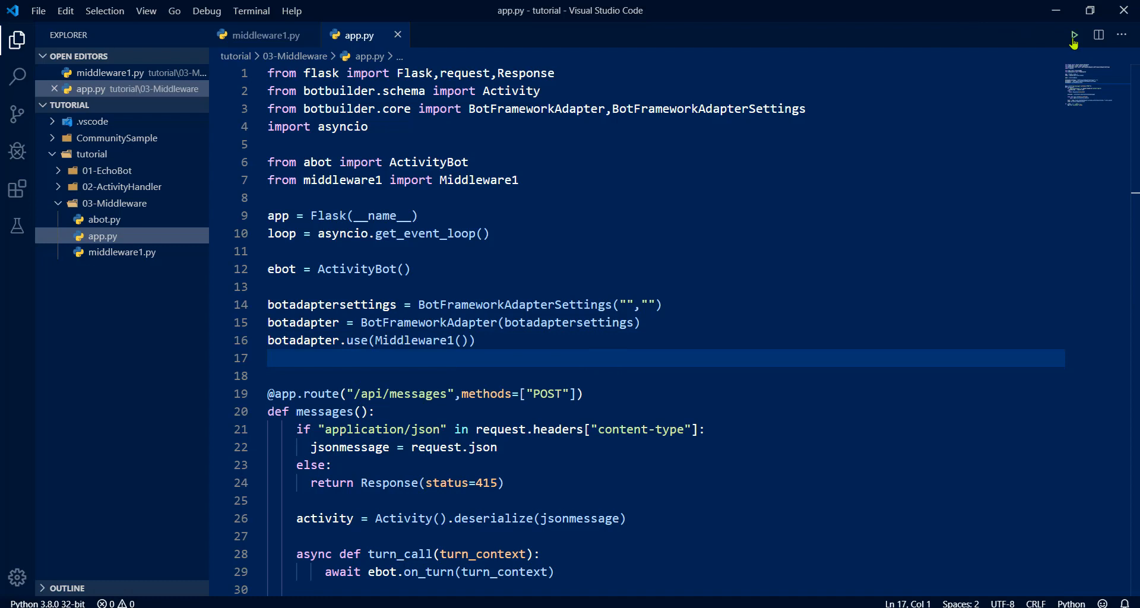
click(1074, 34)
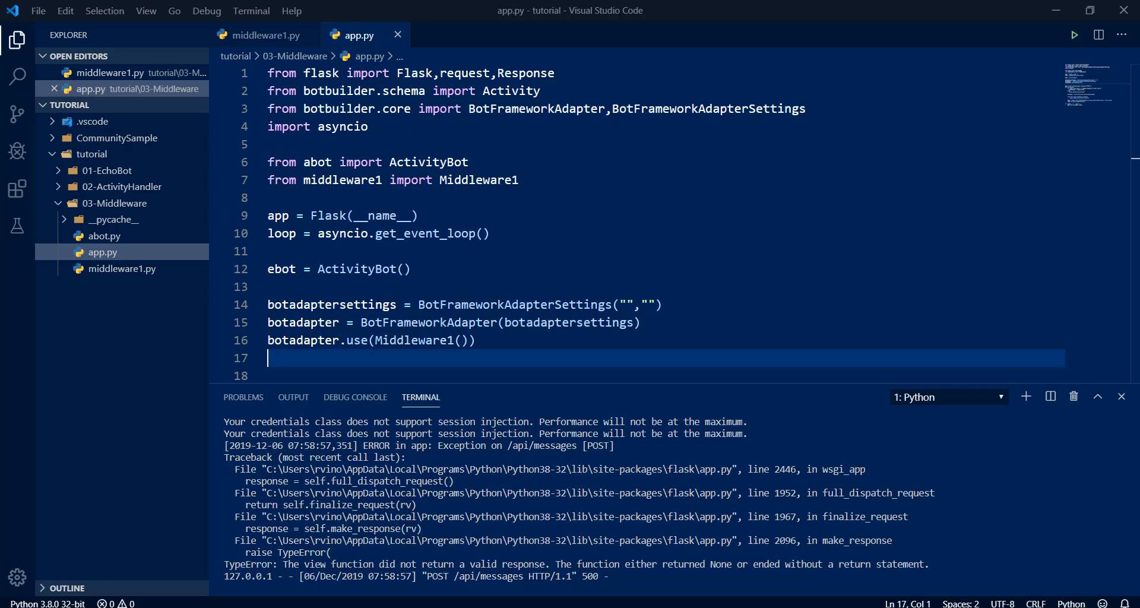
Reopen middleware1.py and app.py to review the code after the TypeError
click(265, 34)
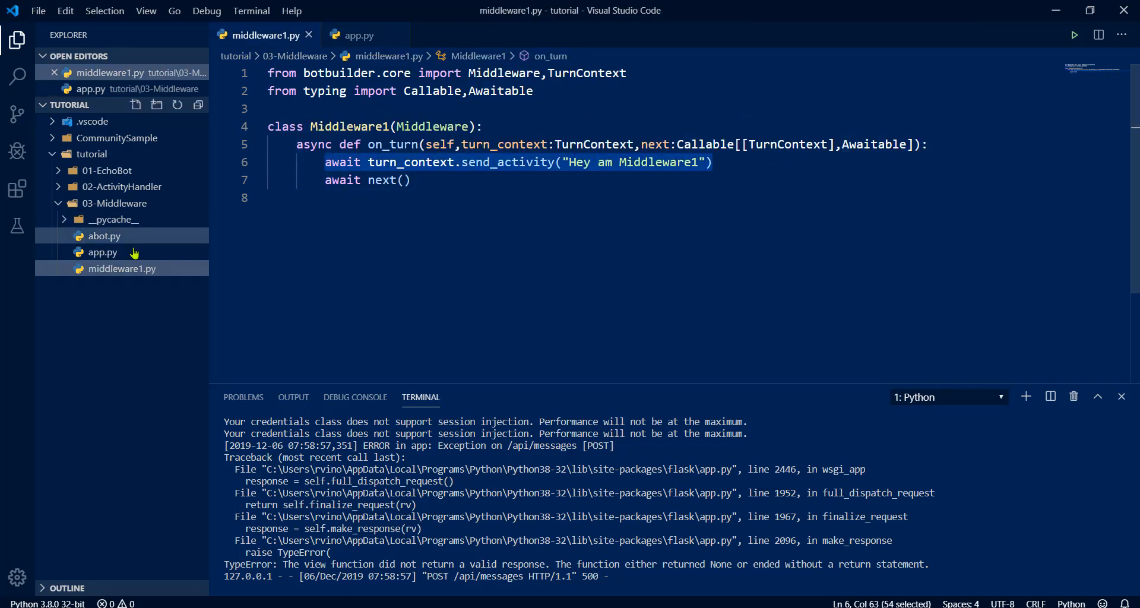
click(104, 235)
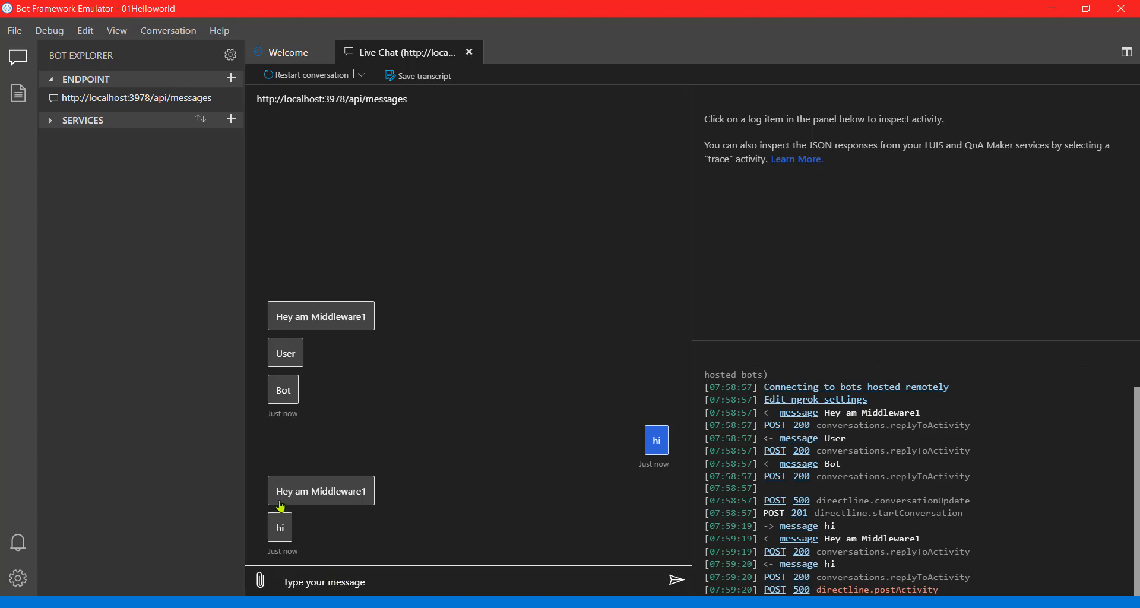
mouse_move(294, 538)
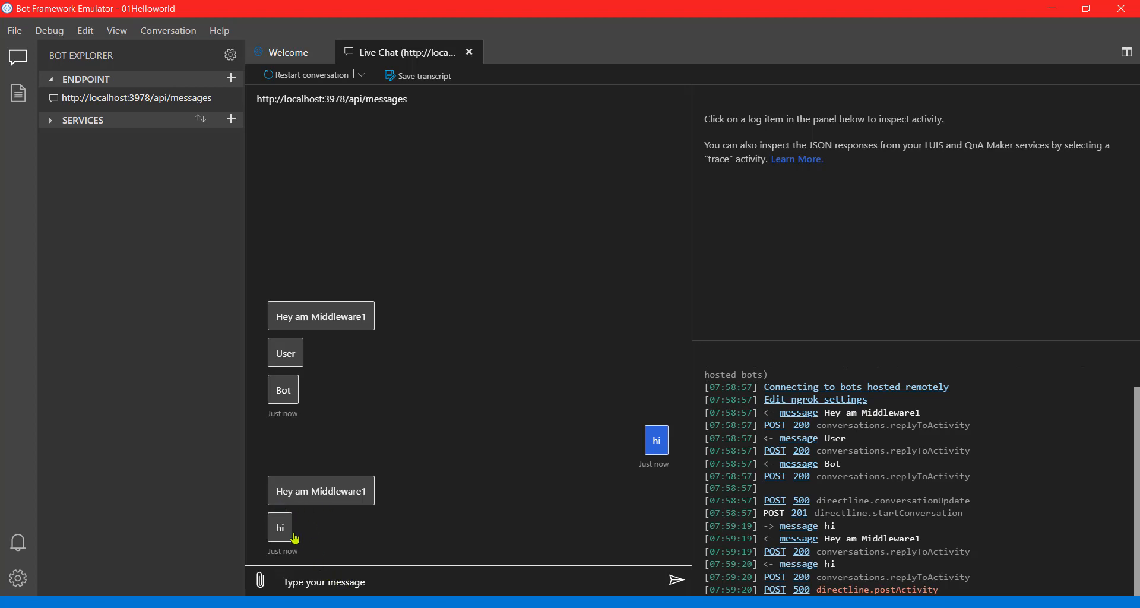
mouse_move(309, 457)
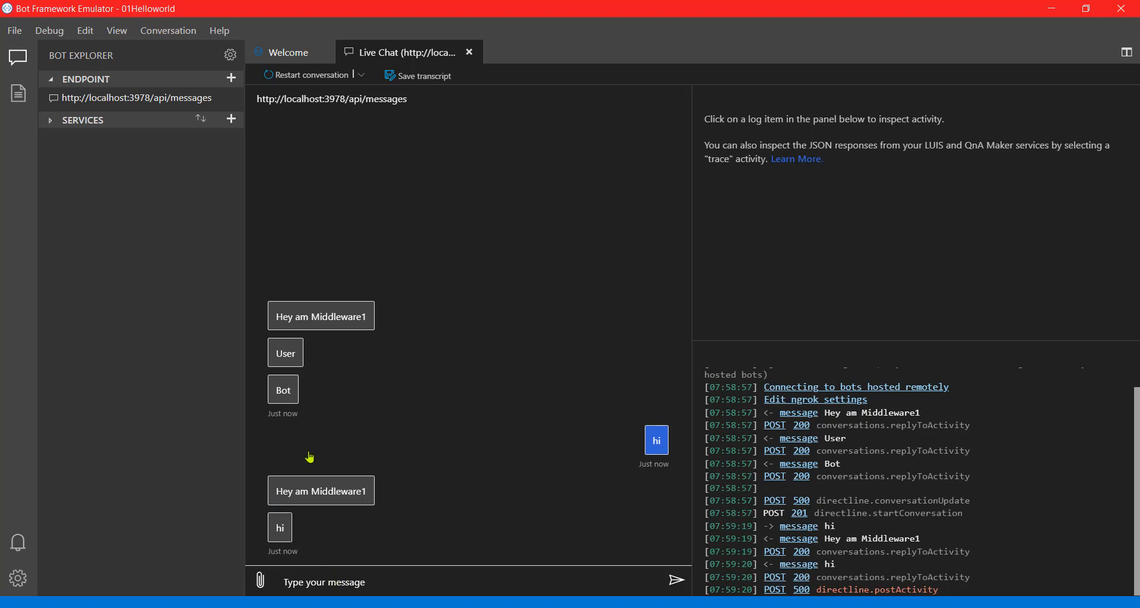
mouse_move(313, 352)
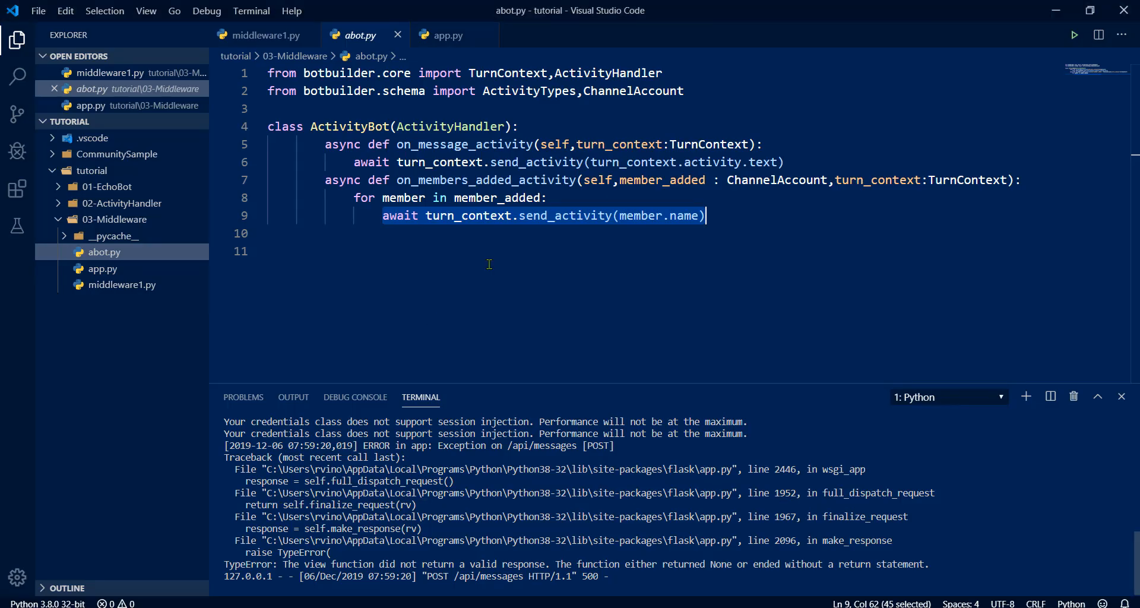
mouse_move(535, 600)
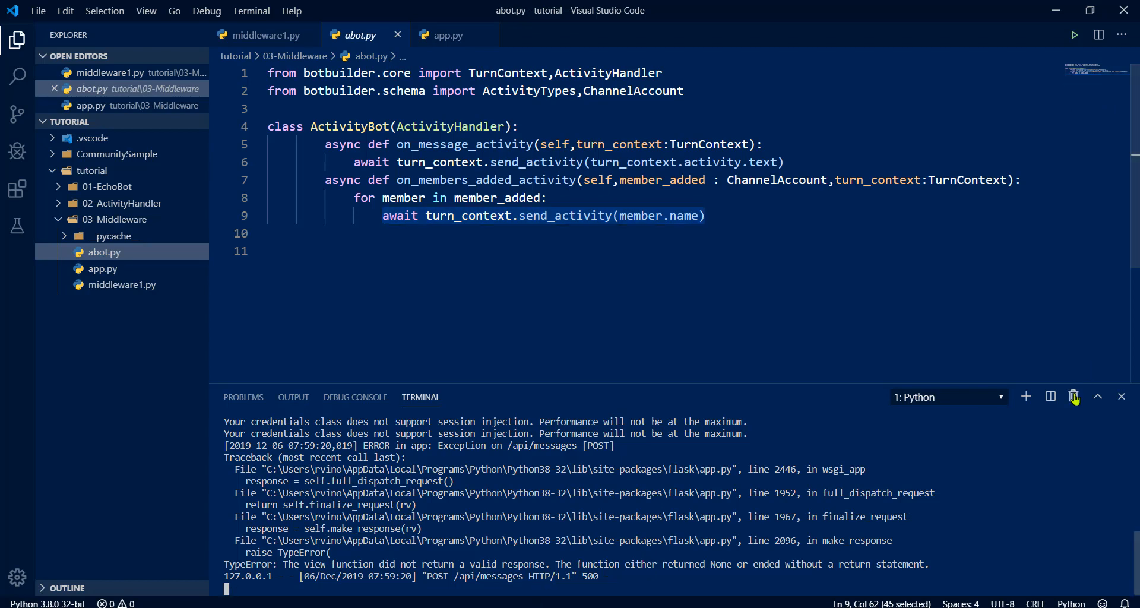
Comment out 'await next()' in middleware1.py with #, run it, and return to app.py
click(268, 34)
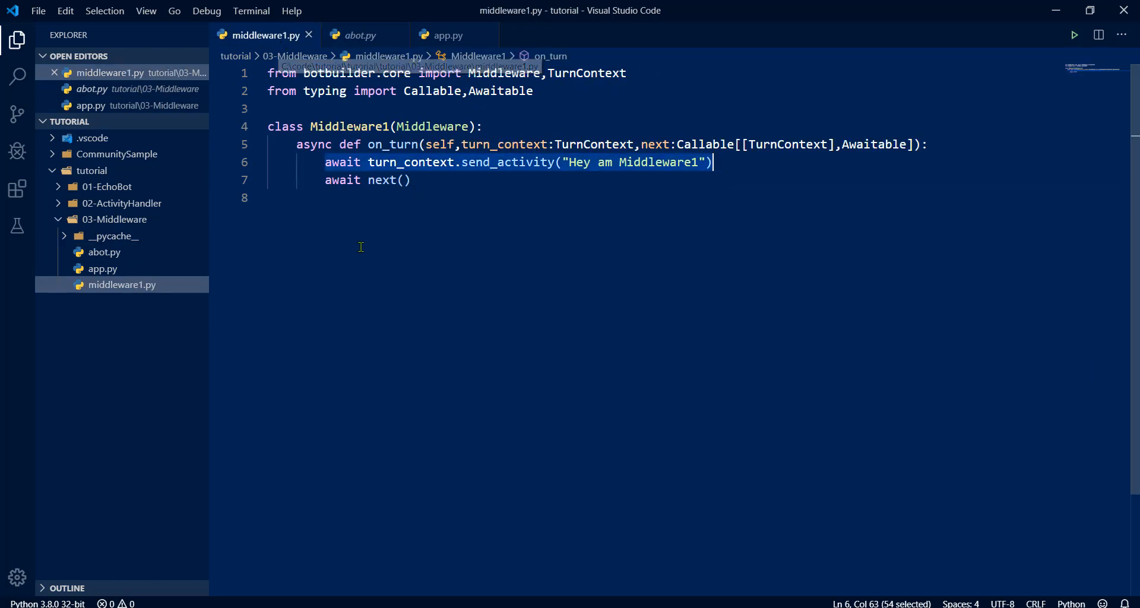
text(#)
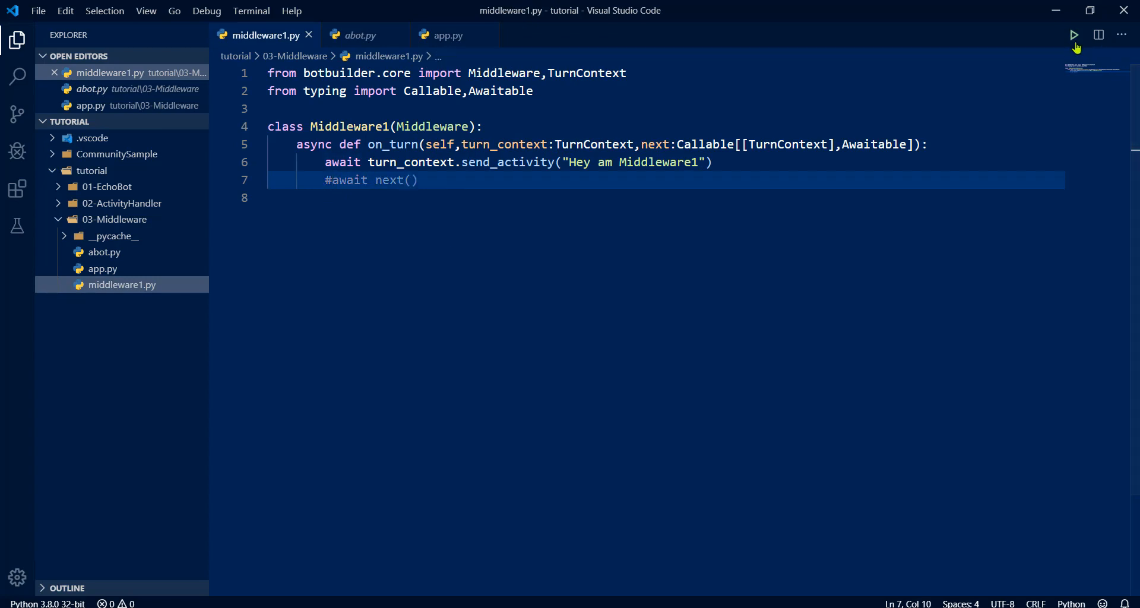
click(1073, 35)
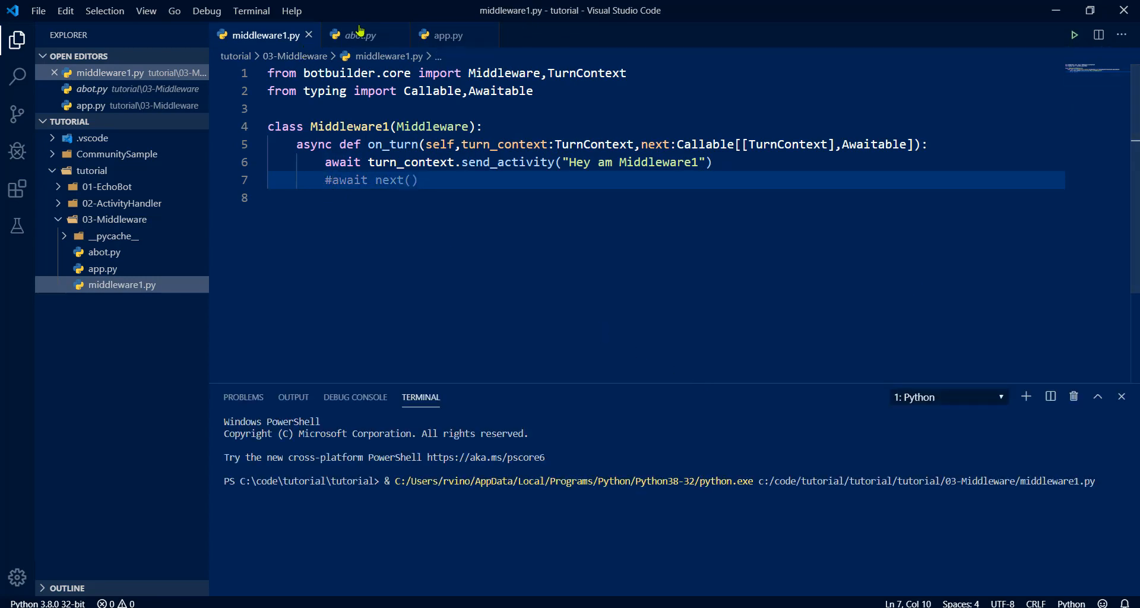
click(447, 35)
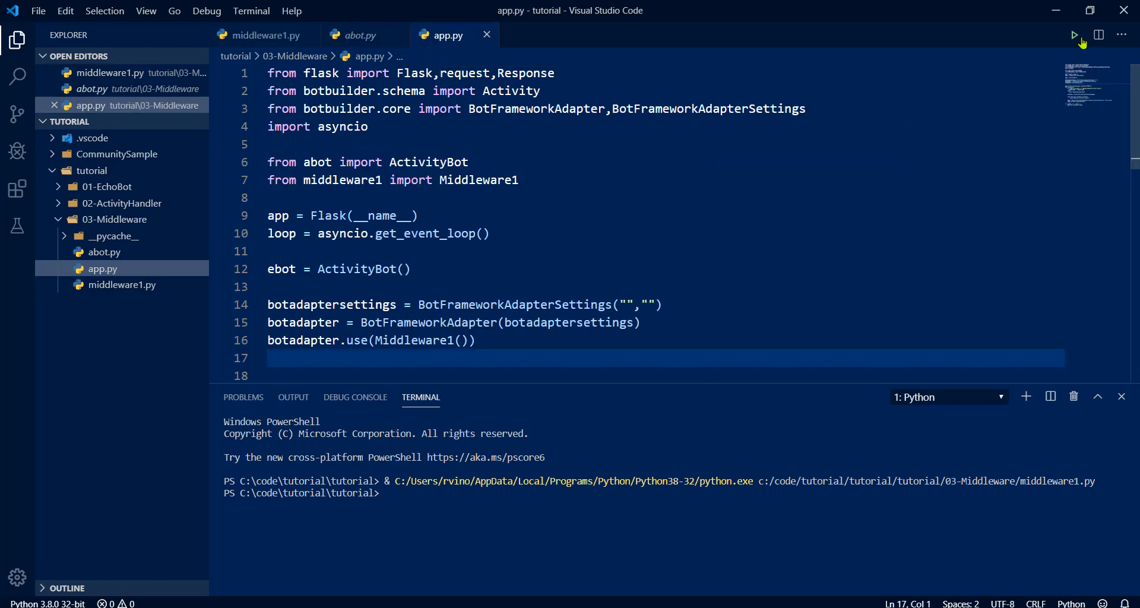
Run the bot server and restart the Emulator conversation to test the greeting alone
click(1075, 34)
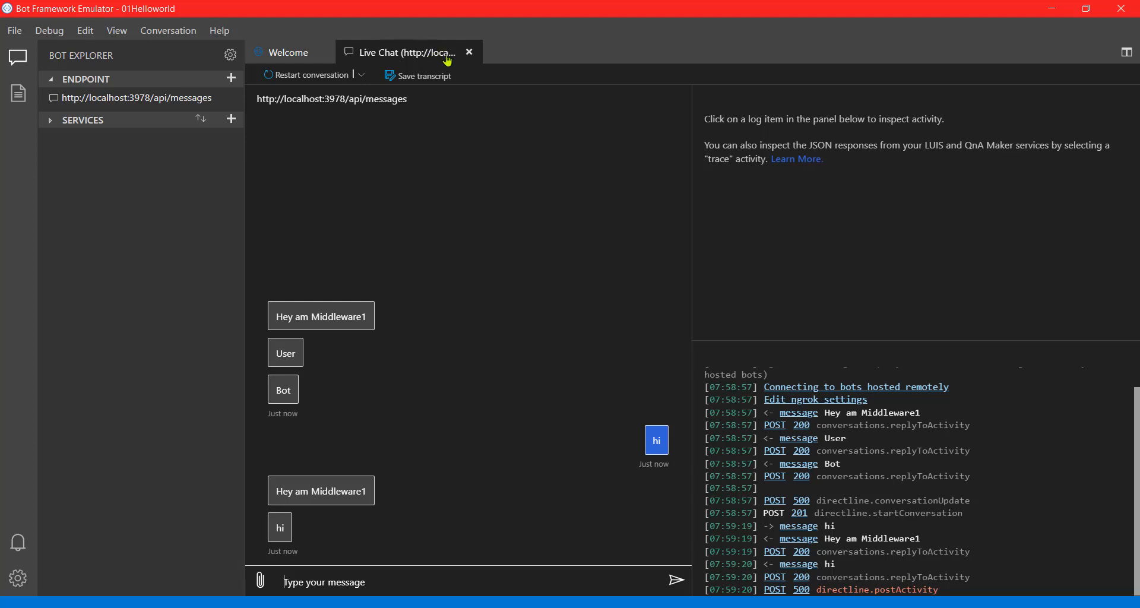
click(305, 75)
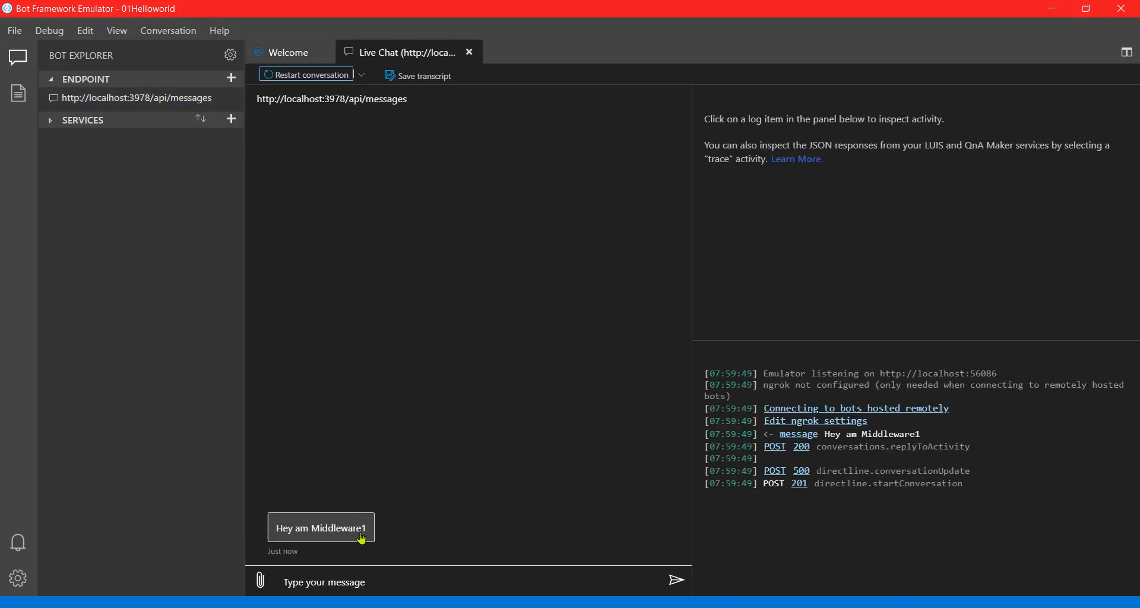
mouse_move(351, 557)
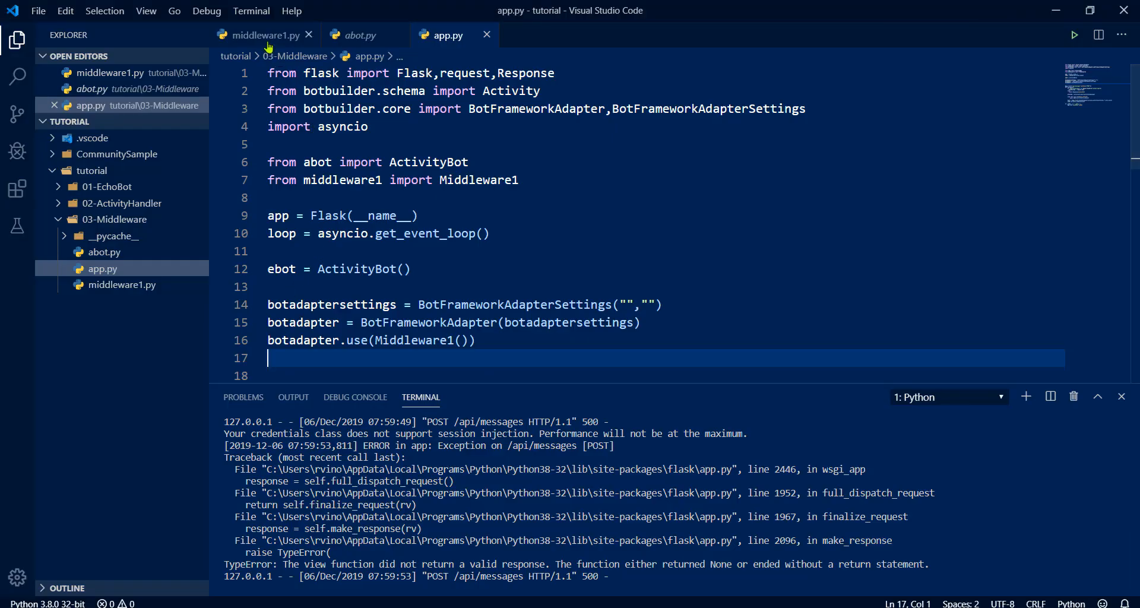
Restore await next() and start a second send_activity call, erasing a mistyped 'Hey am'
click(261, 34)
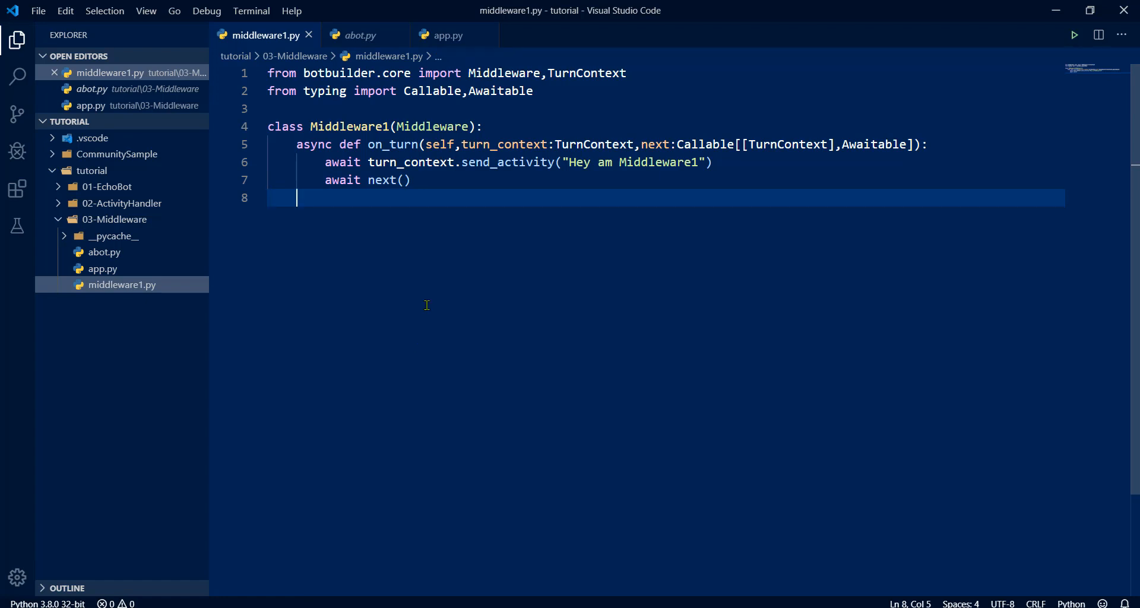
text(await)
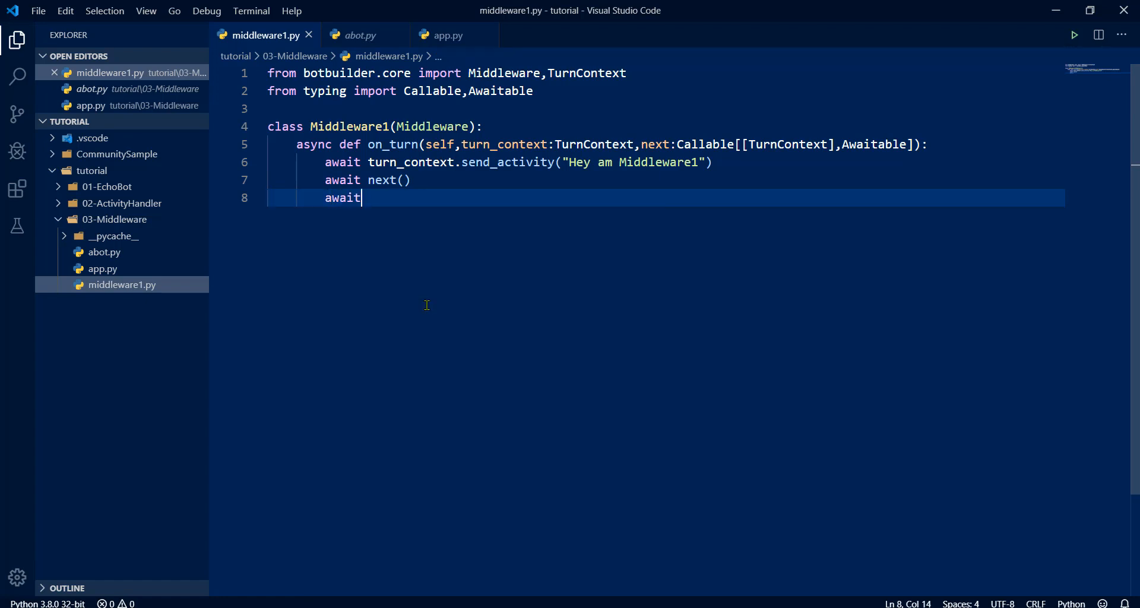
text(turn_context.send_activity(")
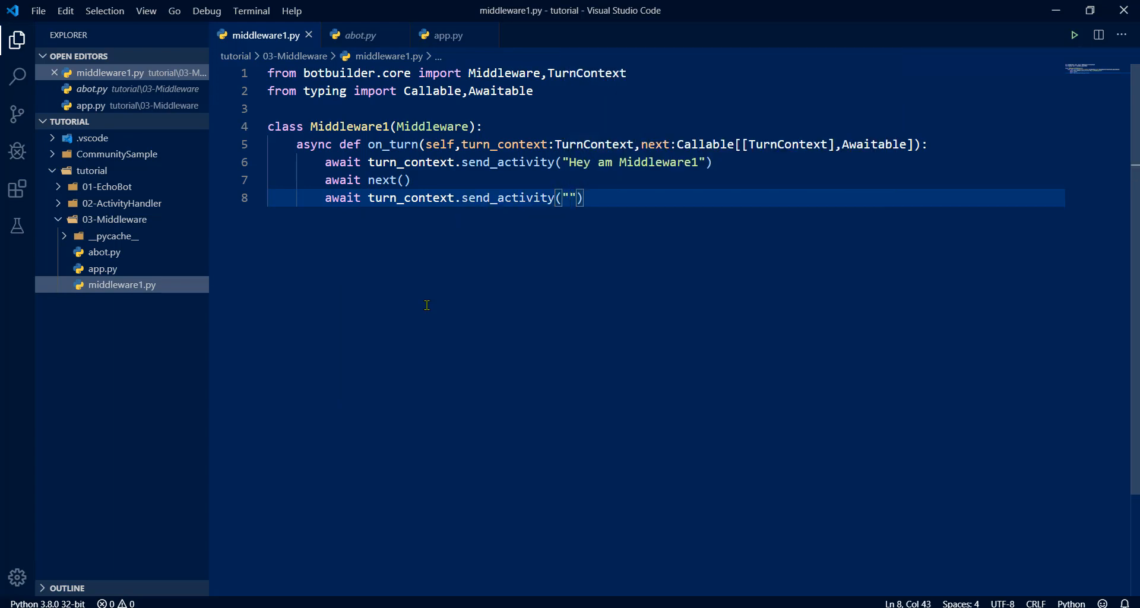
text(Hey am)
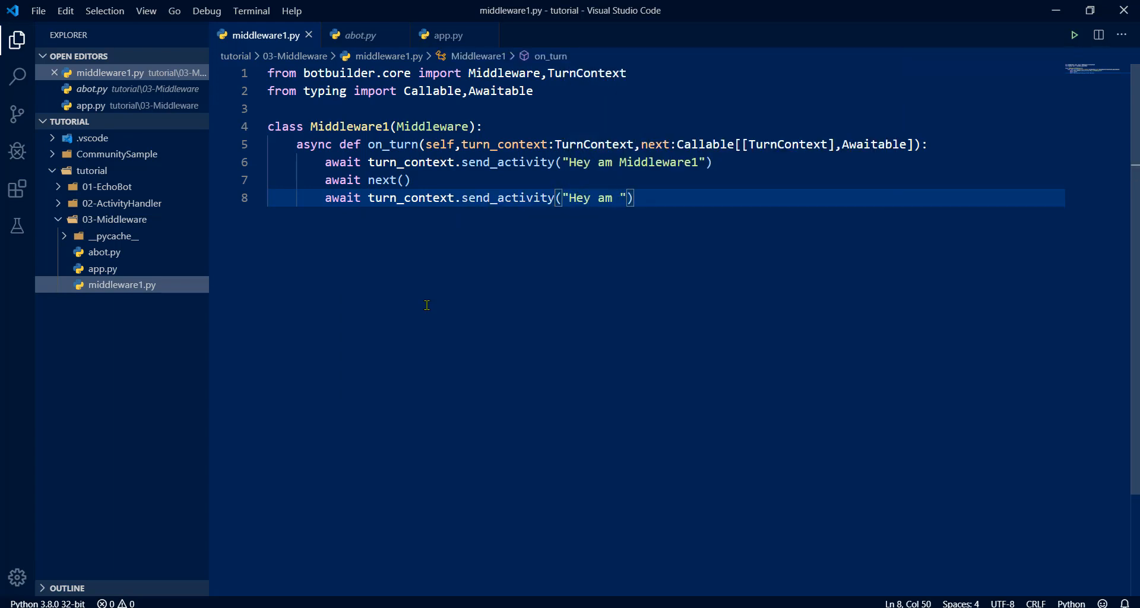
key(Backspace)
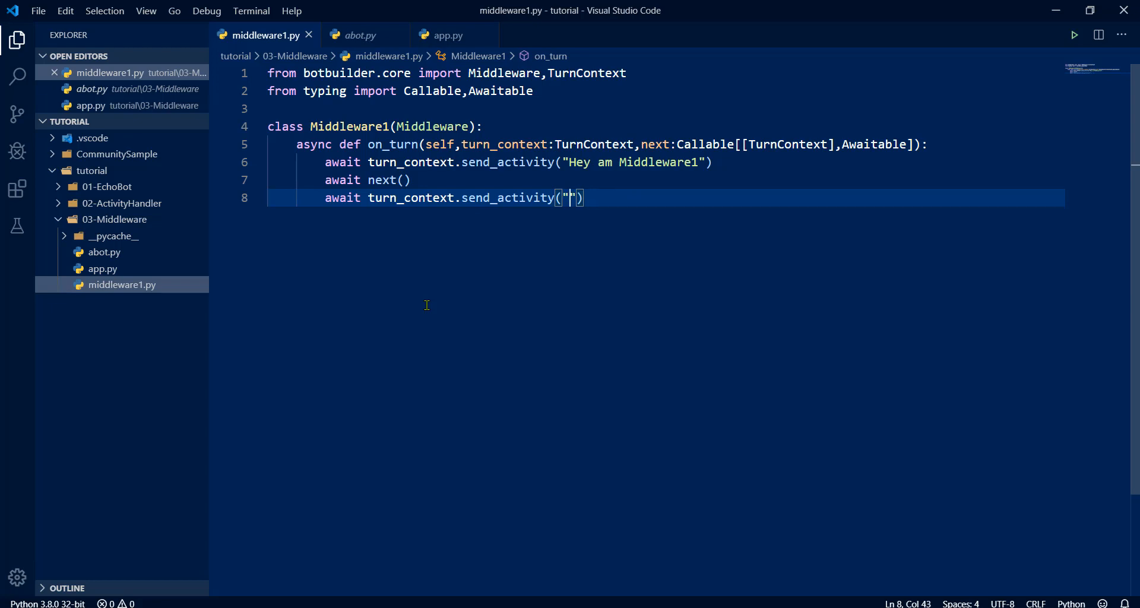
Make the second message read "called after your bot" and run app.py again
text(call)
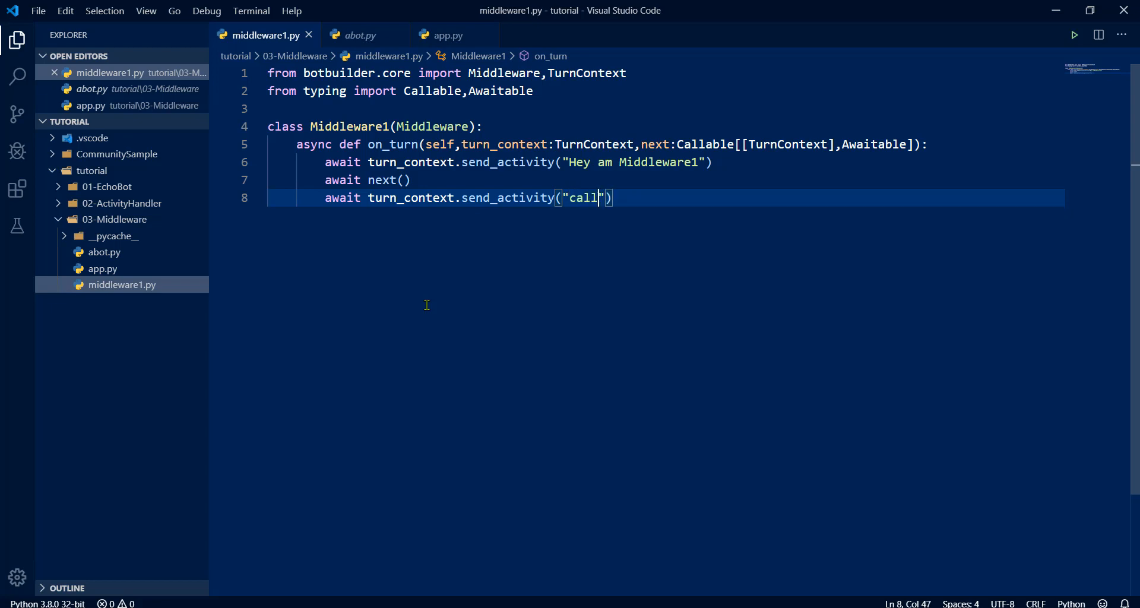
text(ed after)
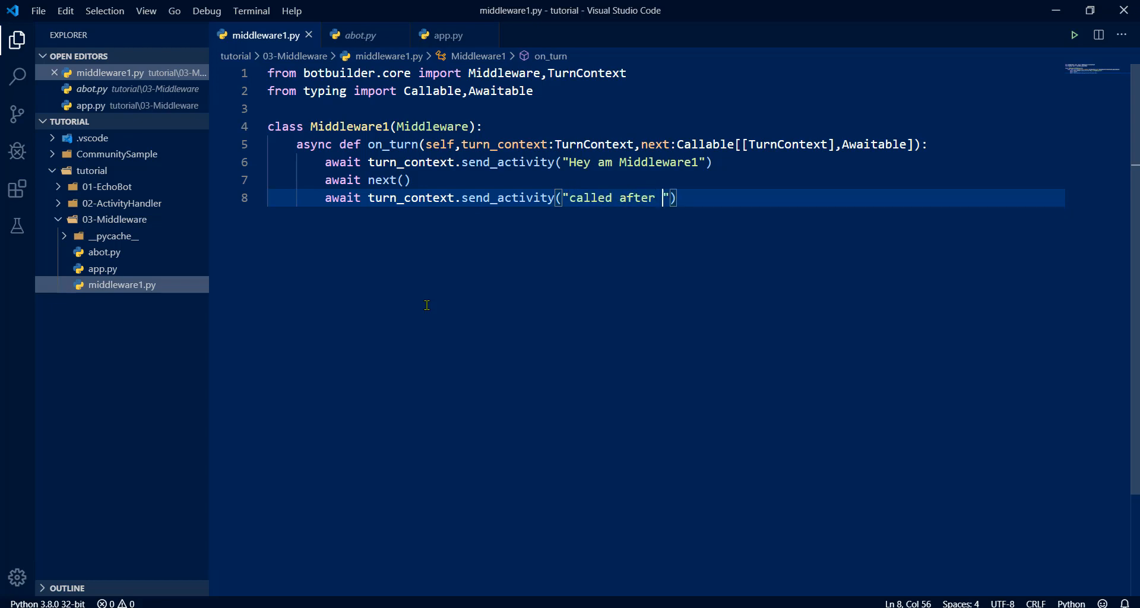
text(yo)
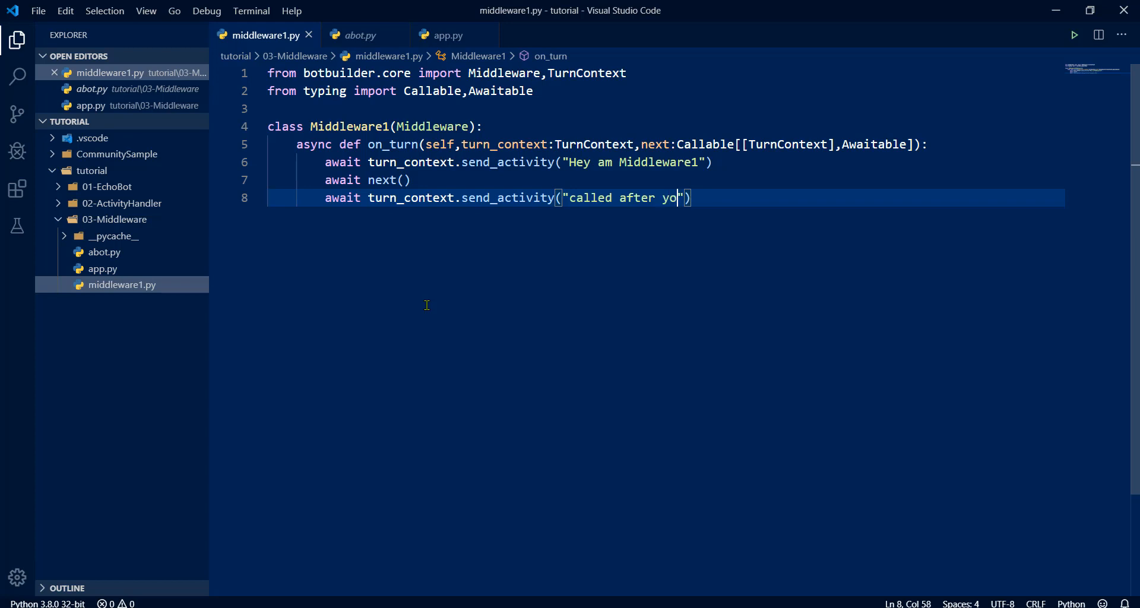
text(ur bot)
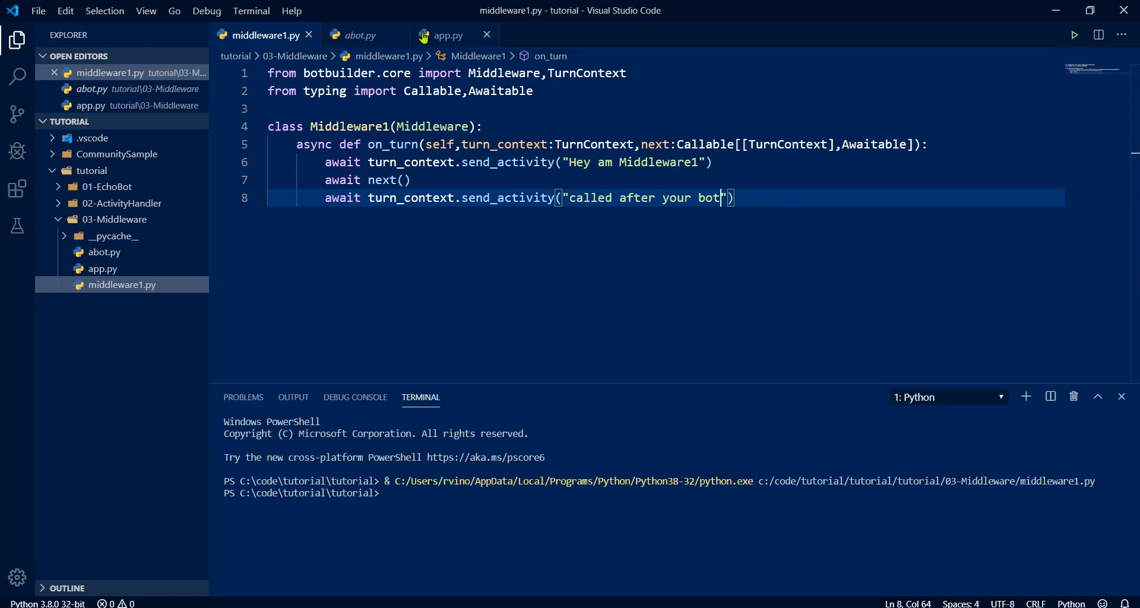
click(448, 34)
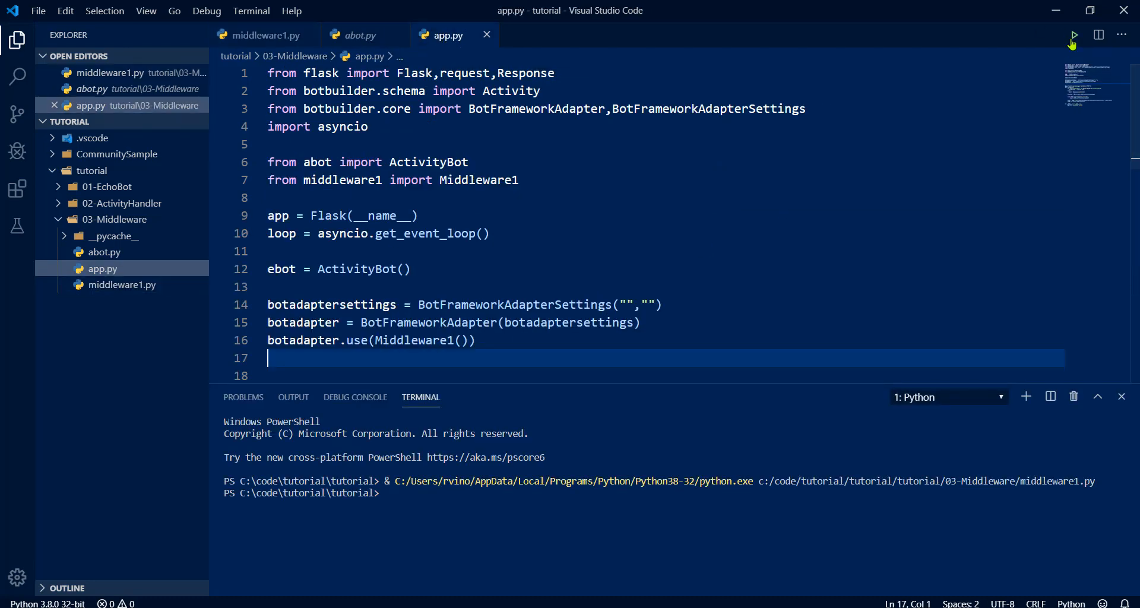
click(1075, 35)
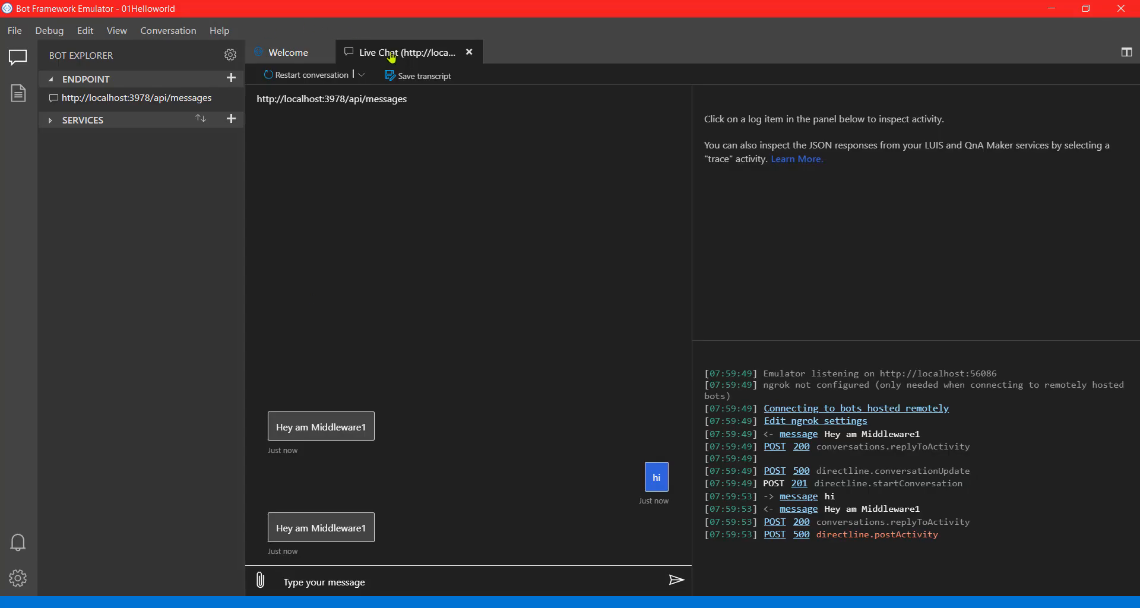
Restart the conversation, check the hello replies, then return to the editor's abot.py and middleware1.py files
click(470, 51)
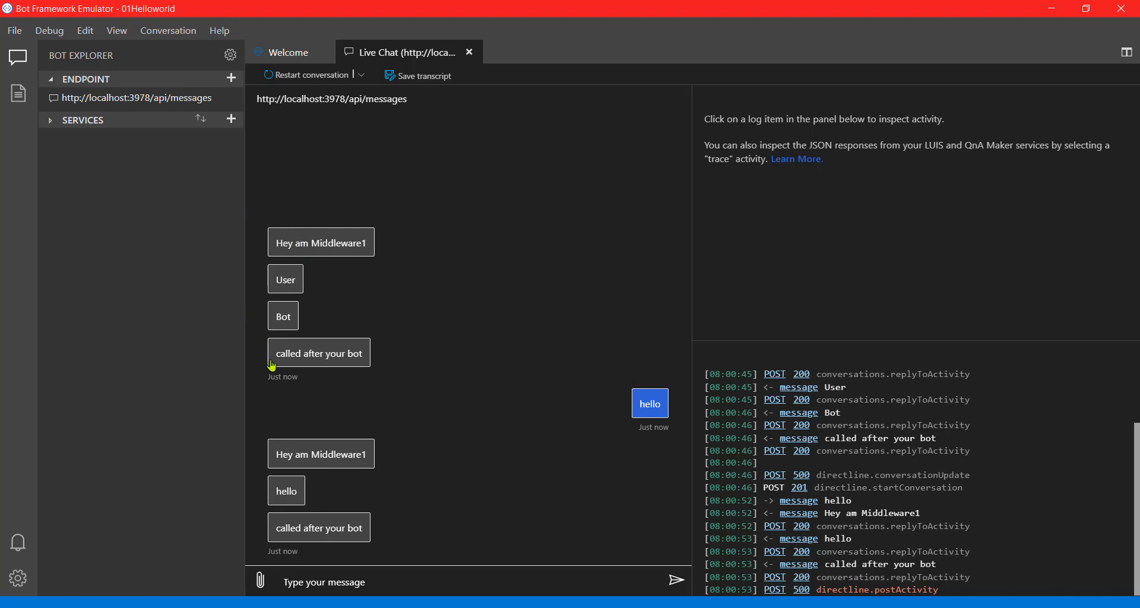
mouse_move(261, 284)
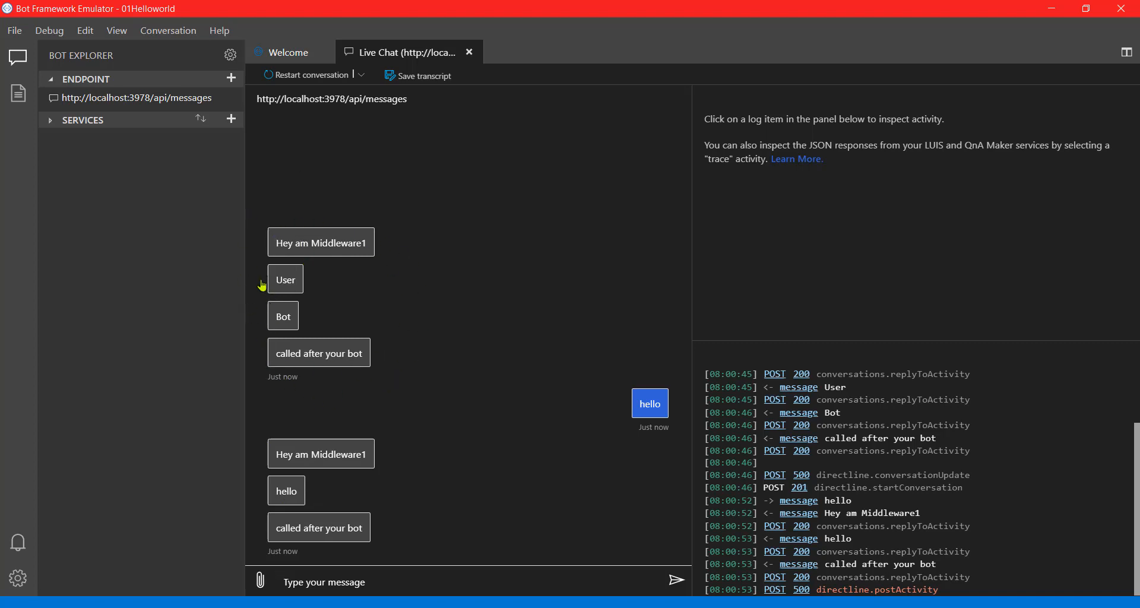
mouse_move(650, 403)
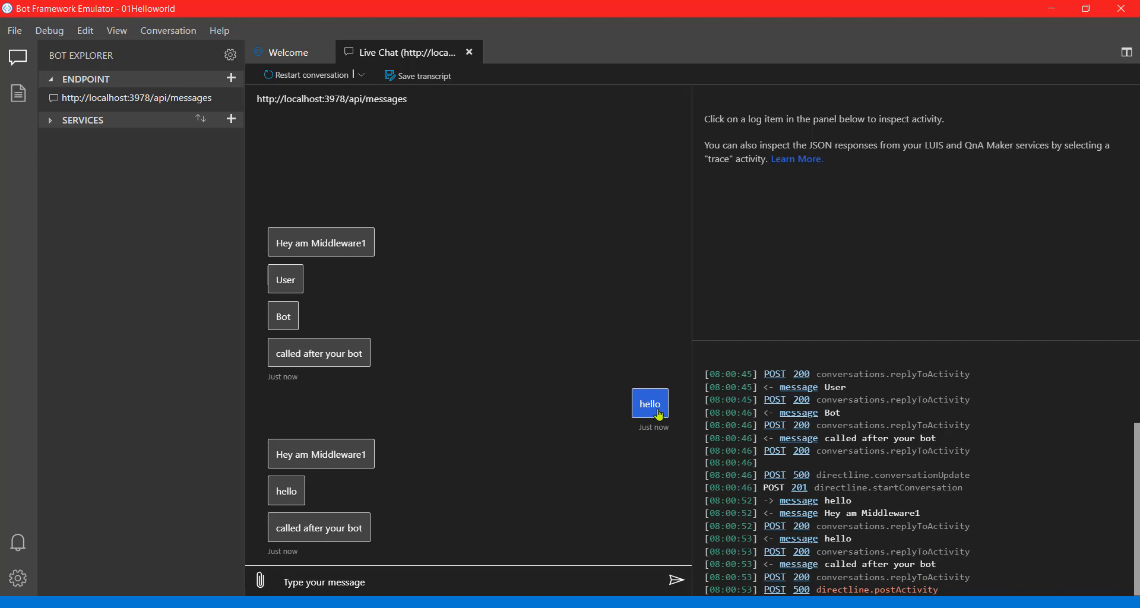
mouse_move(291, 455)
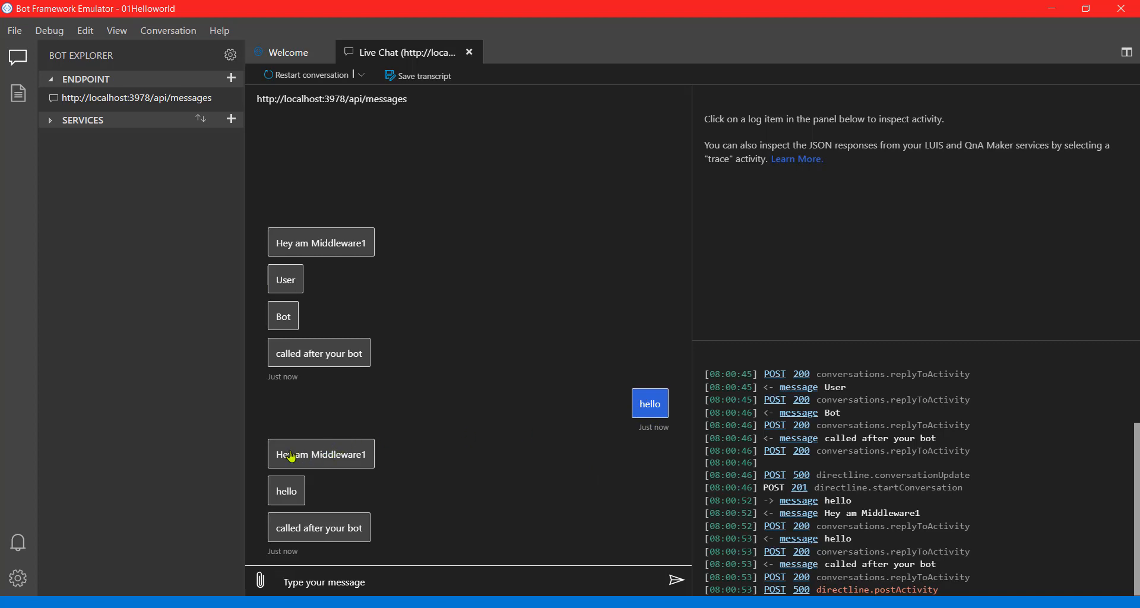
mouse_move(355, 458)
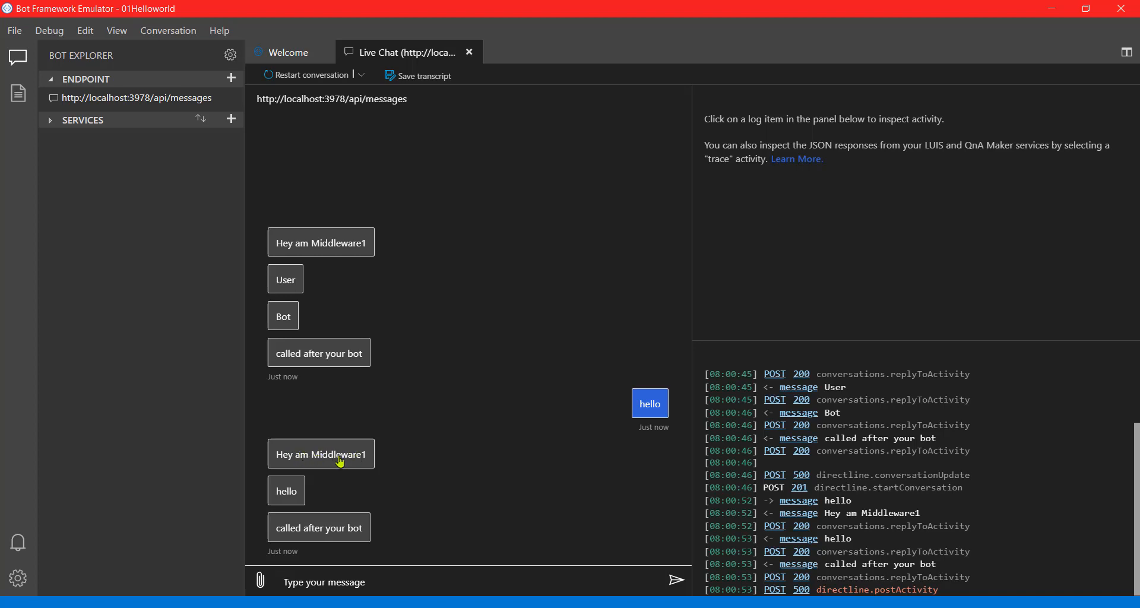
mouse_move(297, 494)
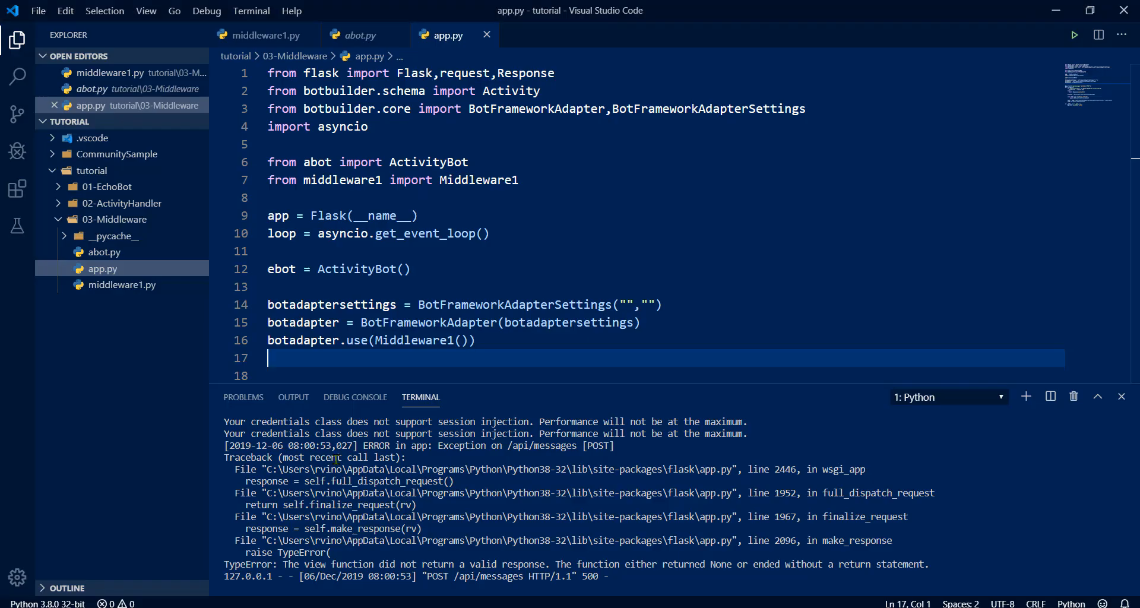
click(361, 35)
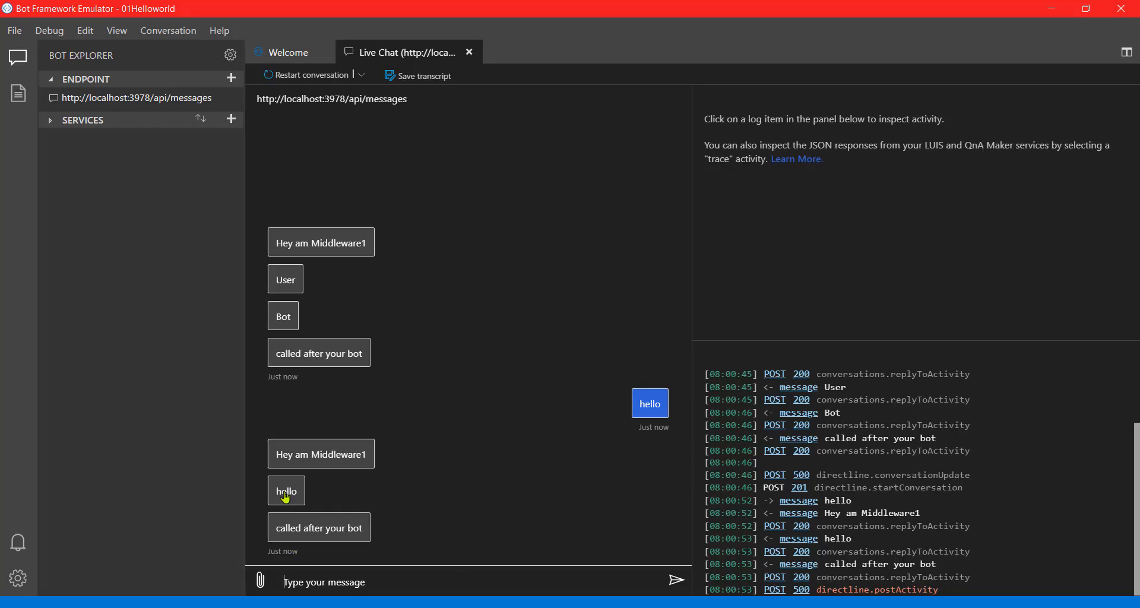
mouse_move(312, 524)
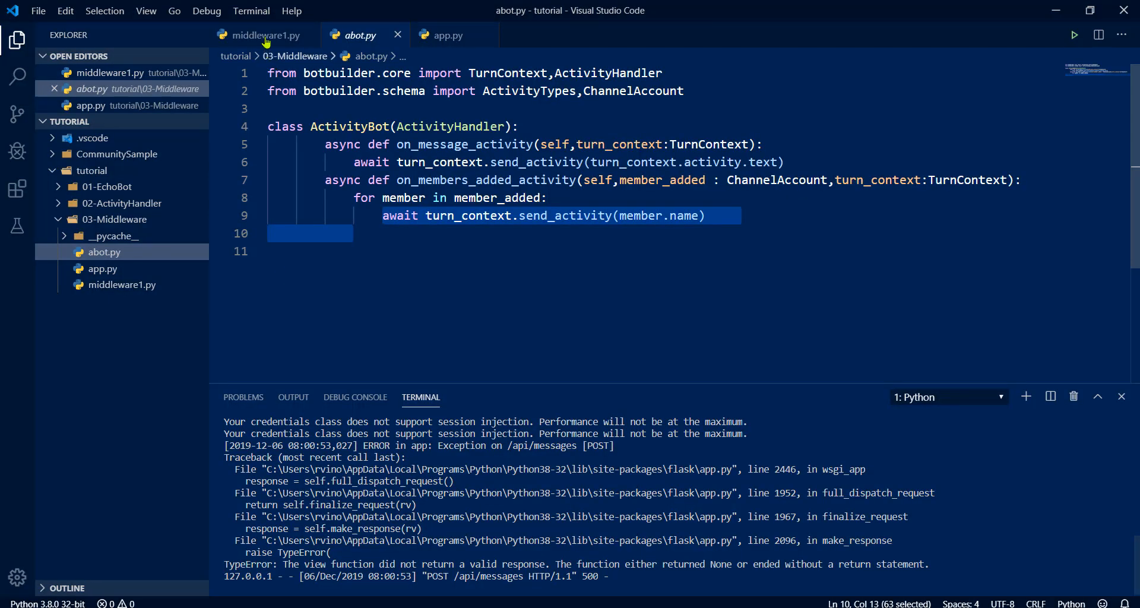
click(267, 35)
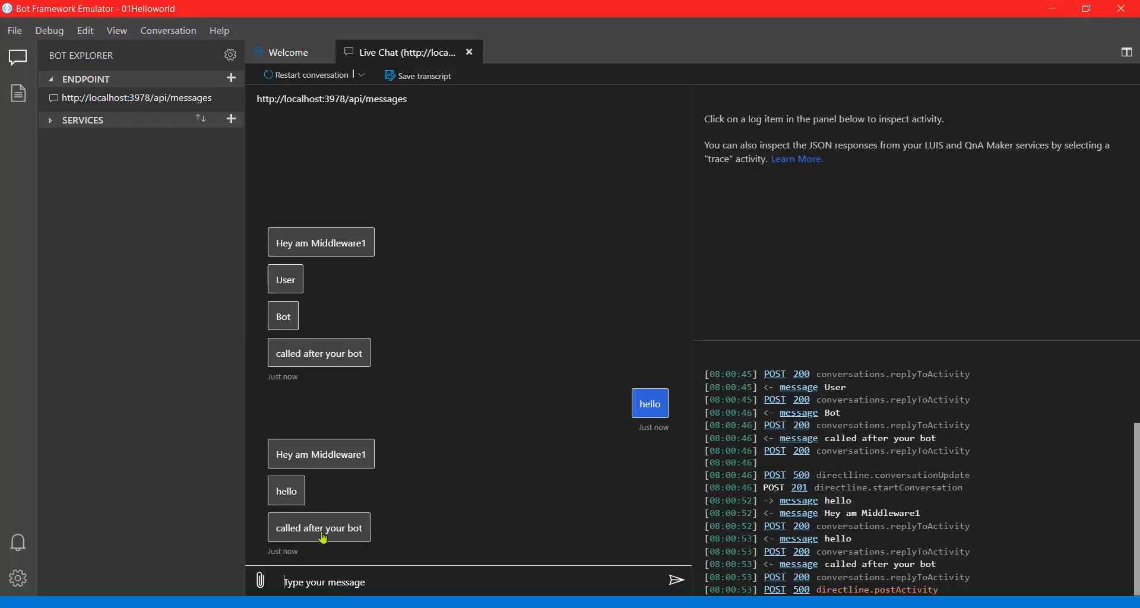
mouse_move(355, 500)
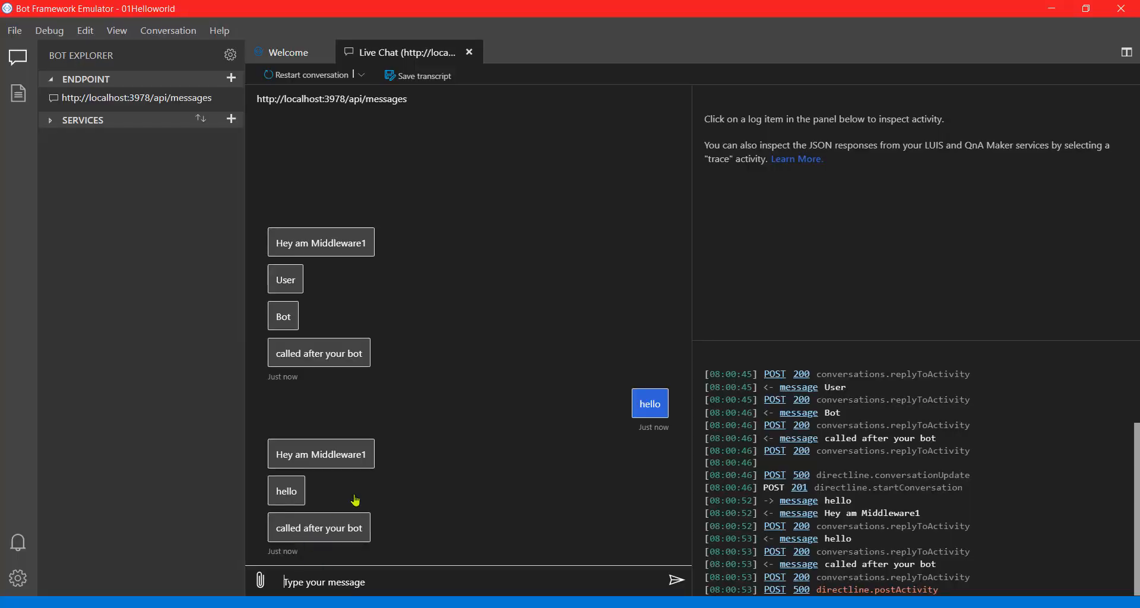
mouse_move(270, 214)
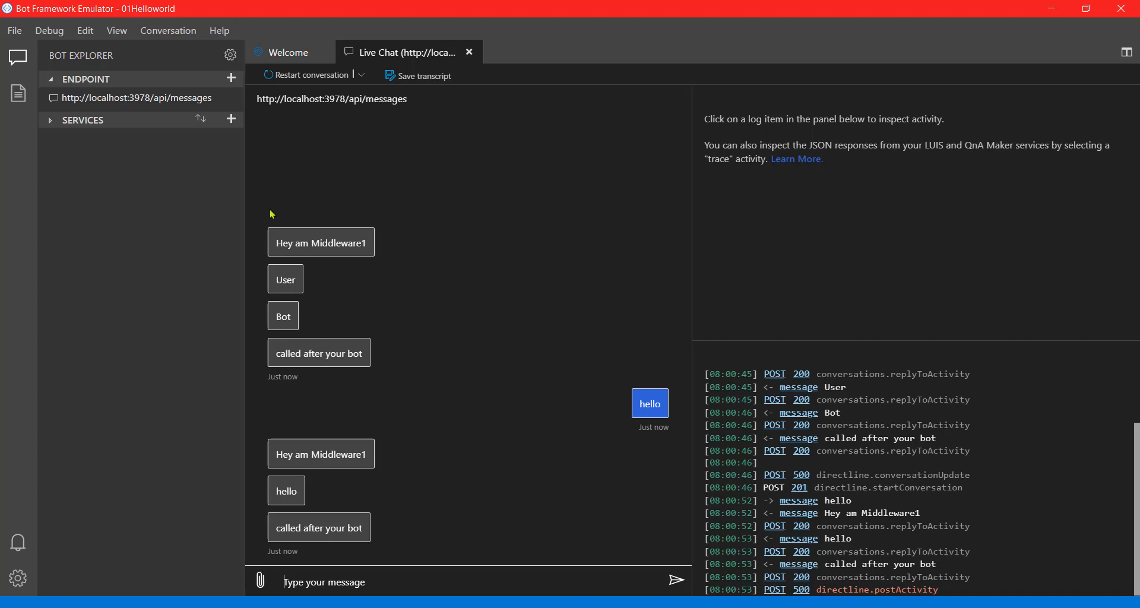
mouse_move(342, 271)
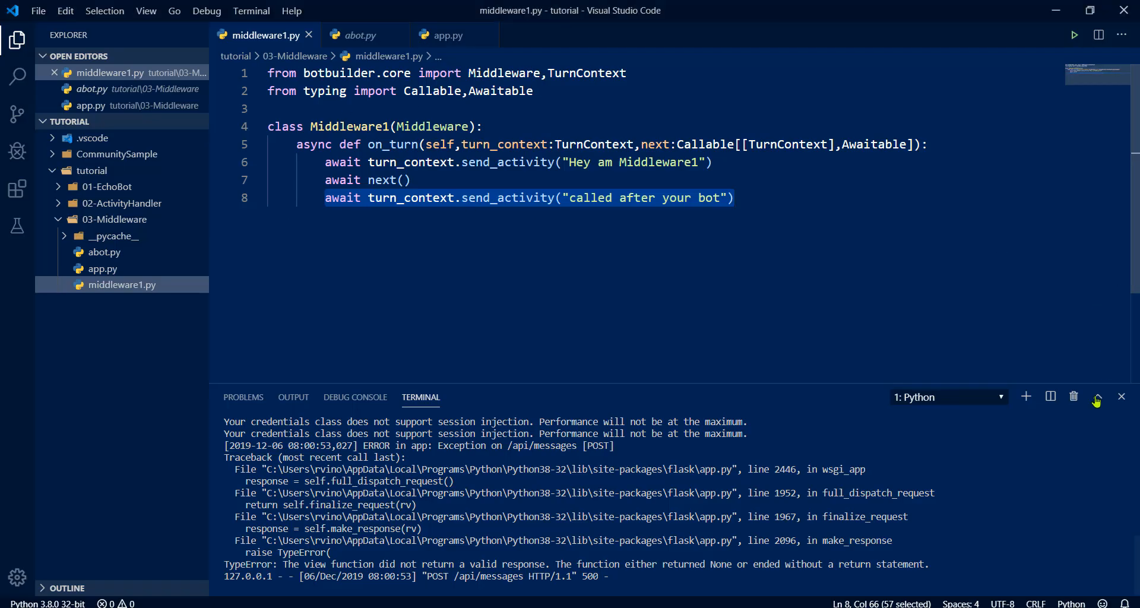
Begin an if on turn_context.activity.type inside Middleware1's on_turn
click(1121, 397)
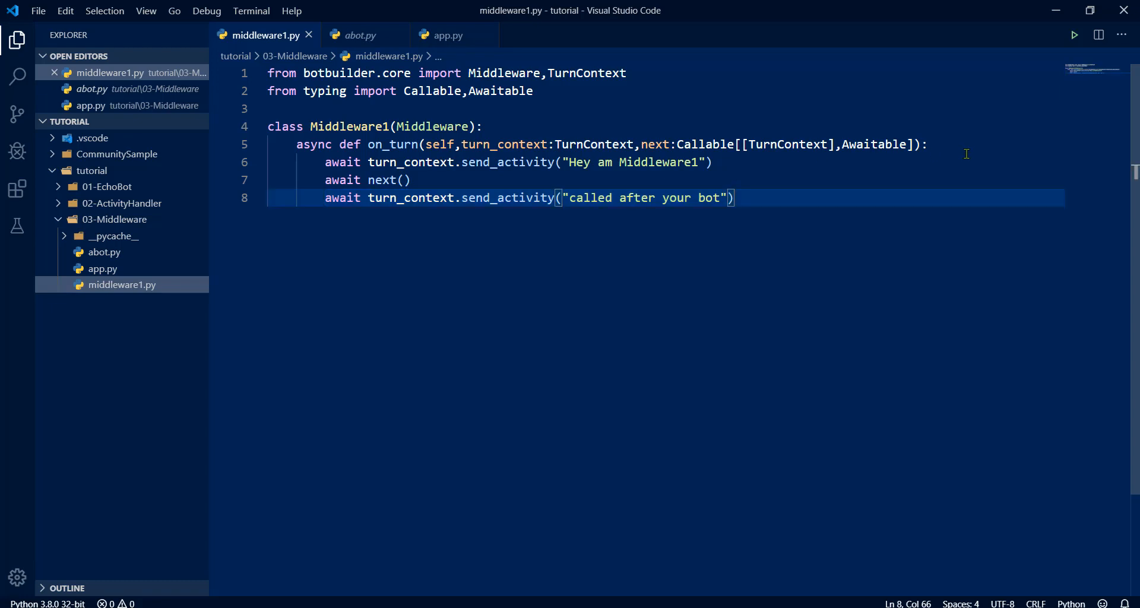
key(enter)
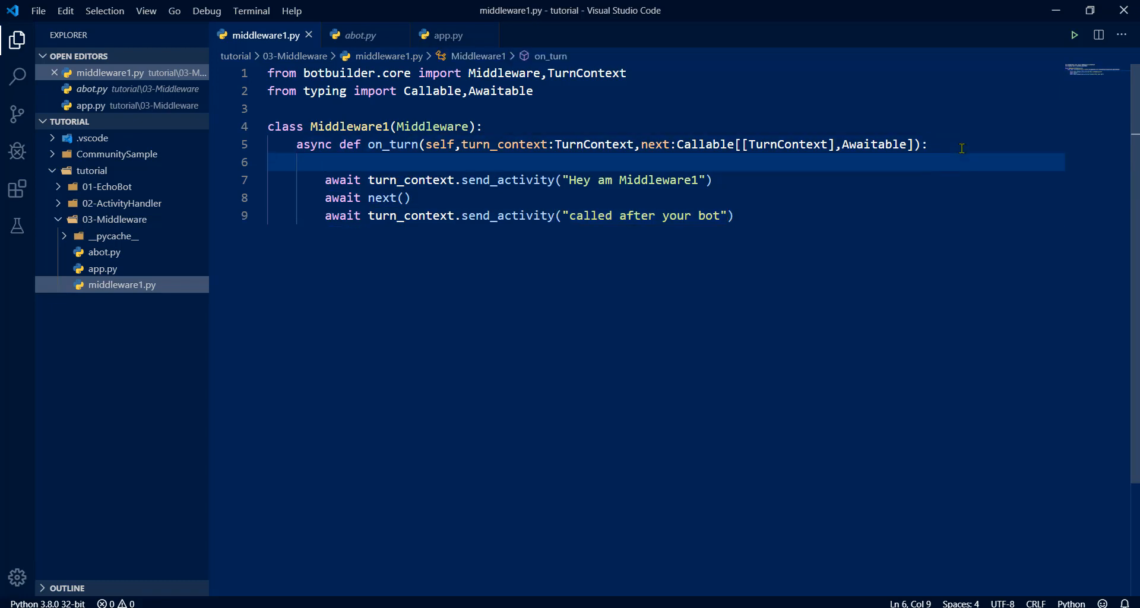
text(if ac)
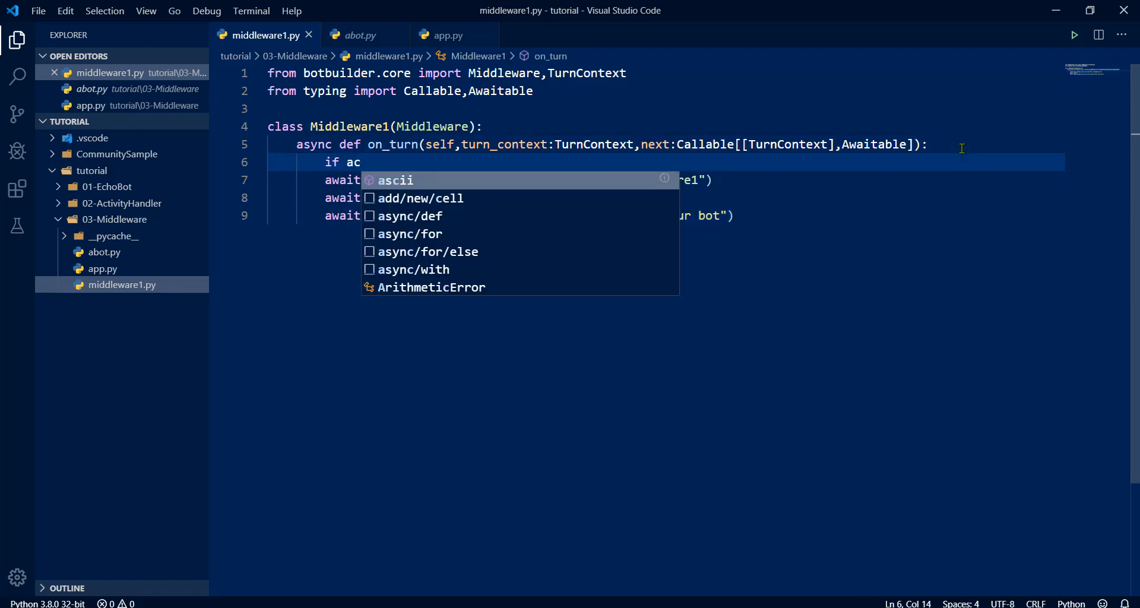
text(turn_context.)
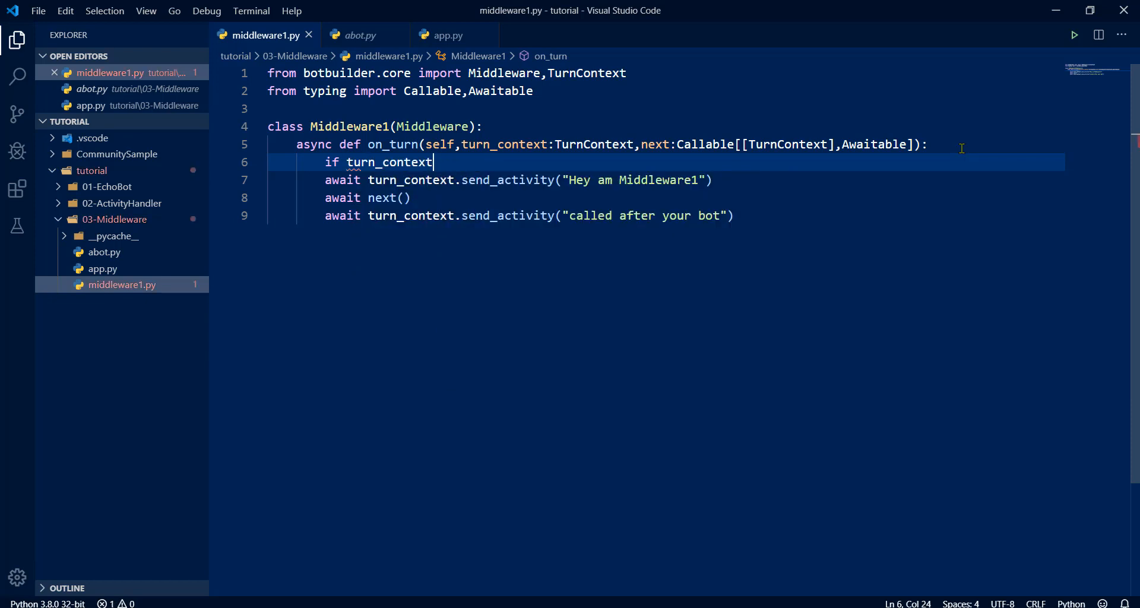
text(.activity.type ==)
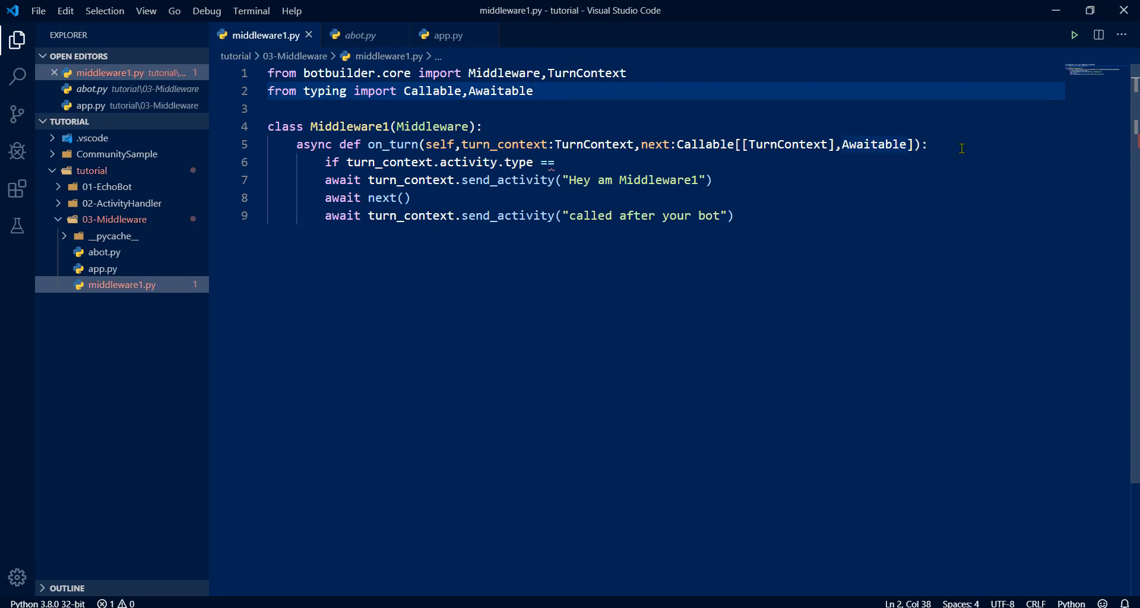
Import ActivityTypes from botbuilder.schema and complete the condition as == ActivityTypes.message:
text(from)
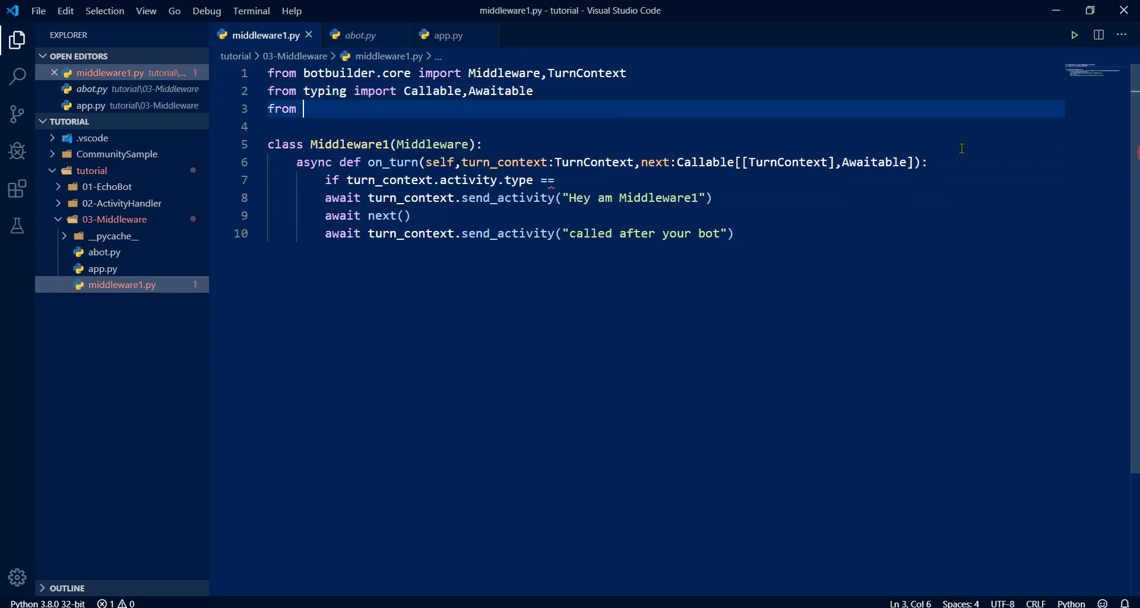
text(botbuilder.)
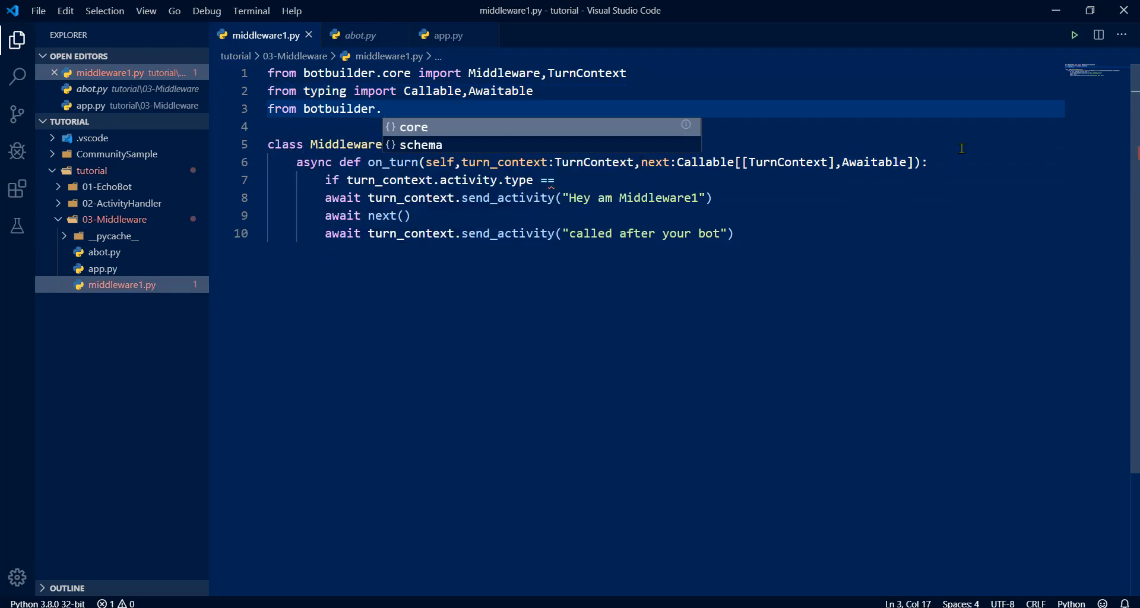
text(schema import ActivityTypes)
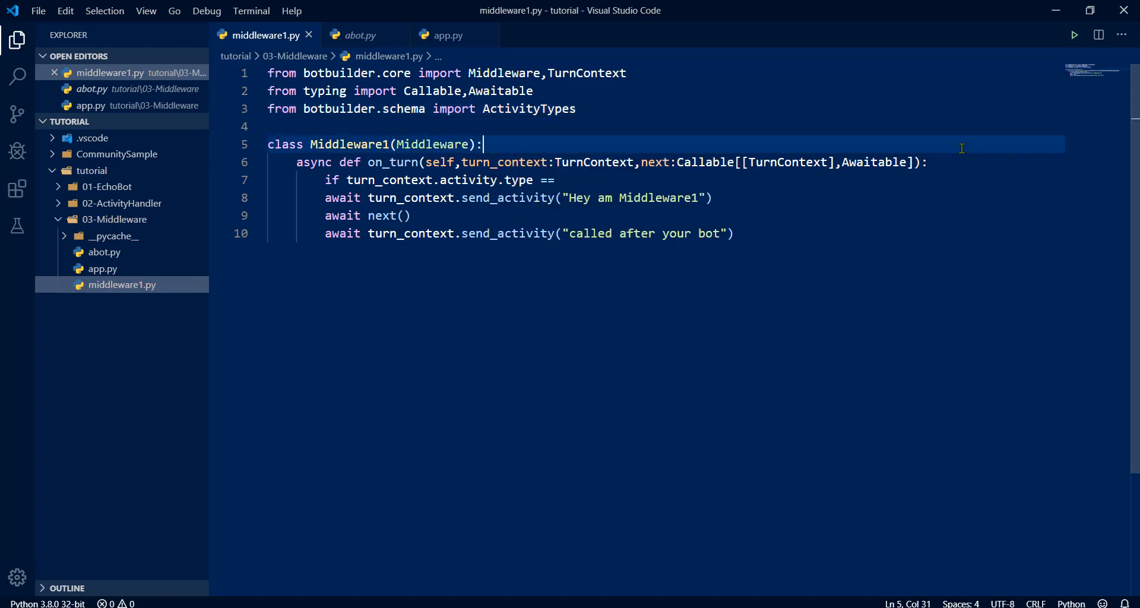
text(ActivityTypes.)
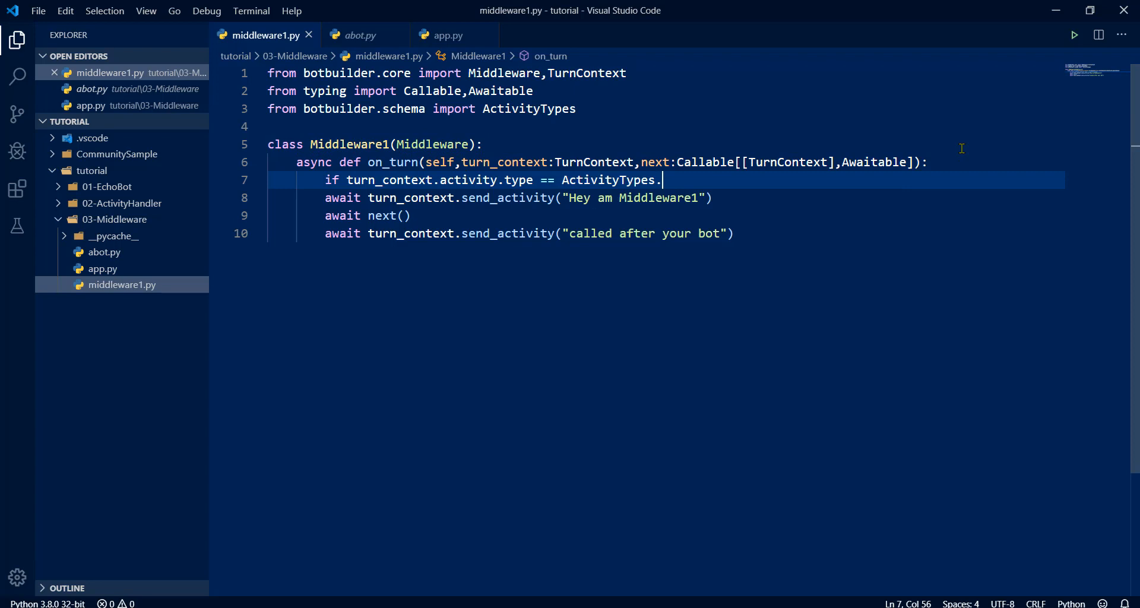
text(message:)
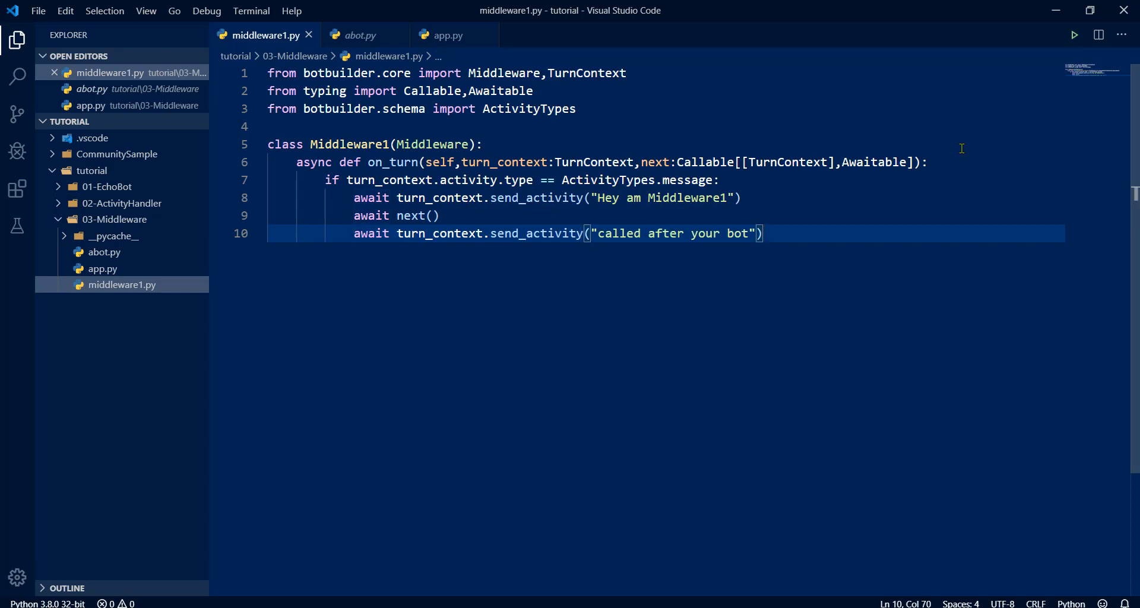
mouse_move(1074, 35)
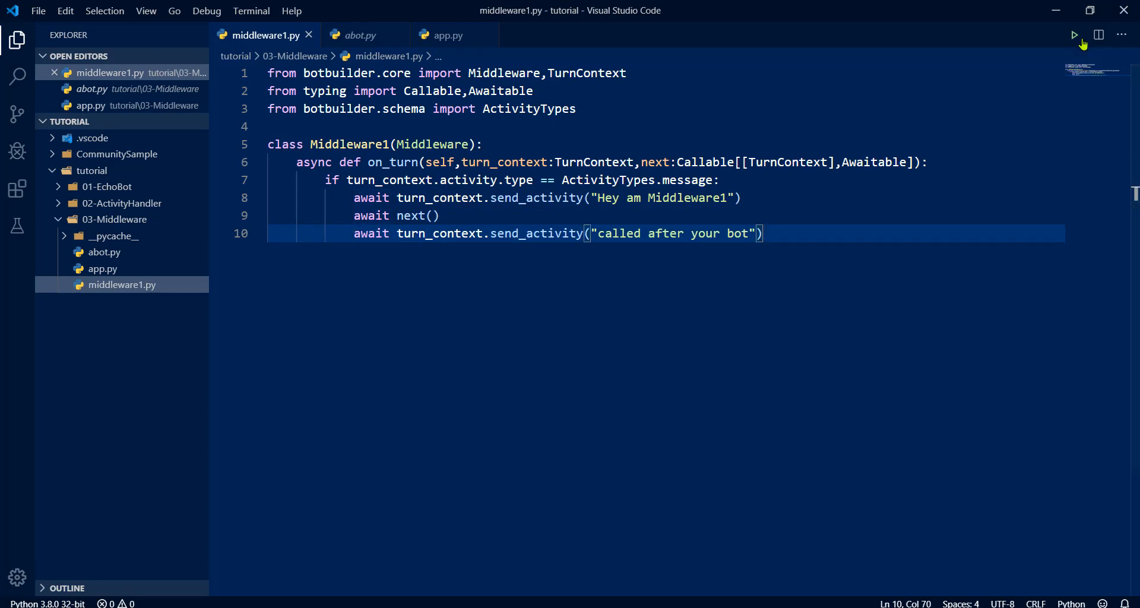
Run the bot again so the server listens on localhost:3978 with the updated middleware
click(1075, 34)
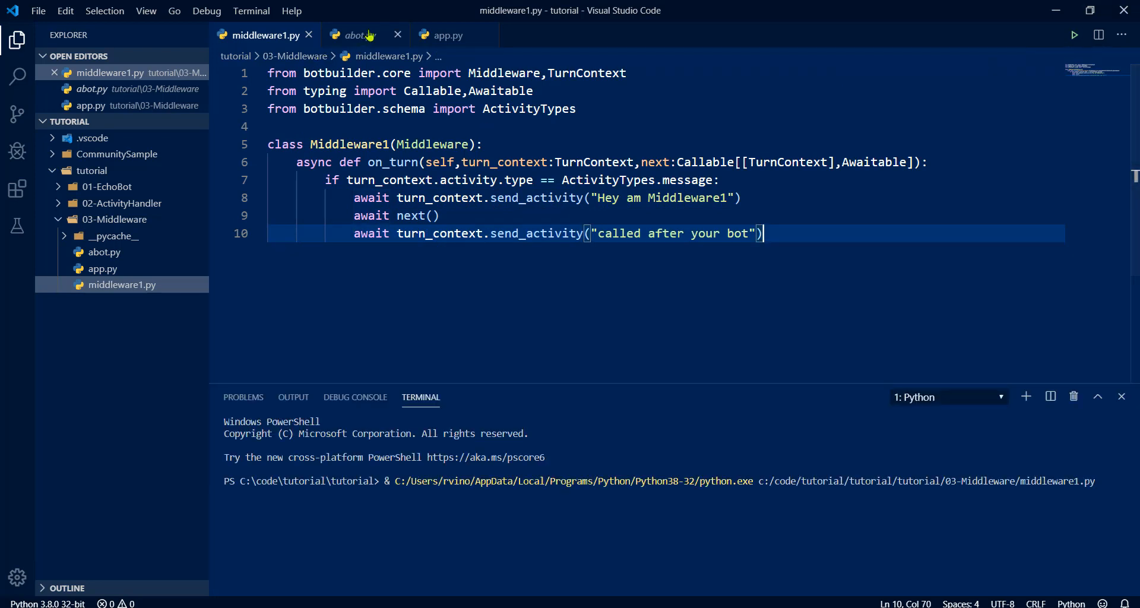
click(357, 35)
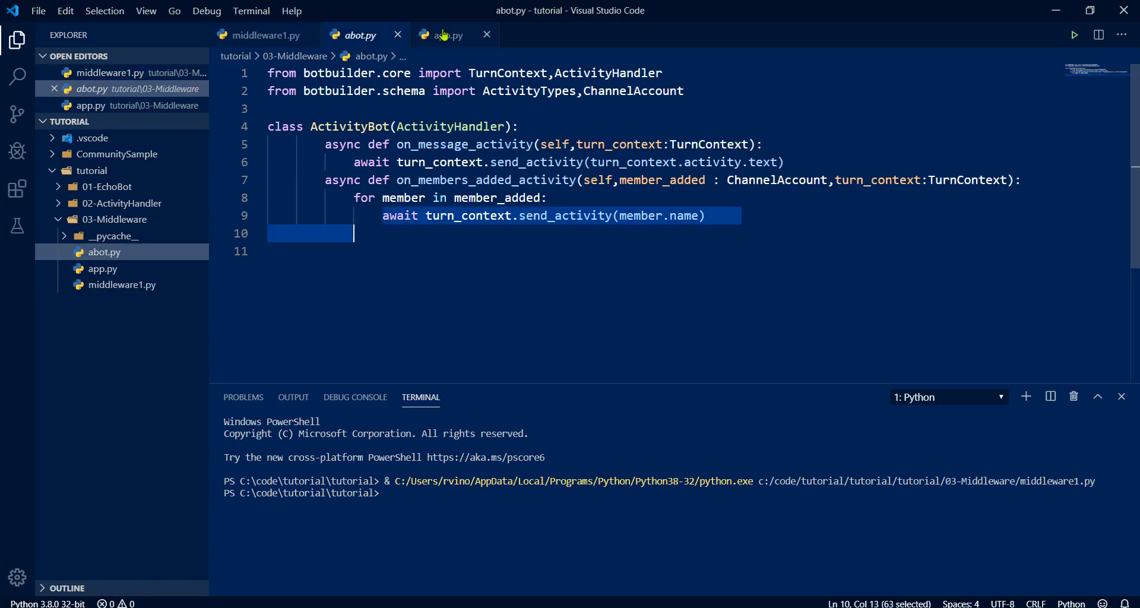
click(449, 34)
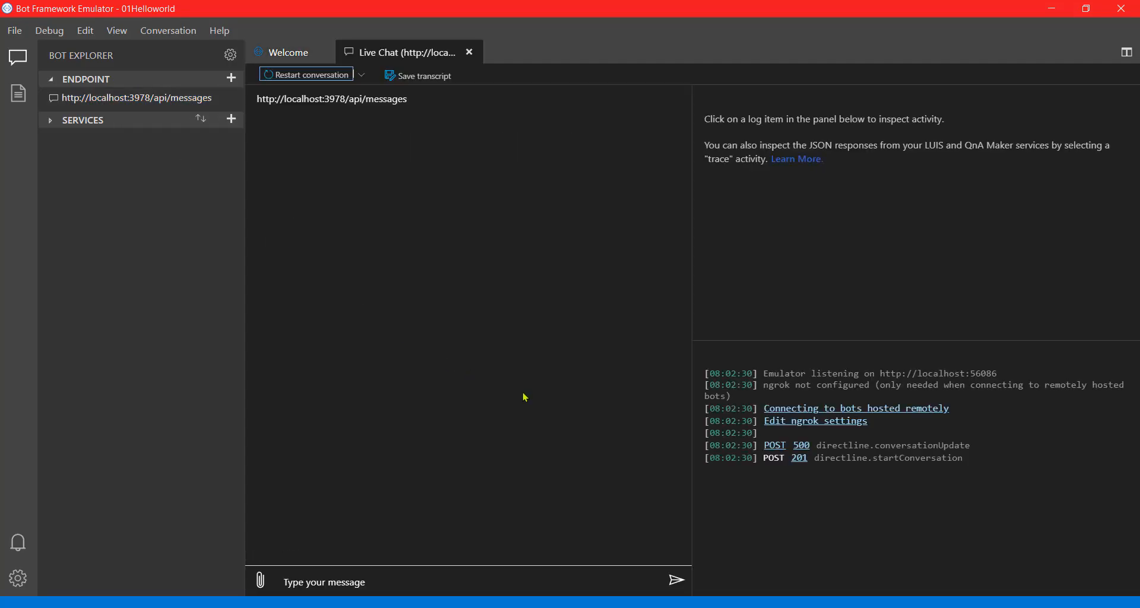
mouse_move(330, 497)
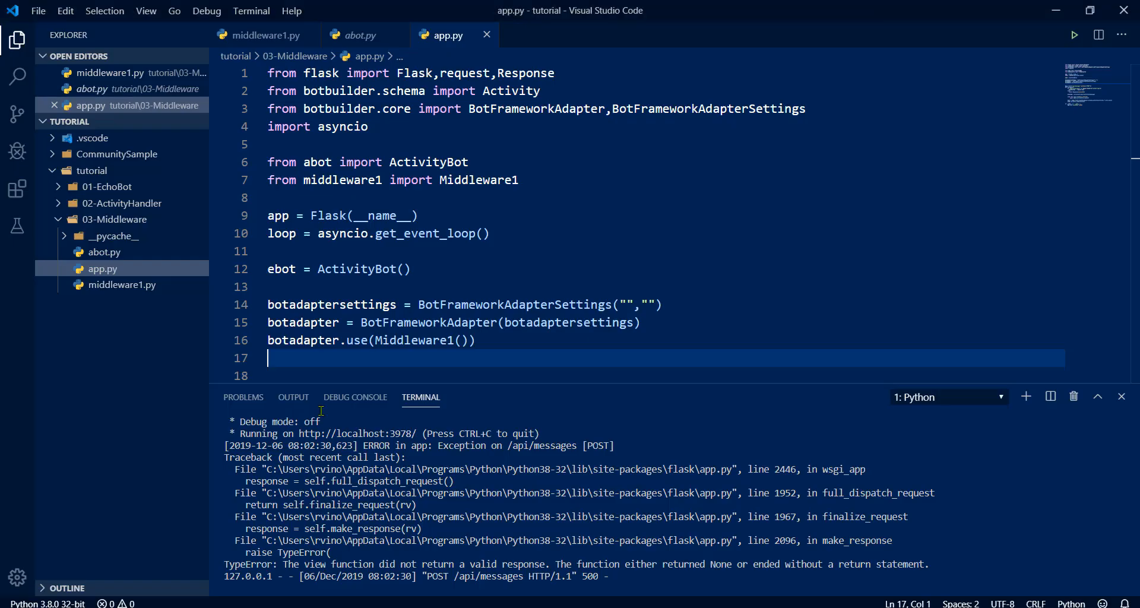
Review middleware1.py and abot.py to confirm the message-only middleware logic
click(266, 34)
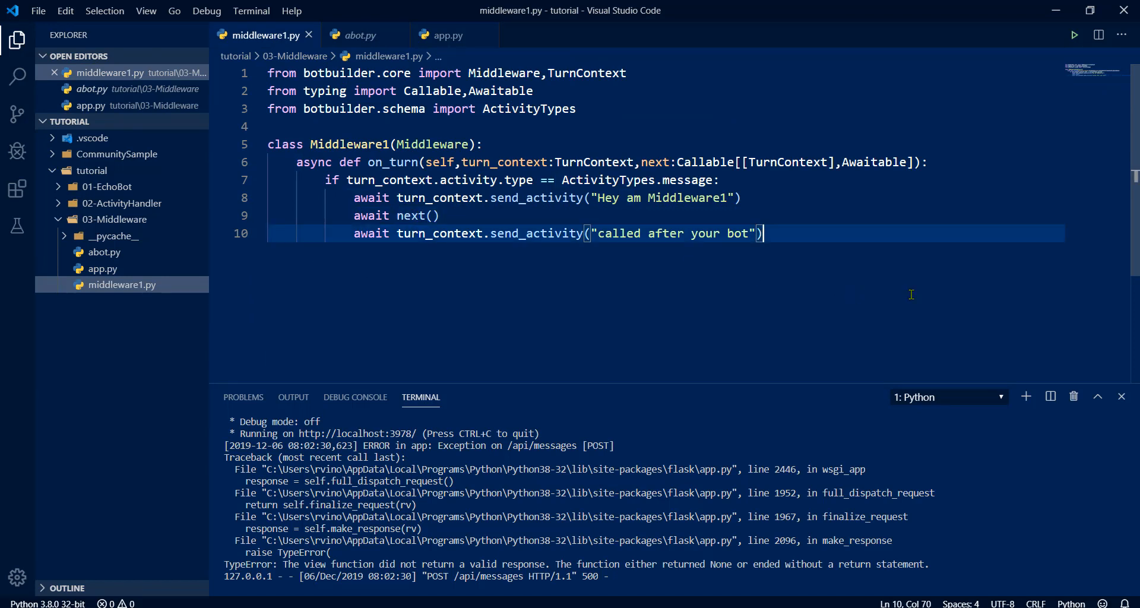
click(361, 35)
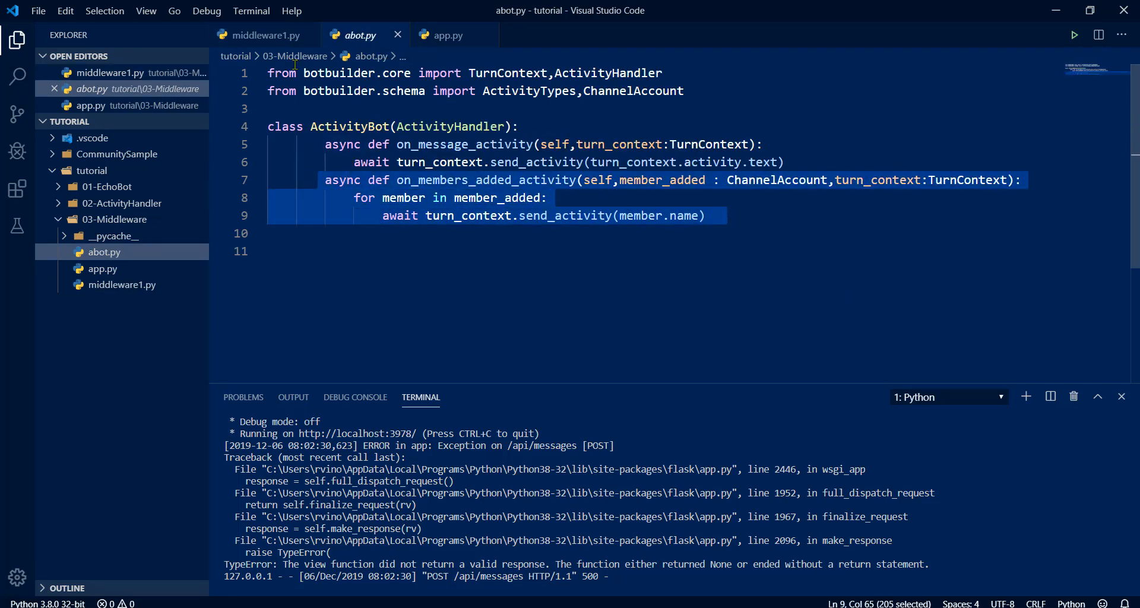
click(267, 34)
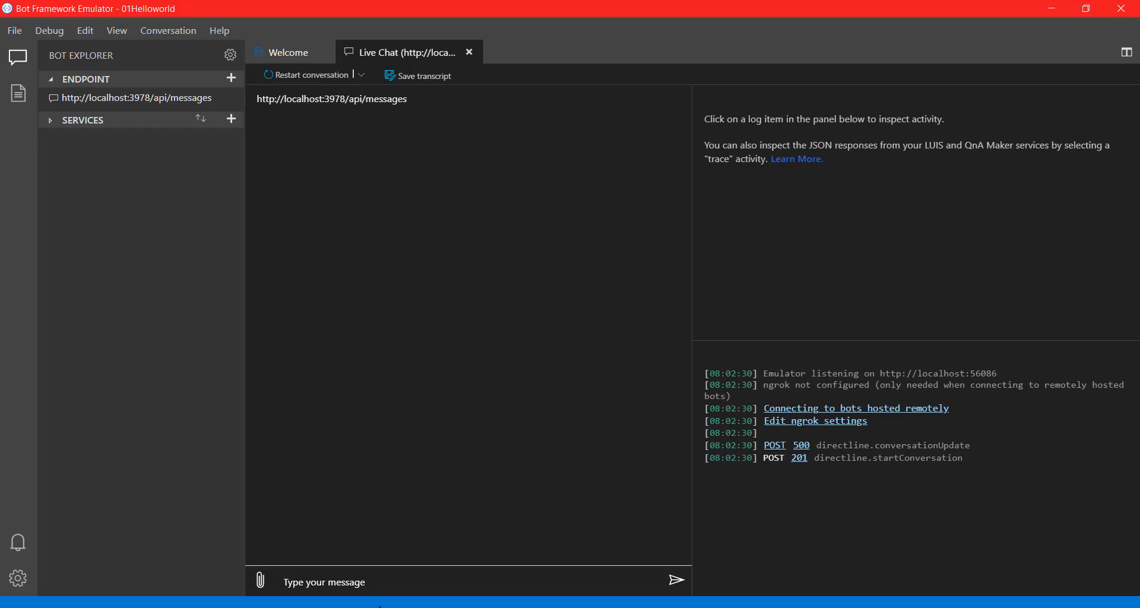
Send hello in the fresh chat and confirm the greeting, echo and after-bot replies with no member welcomes
text(hel)
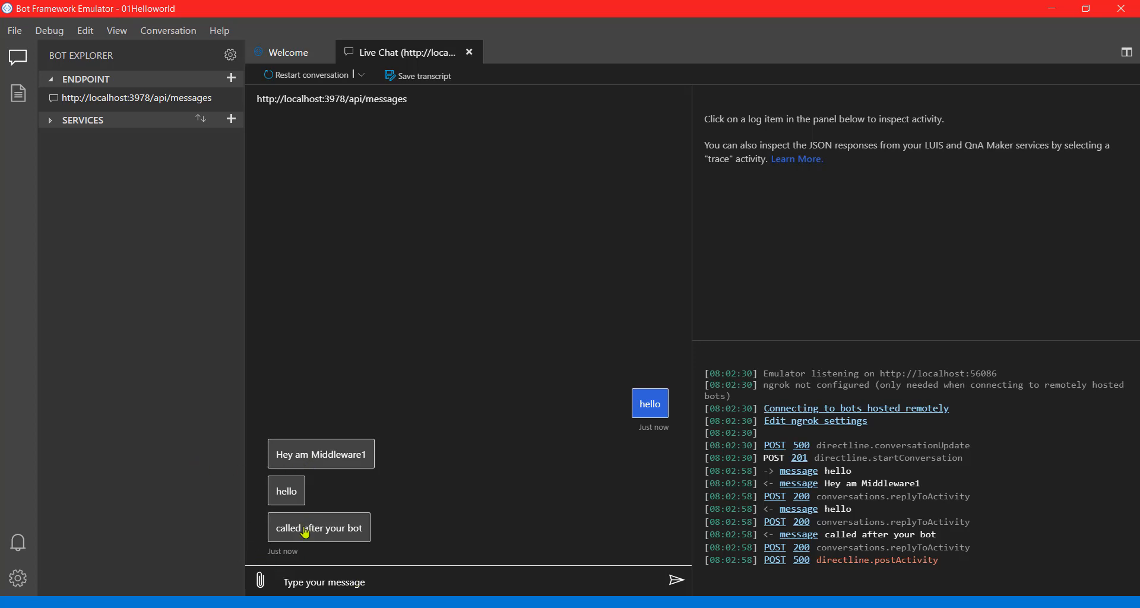
mouse_move(304, 502)
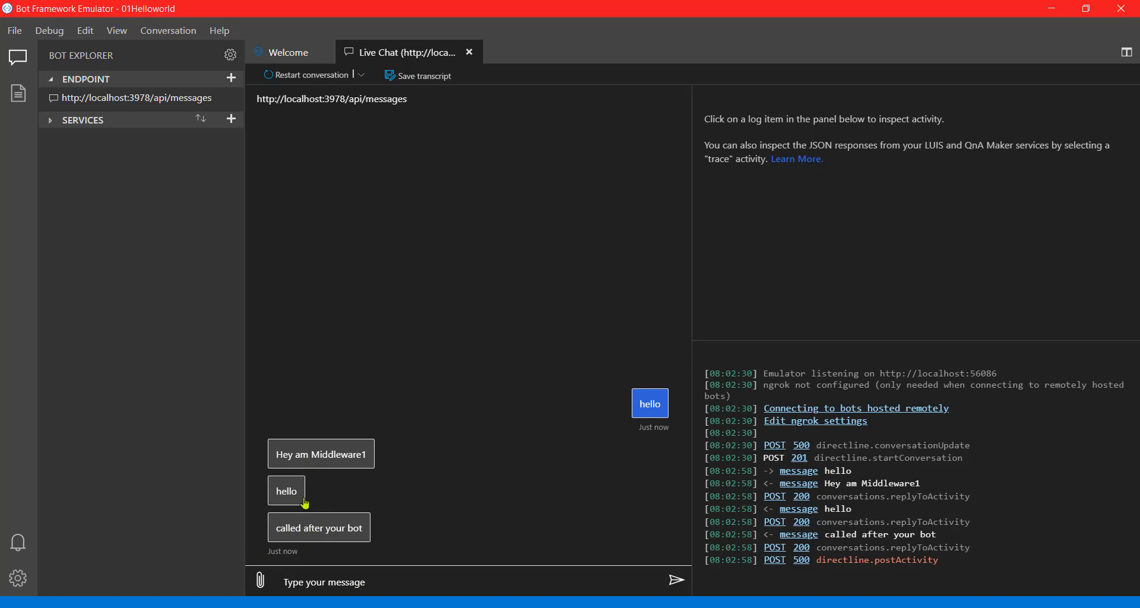
mouse_move(238, 456)
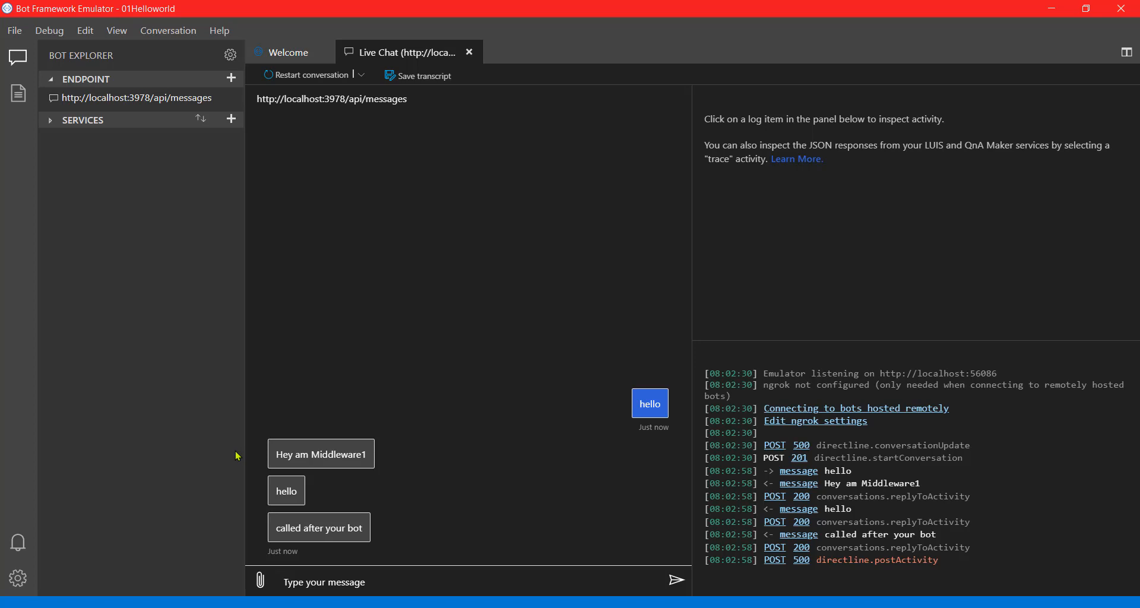